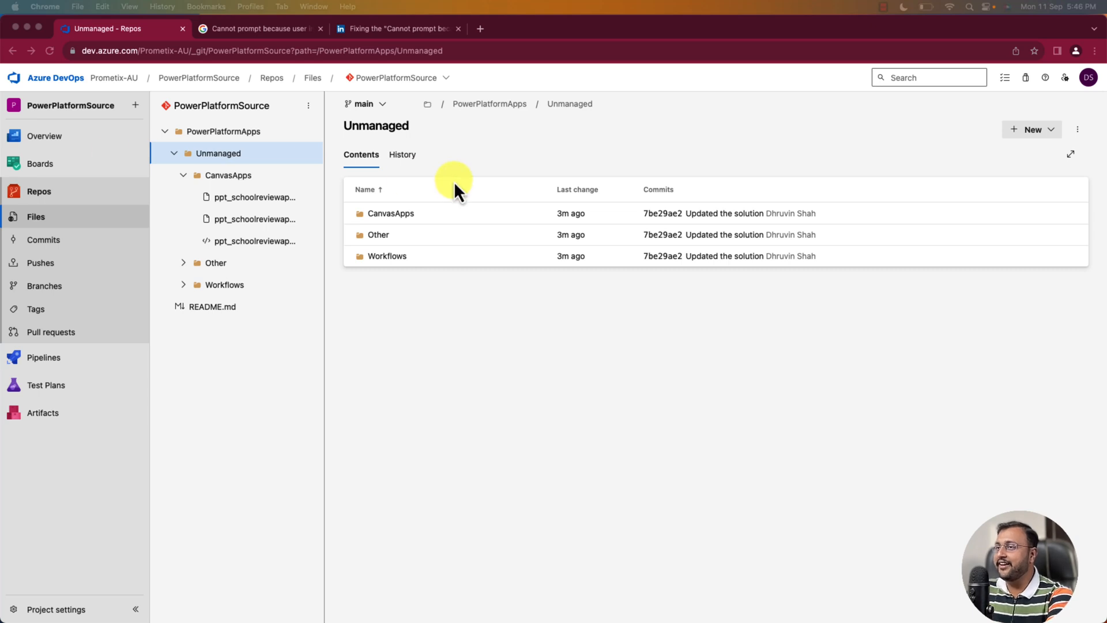
mouse_move(276, 116)
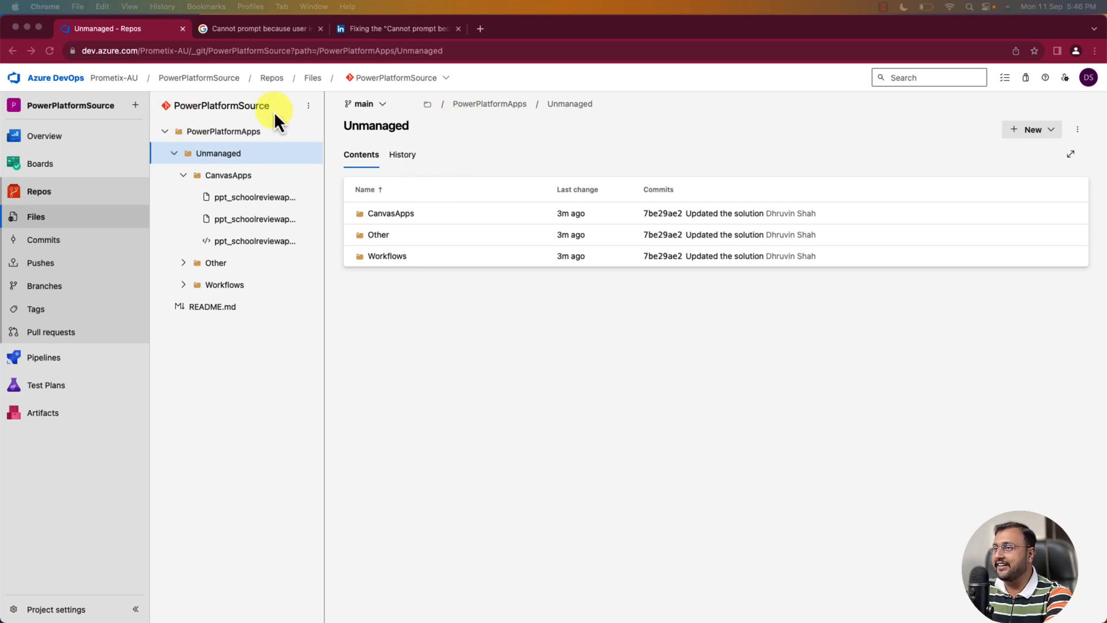
mouse_move(768, 328)
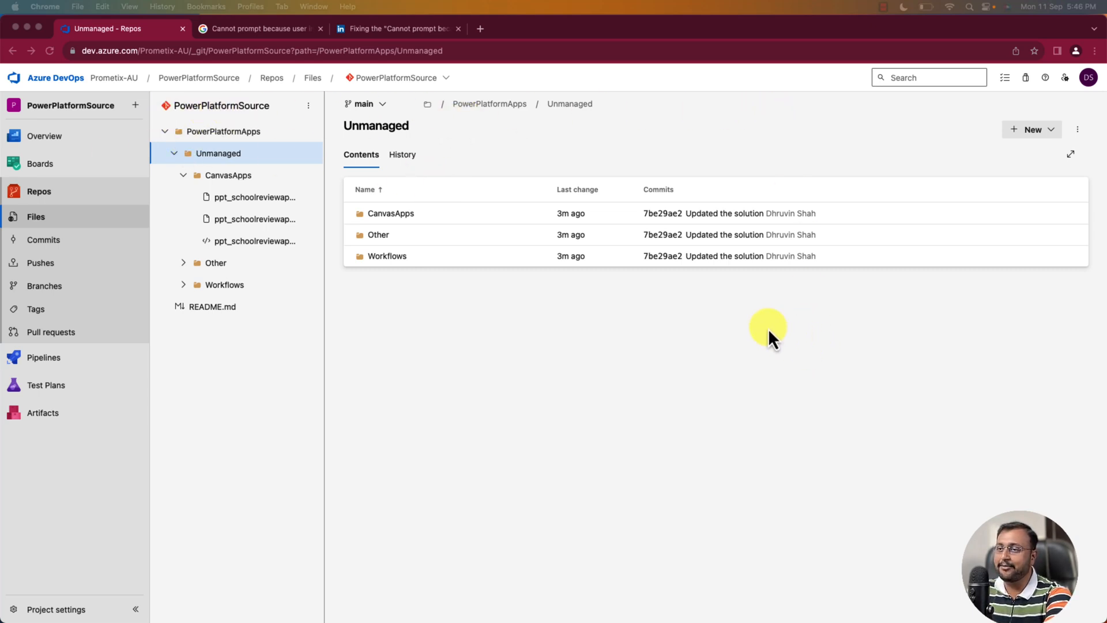
mouse_move(97, 371)
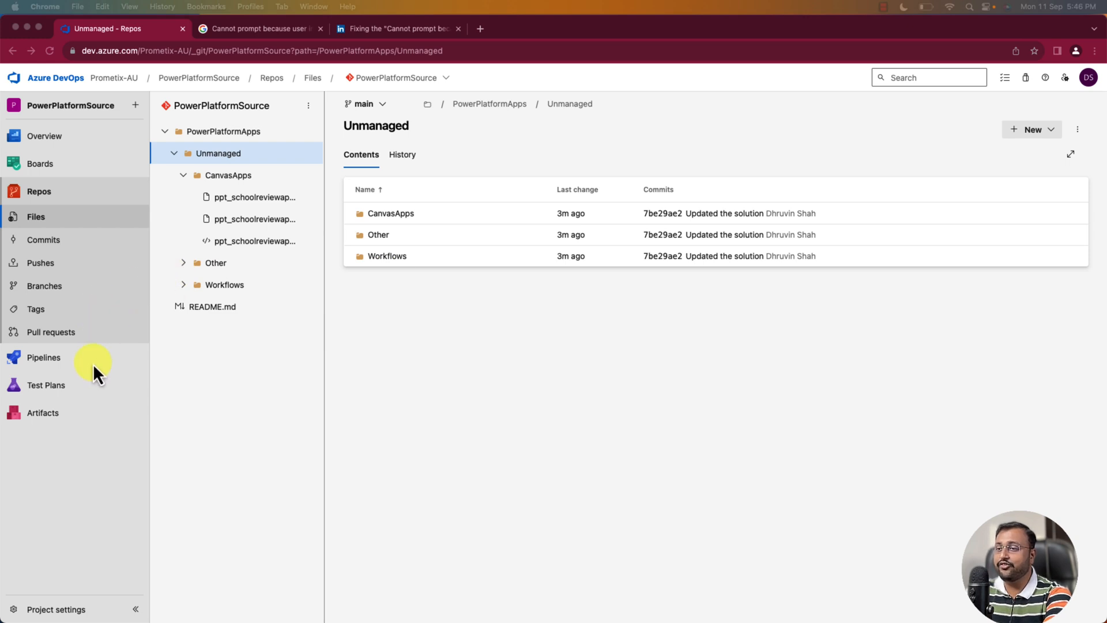
Open the project's Pipelines list showing the PowerPlatformSource-CI pipeline
click(44, 358)
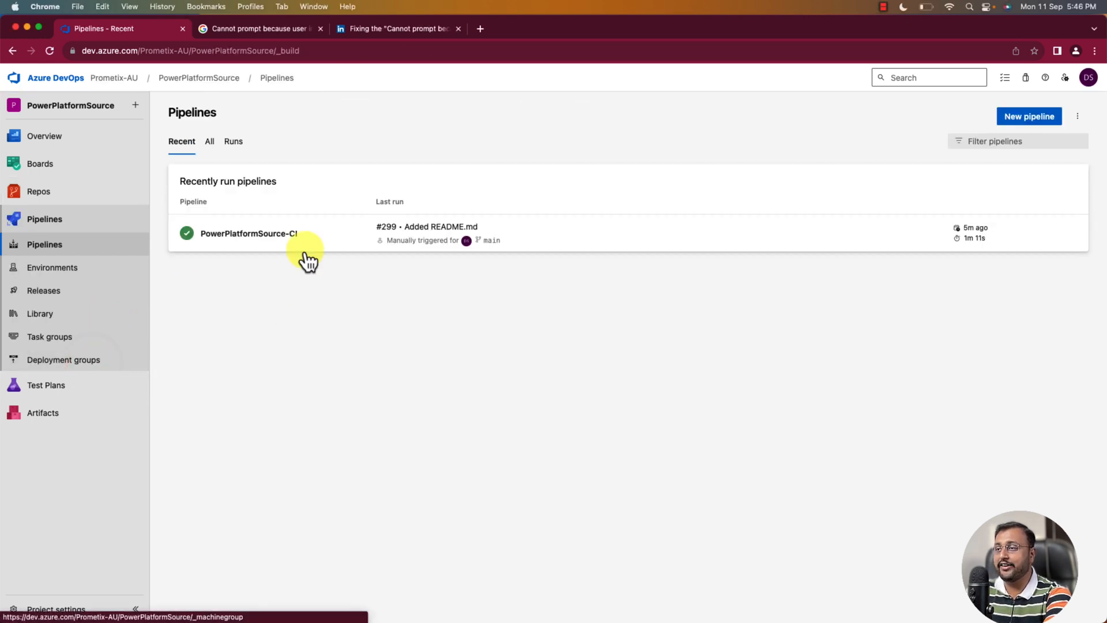
mouse_move(314, 332)
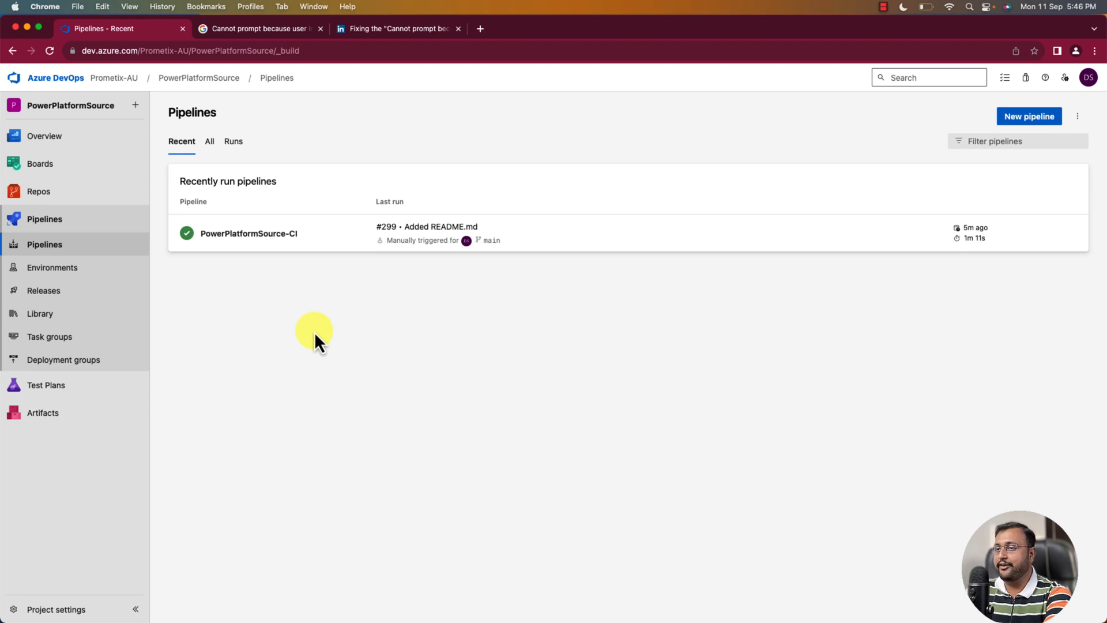
mouse_move(80, 248)
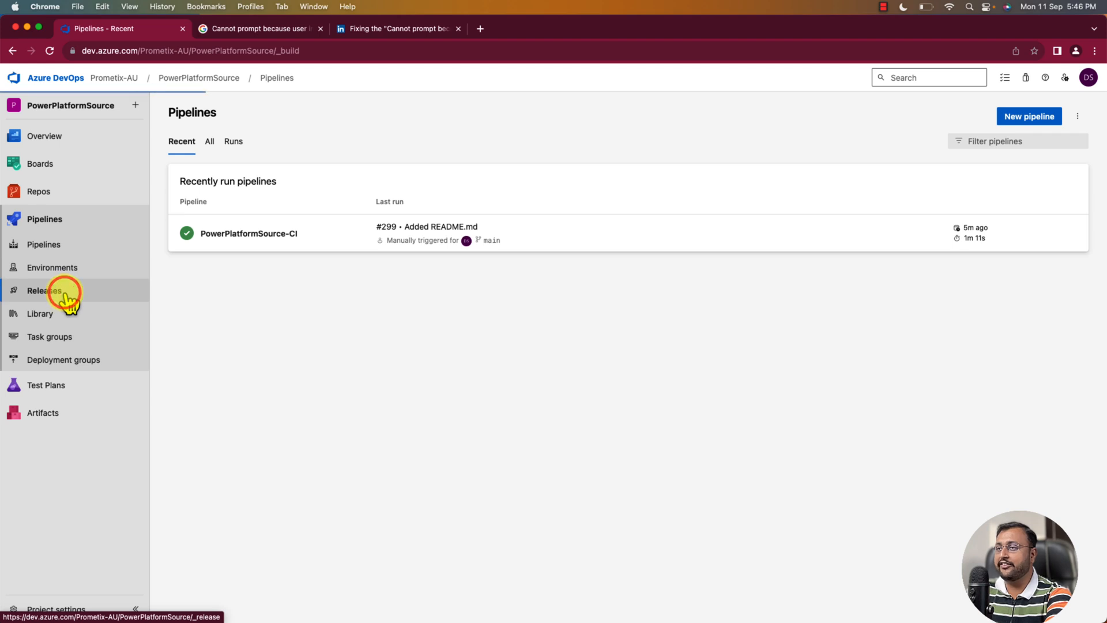
Go to Releases and create a new, empty release pipeline
click(45, 290)
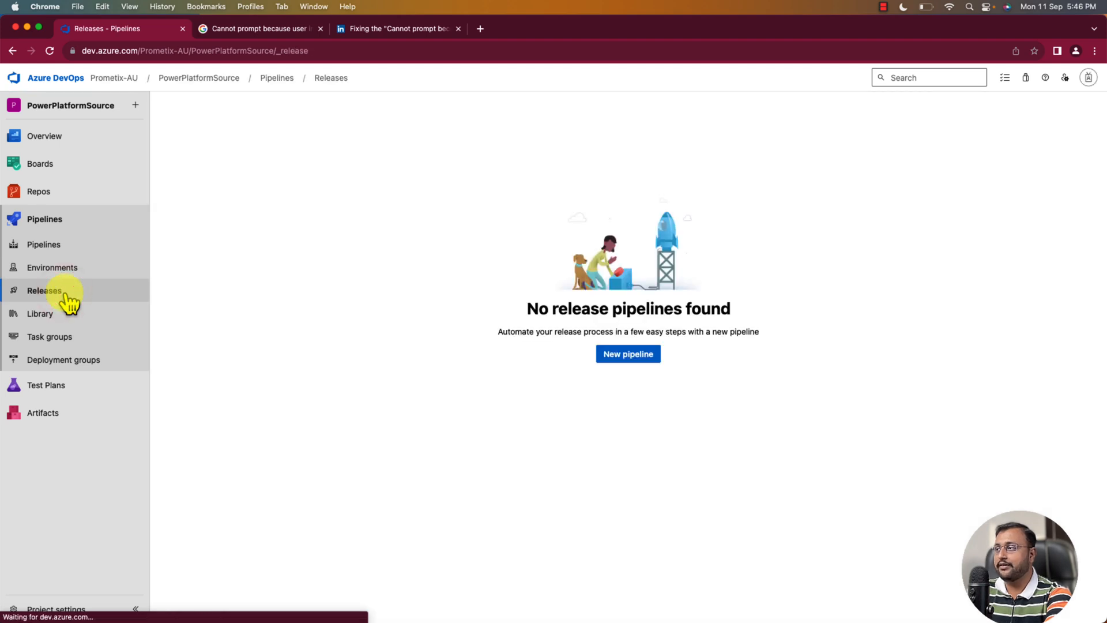
mouse_move(628, 353)
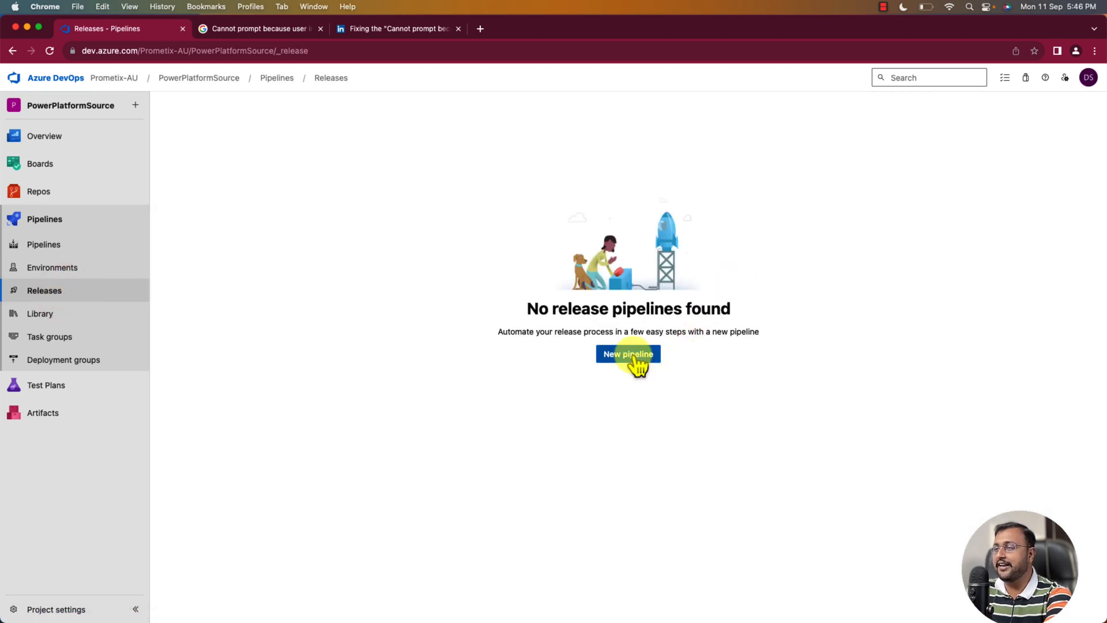
click(628, 353)
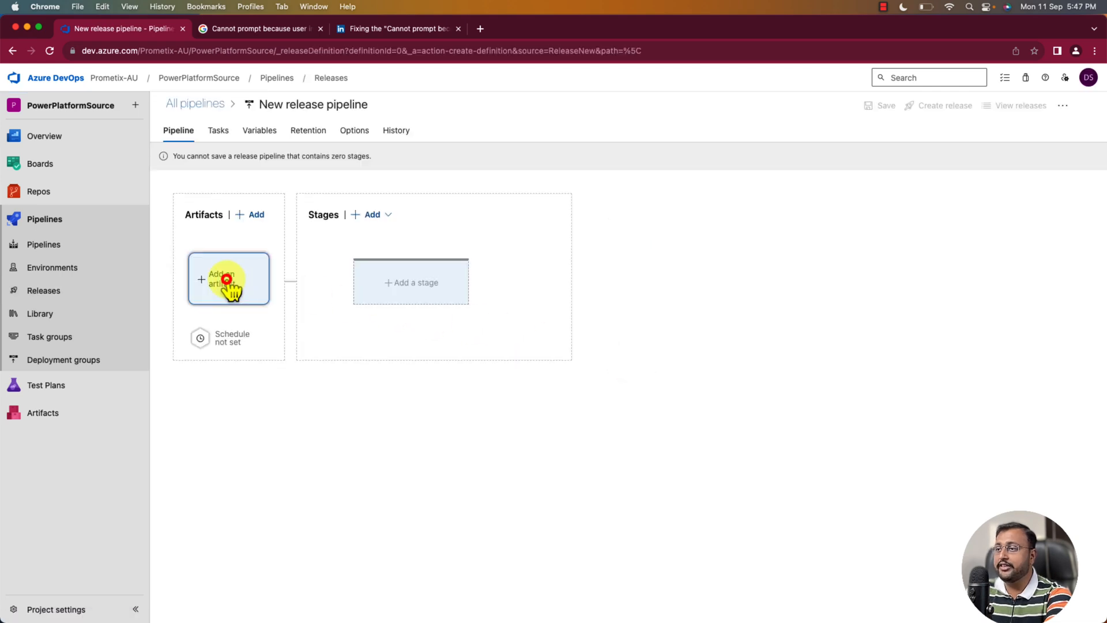
Configure an Azure Repos artifact with PowerPlatformSource project and repository on branch main
click(228, 278)
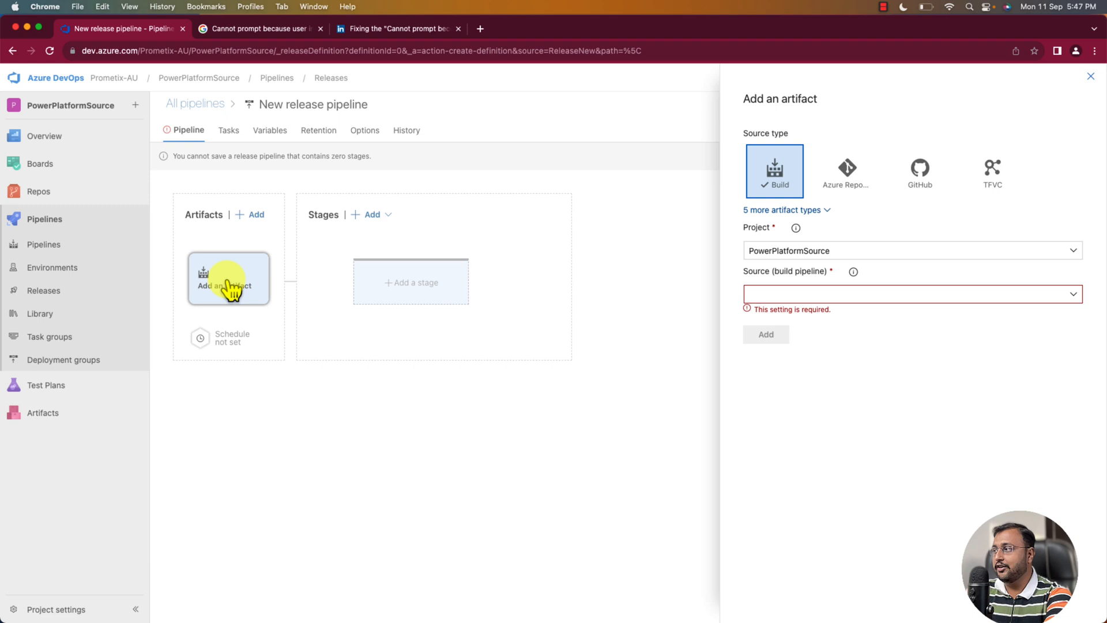
mouse_move(853, 174)
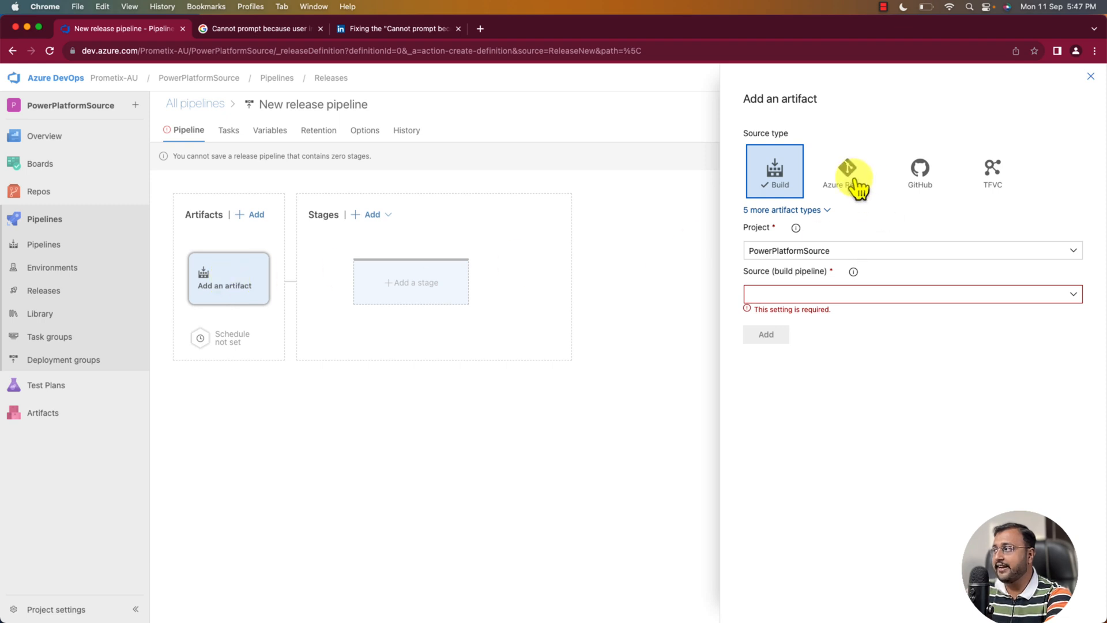
click(846, 170)
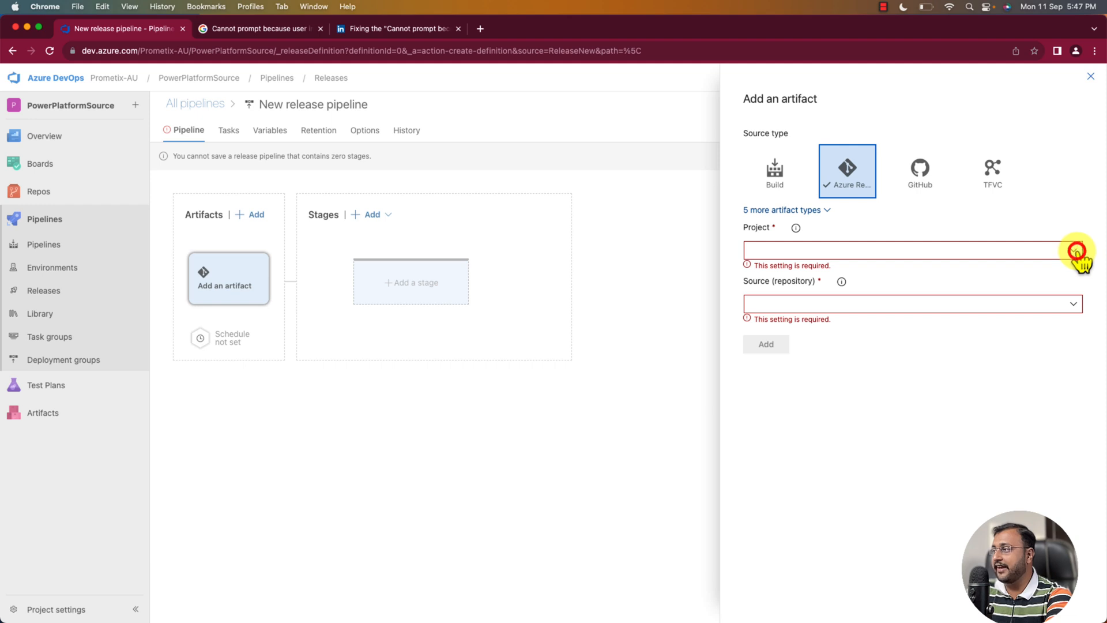
click(911, 250)
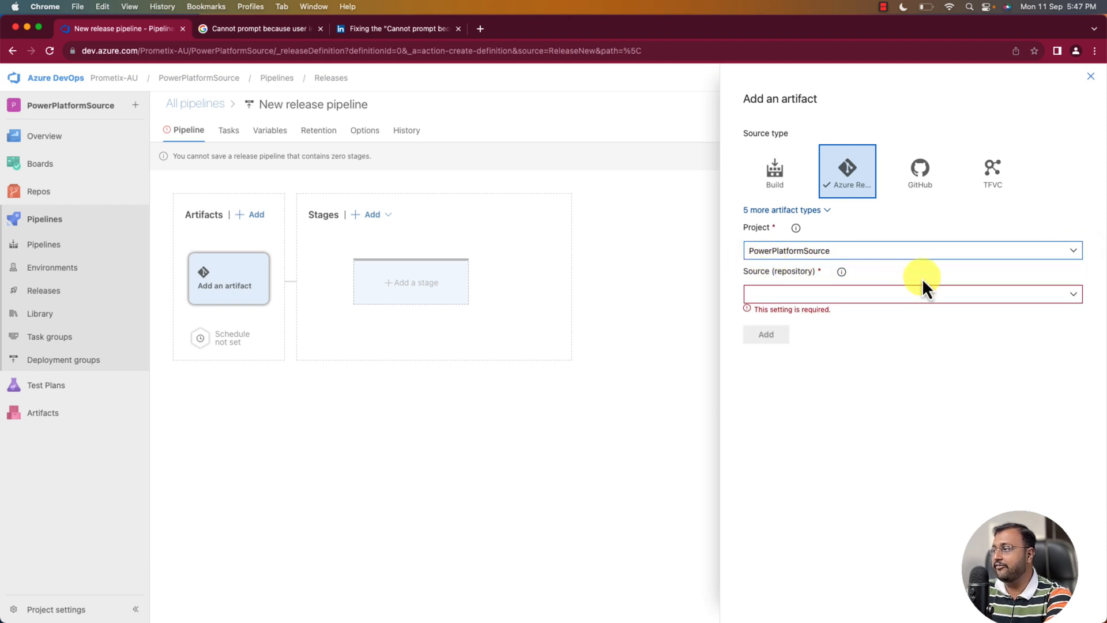
click(912, 293)
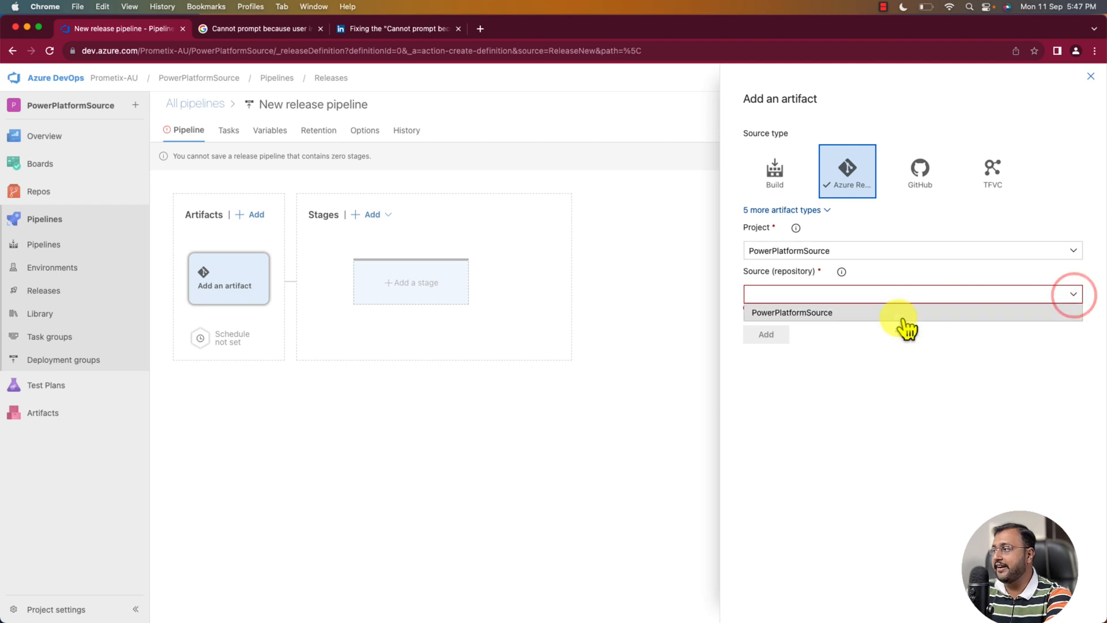
click(792, 312)
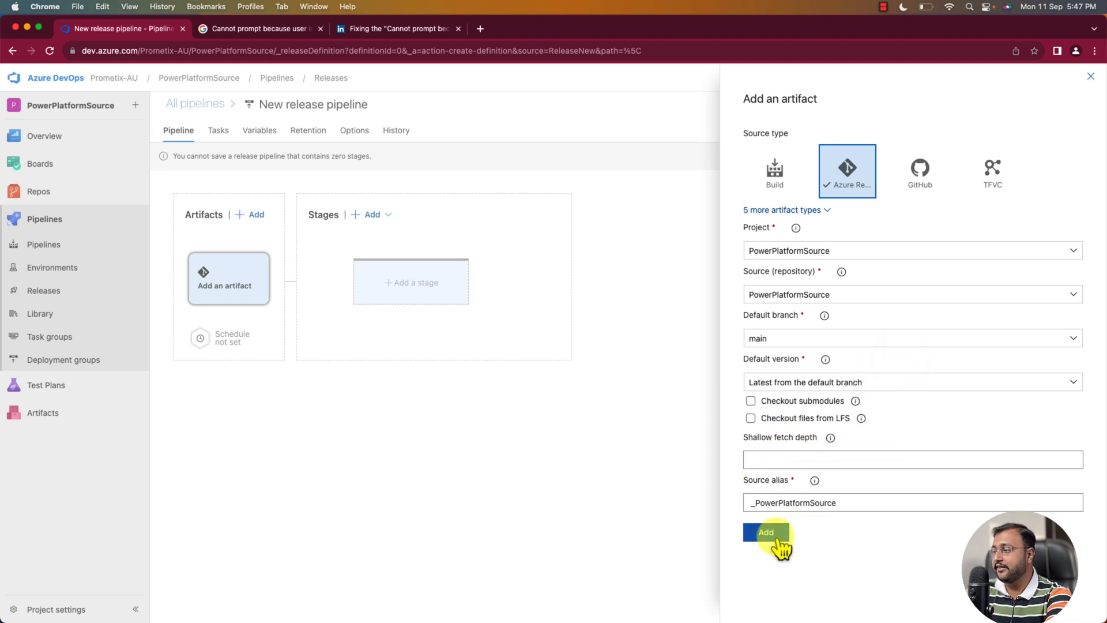
Add the PowerPlatformSource artifact and an Empty job stage renamed 'Release Pipeline'
click(766, 532)
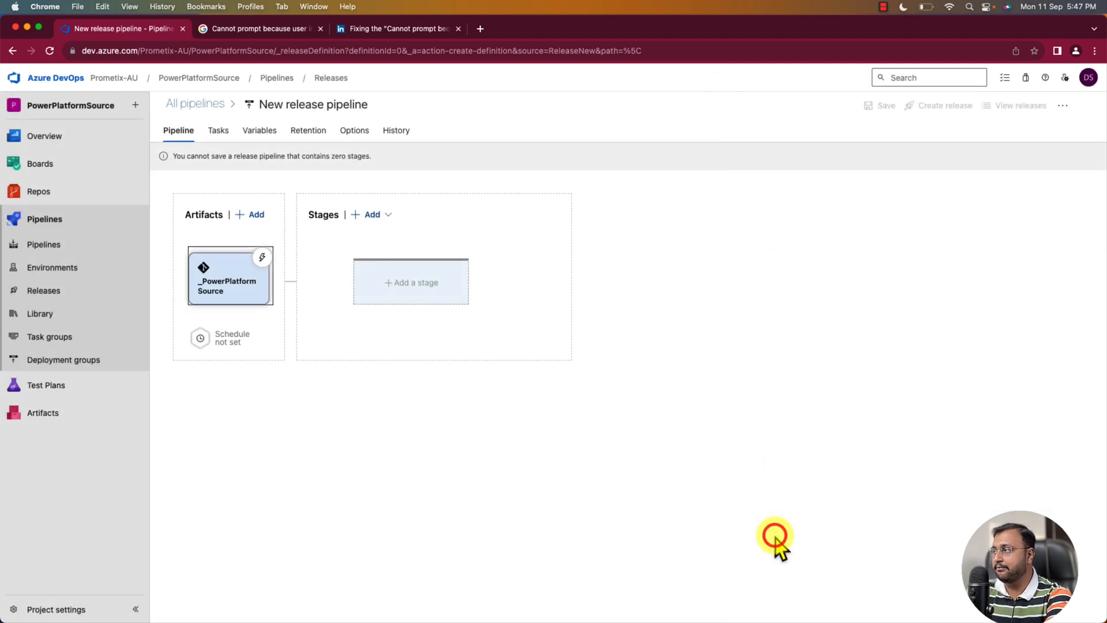
mouse_move(220, 291)
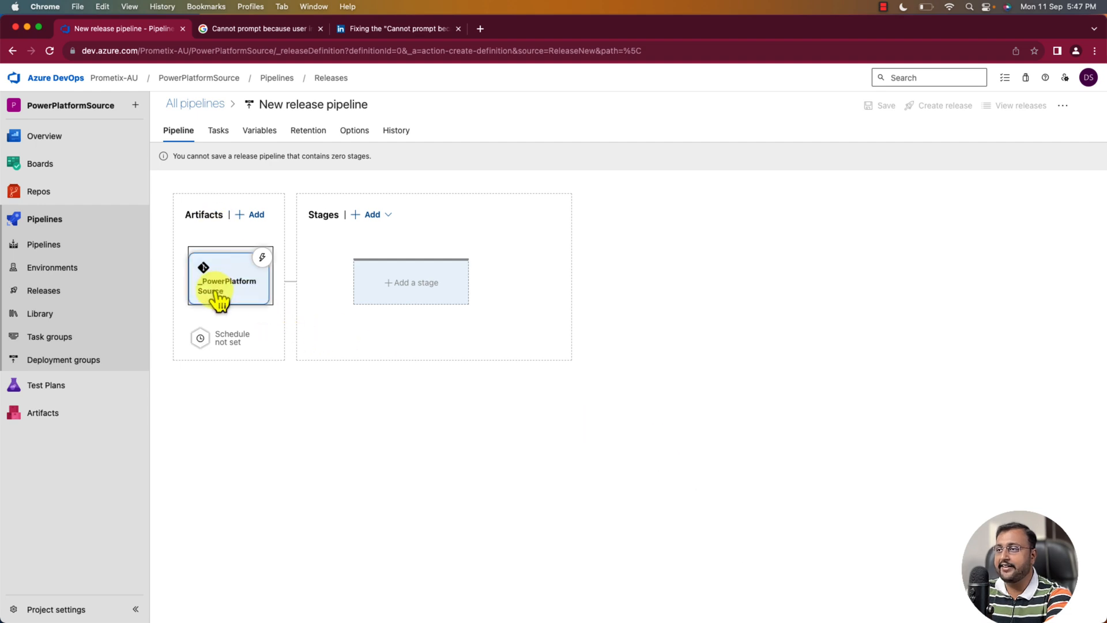
mouse_move(245, 308)
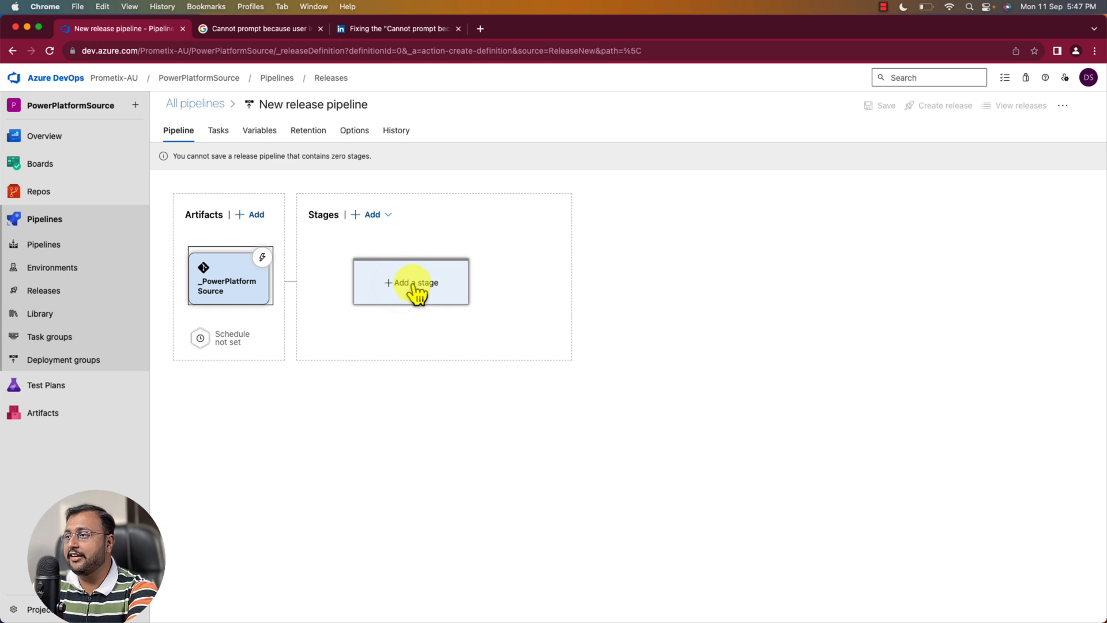
click(410, 283)
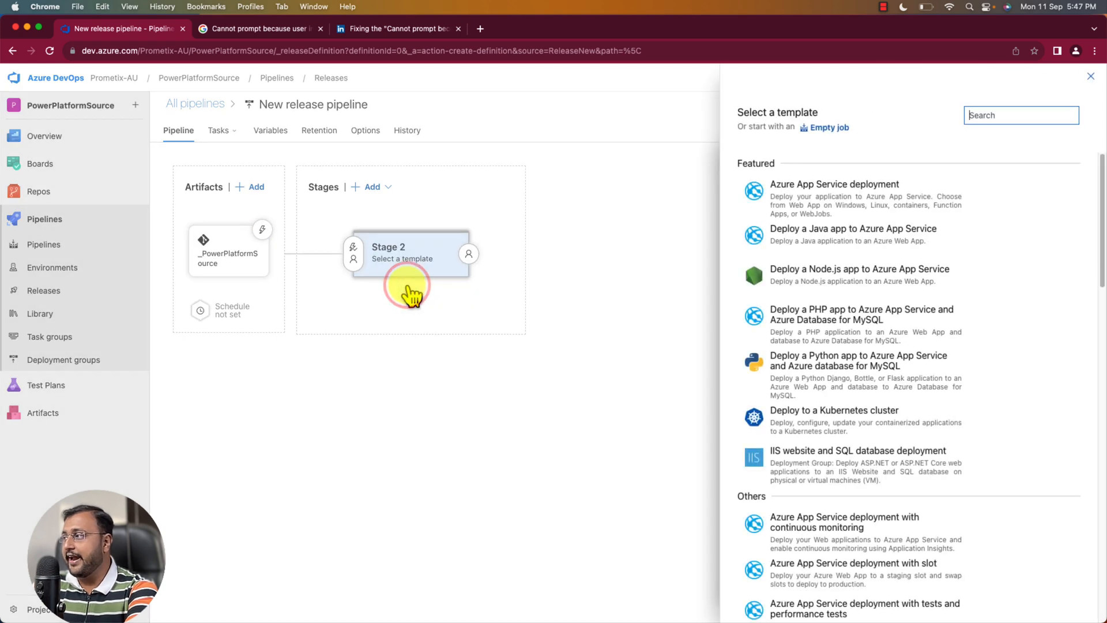
mouse_move(840, 138)
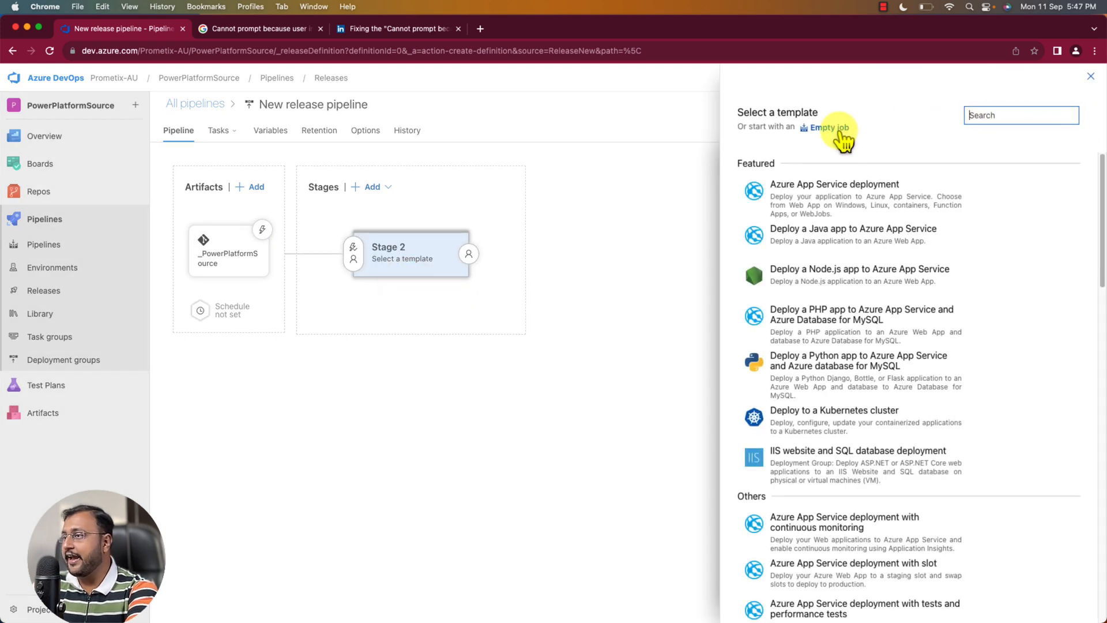
click(829, 128)
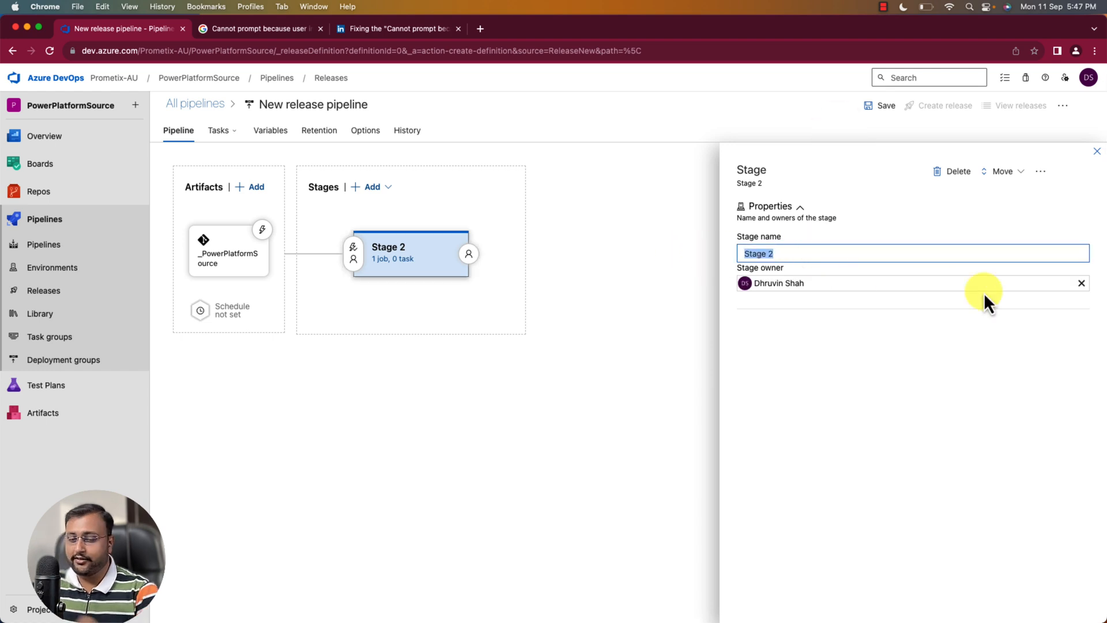
text(Release P)
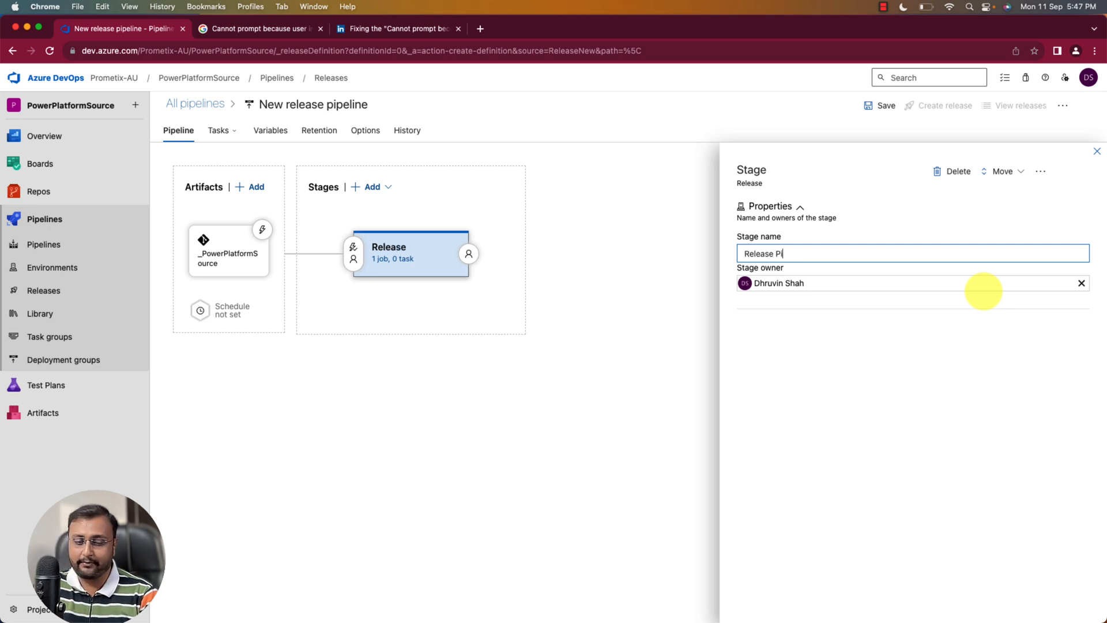
text(ipeline)
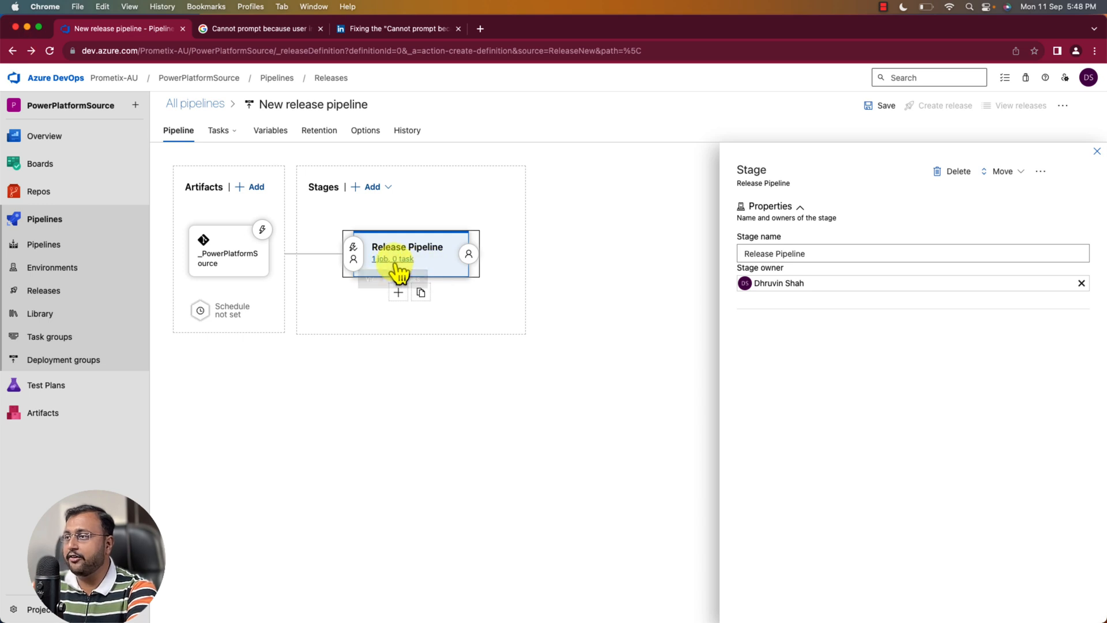
Search 'powe pl' and add the Power Platform Tool Installer task to the agent job
click(392, 258)
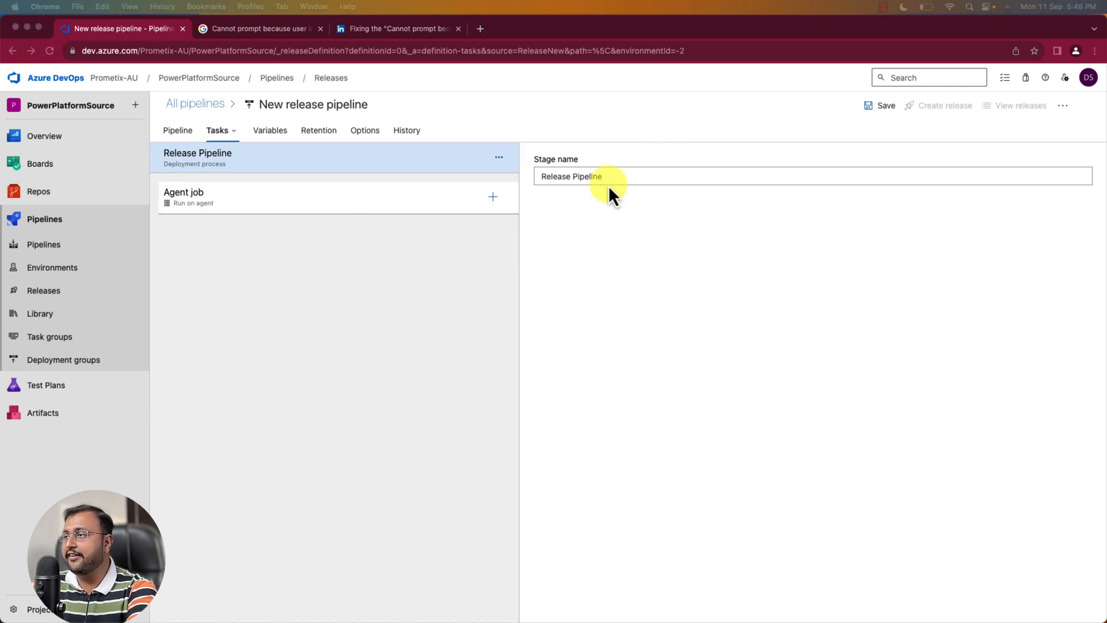
mouse_move(95, 223)
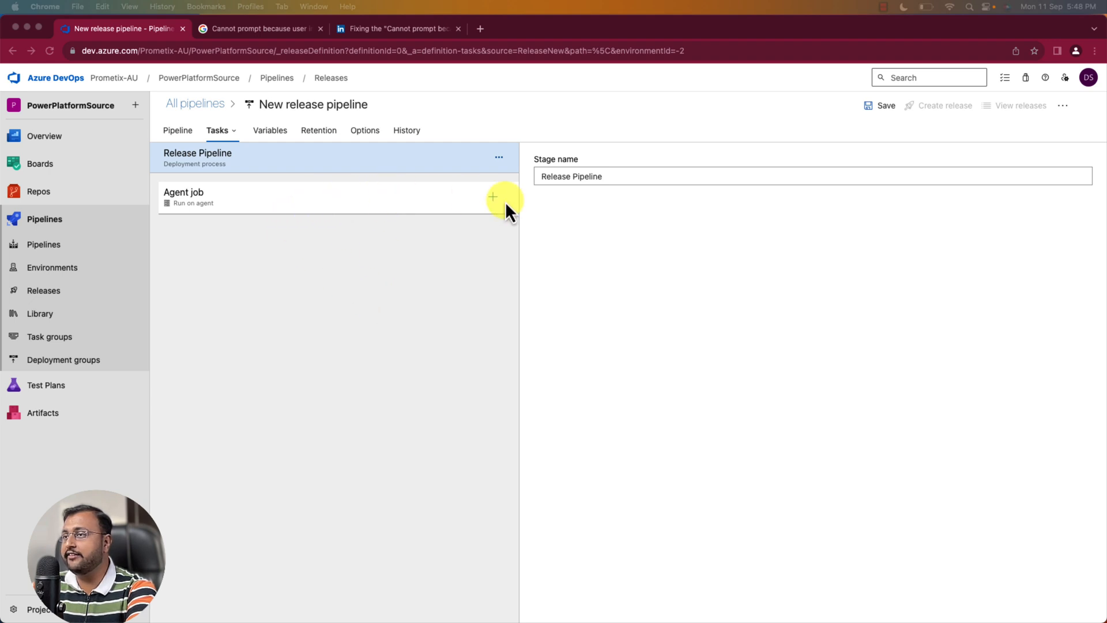
mouse_move(390, 366)
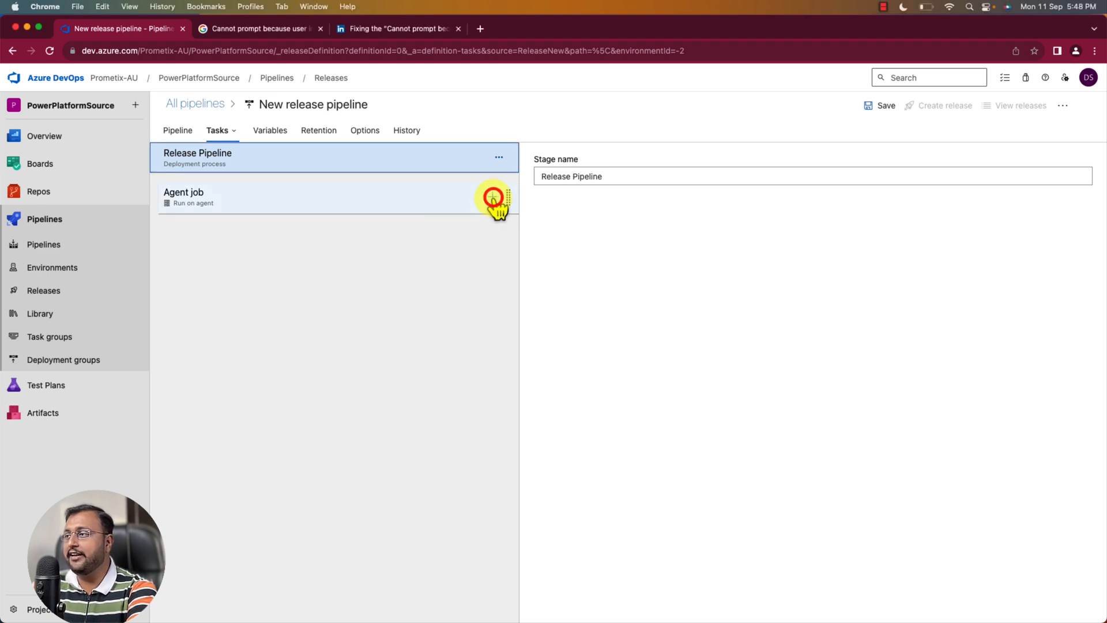
click(494, 197)
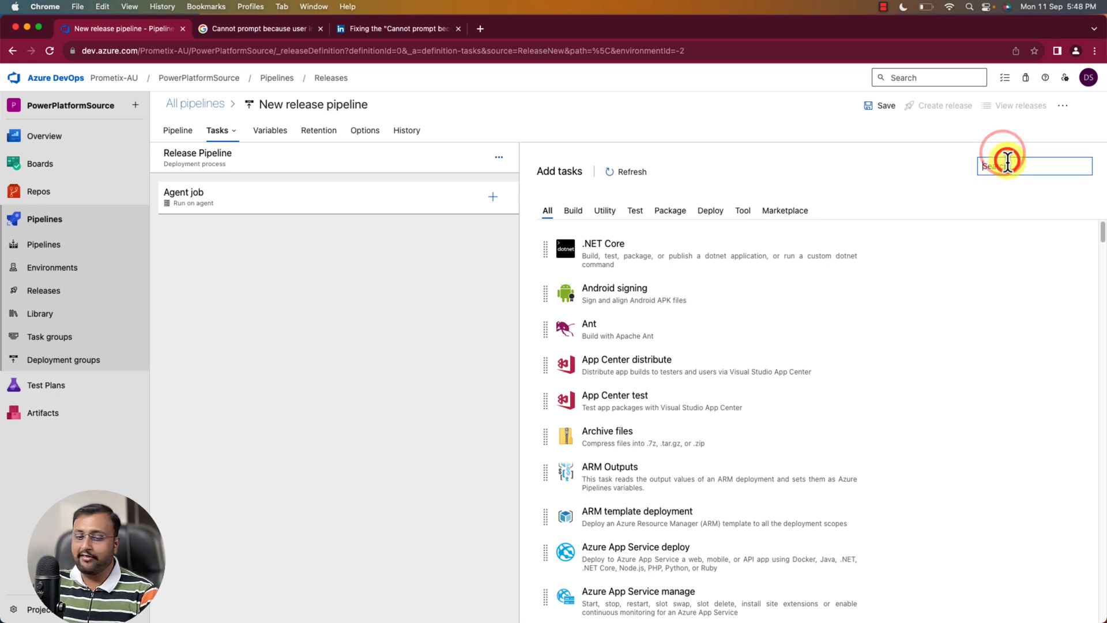
text(powe)
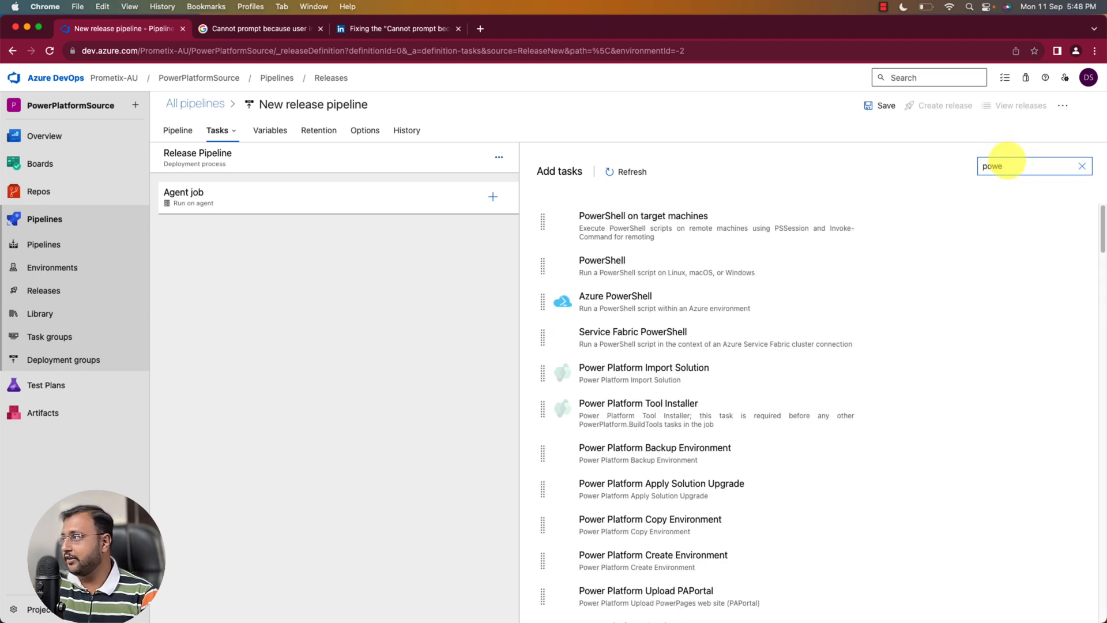
text(pl)
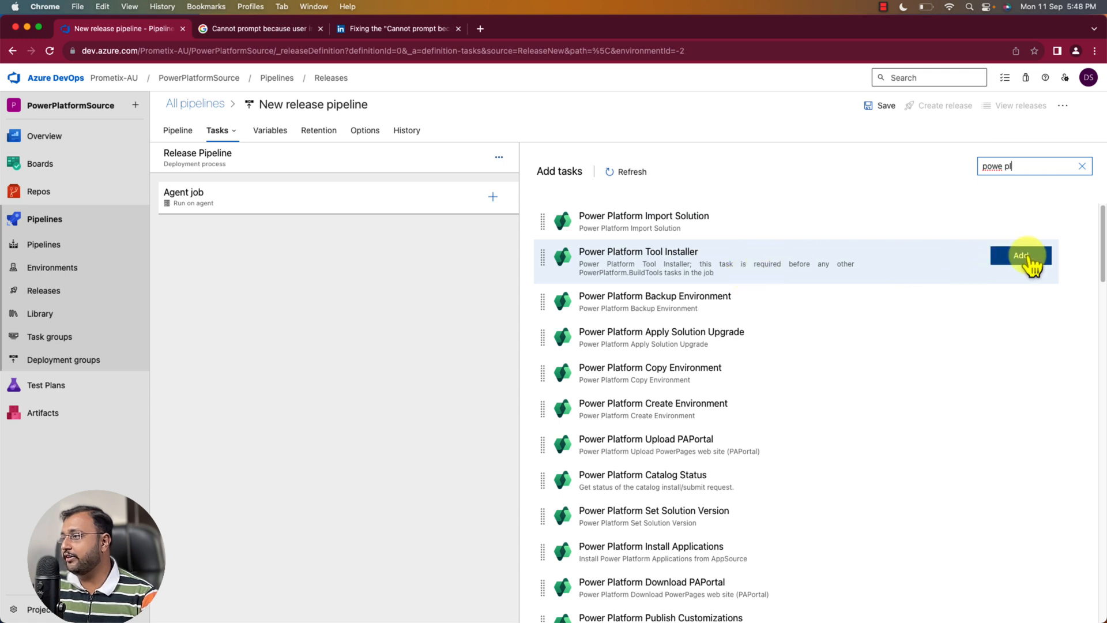
click(1022, 255)
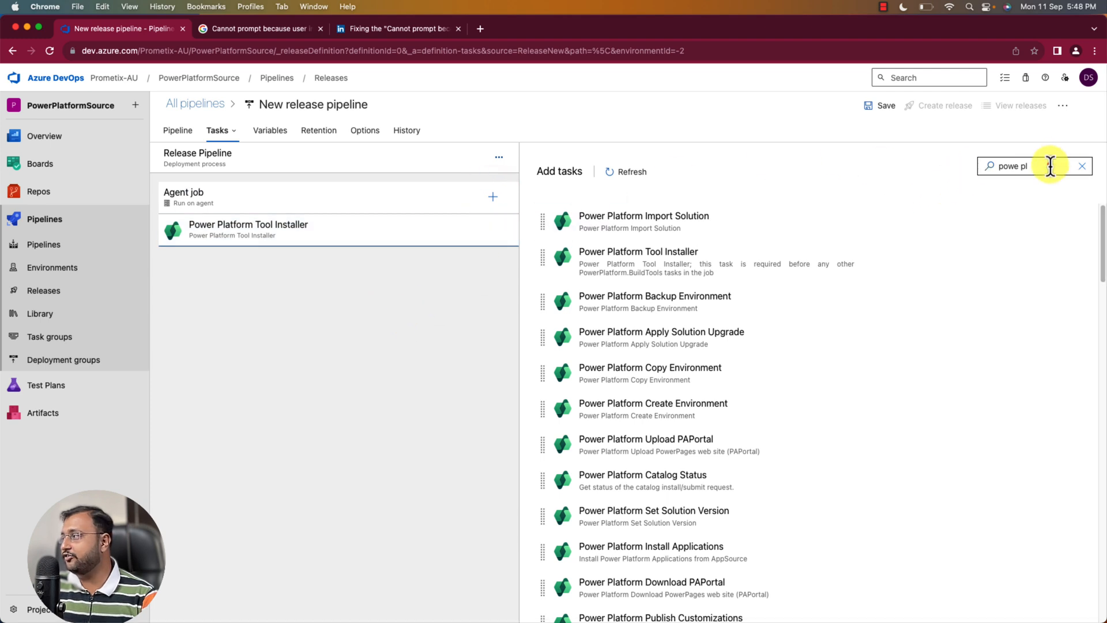
Add a Power Platform Pack Solution task to the agent job
key(Backspace)
text(pack s)
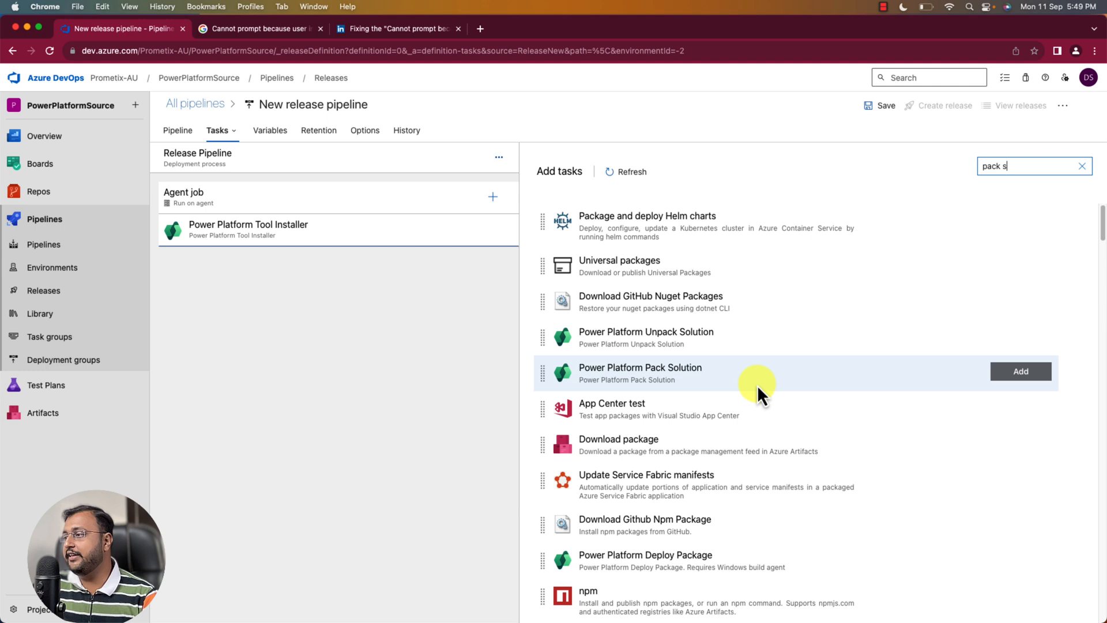
click(1020, 370)
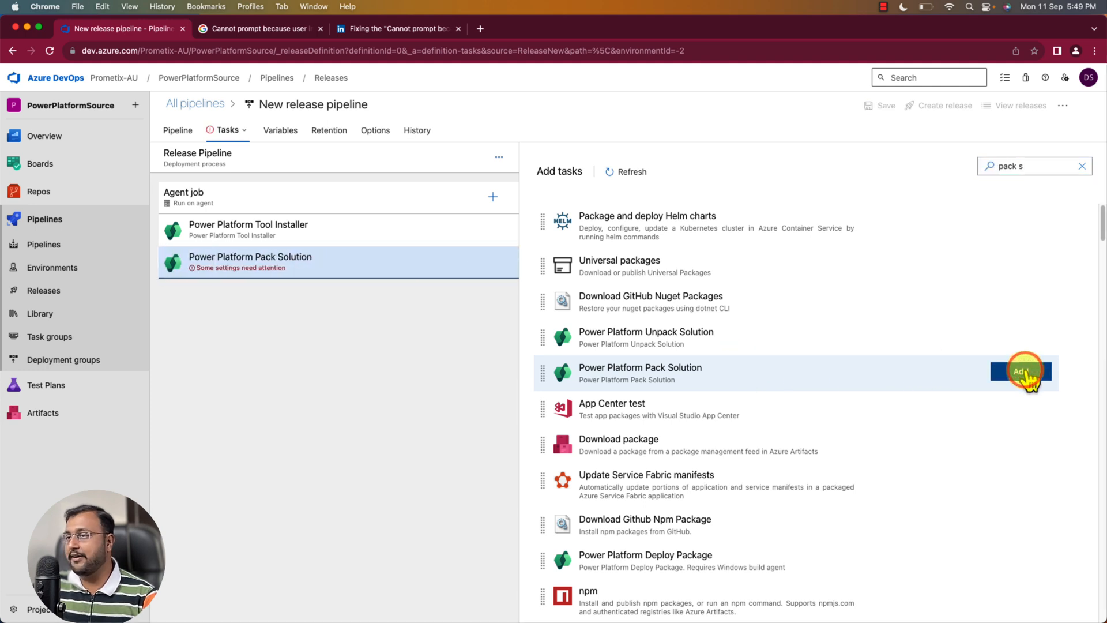
click(1021, 372)
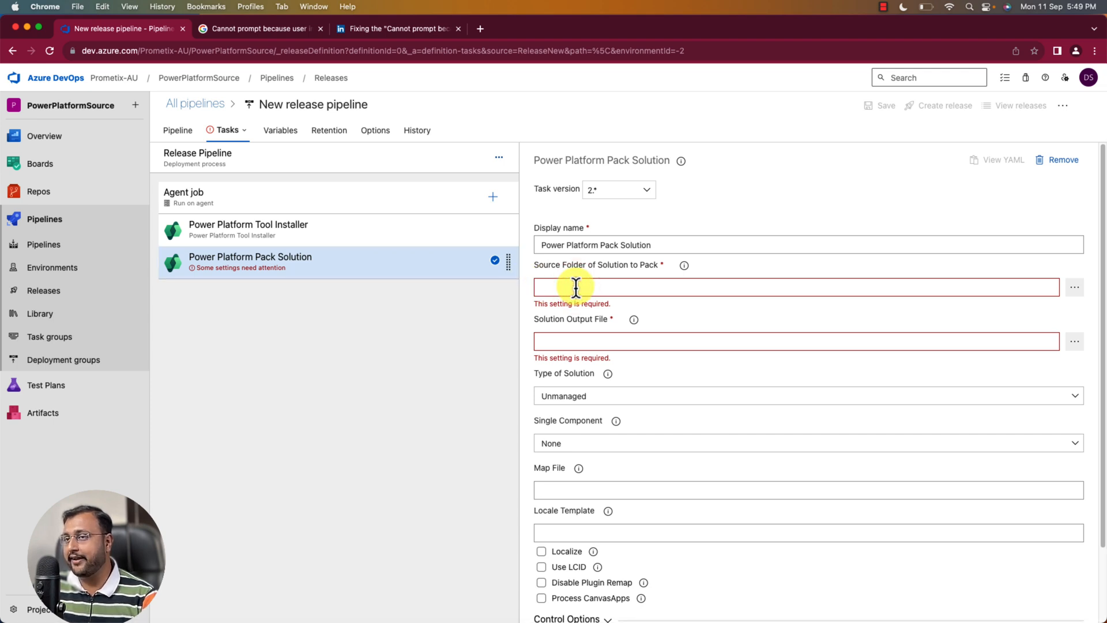
mouse_move(1073, 287)
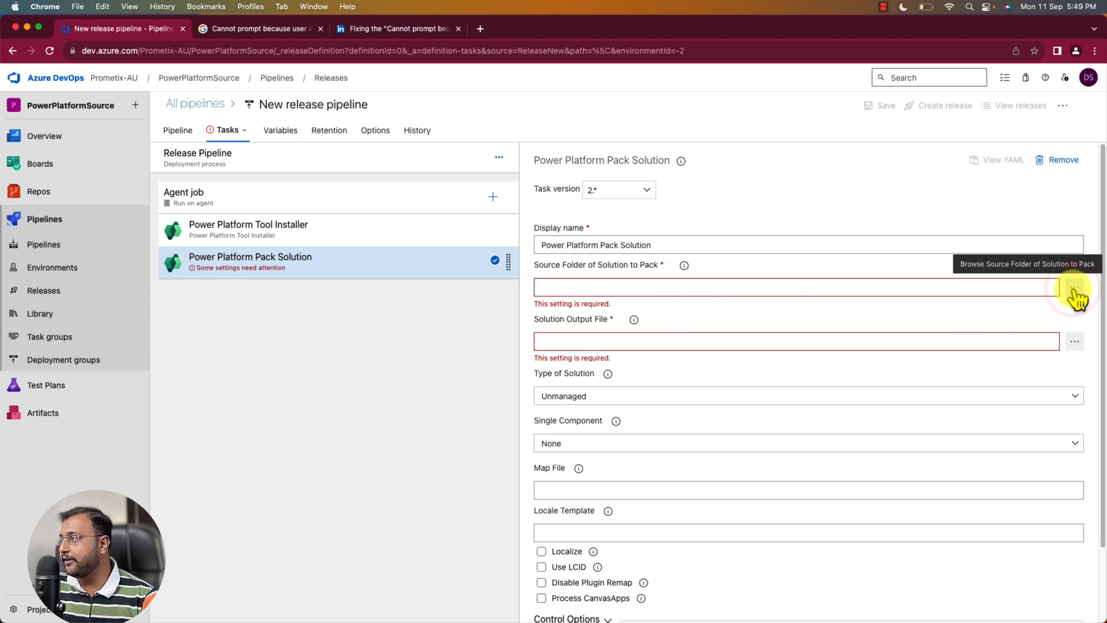
Pack the PowerPlatformApps Unmanaged folder into $(Build.StagingDirectory)\$(SolutionName).zip
click(1074, 291)
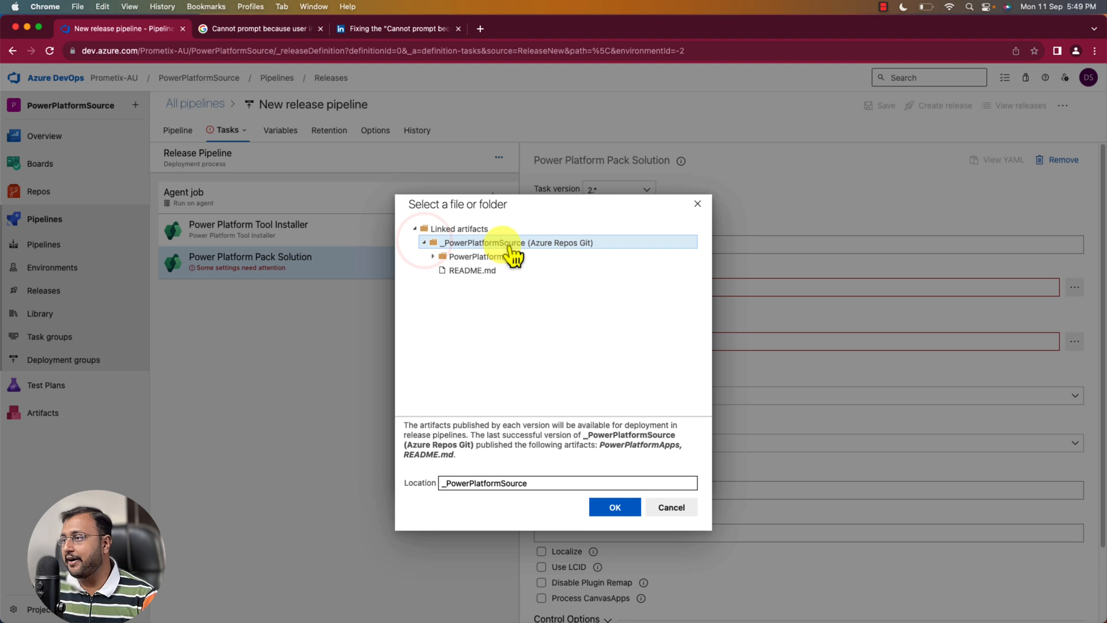
click(484, 256)
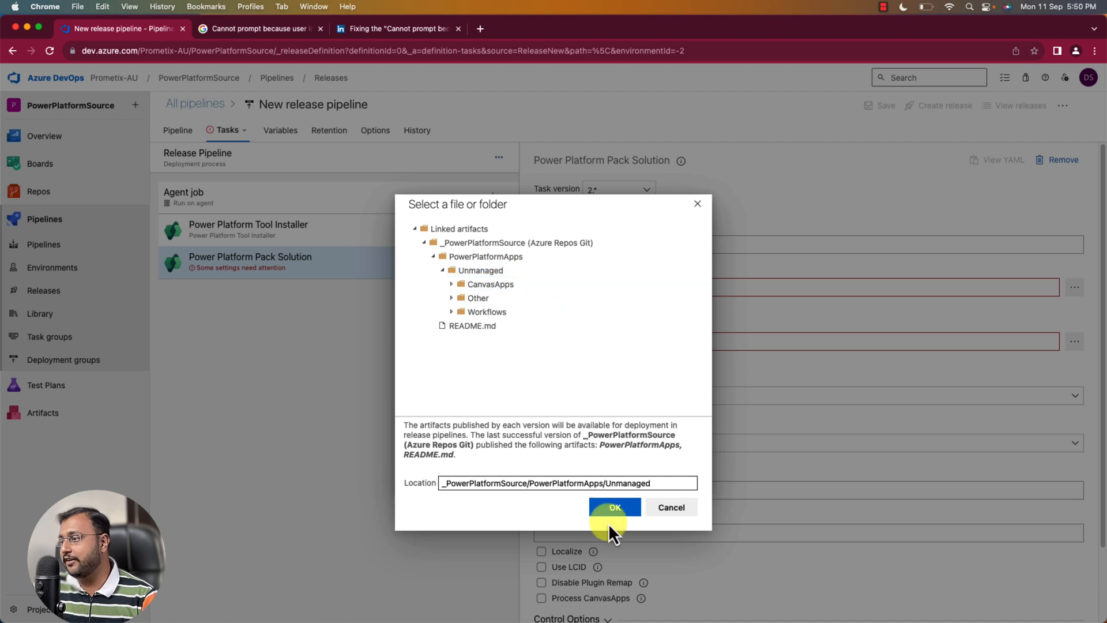
click(614, 507)
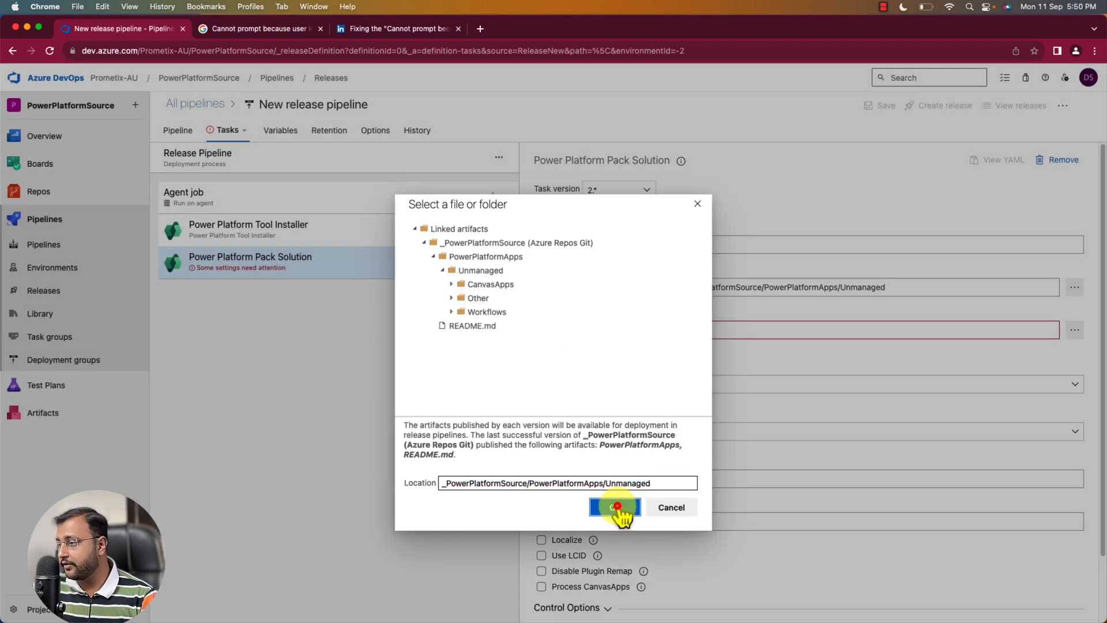
click(614, 507)
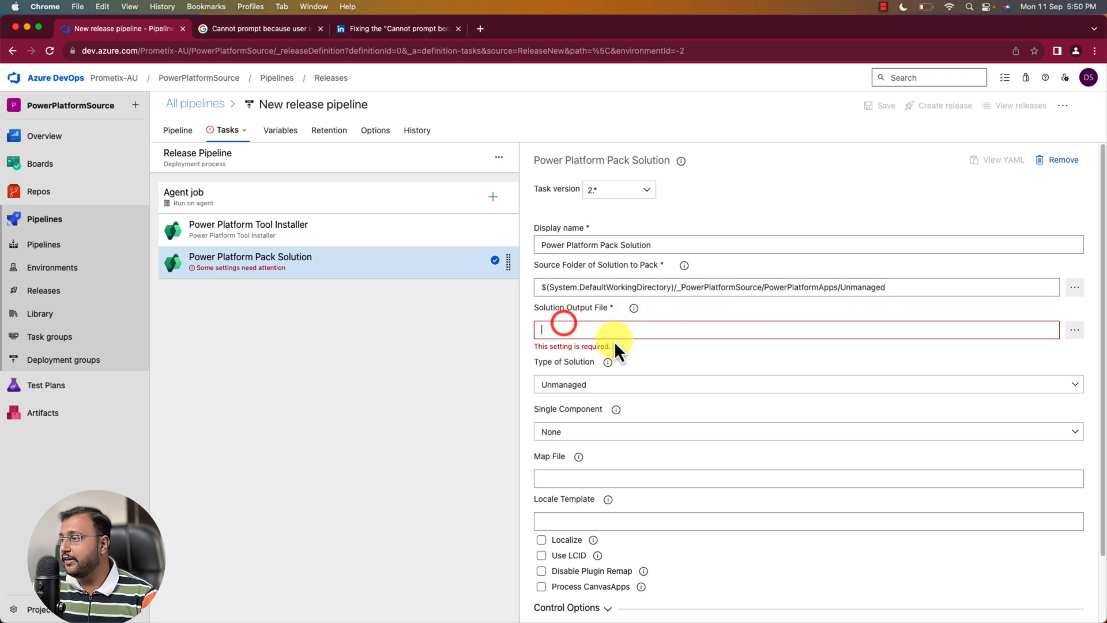
mouse_move(636, 325)
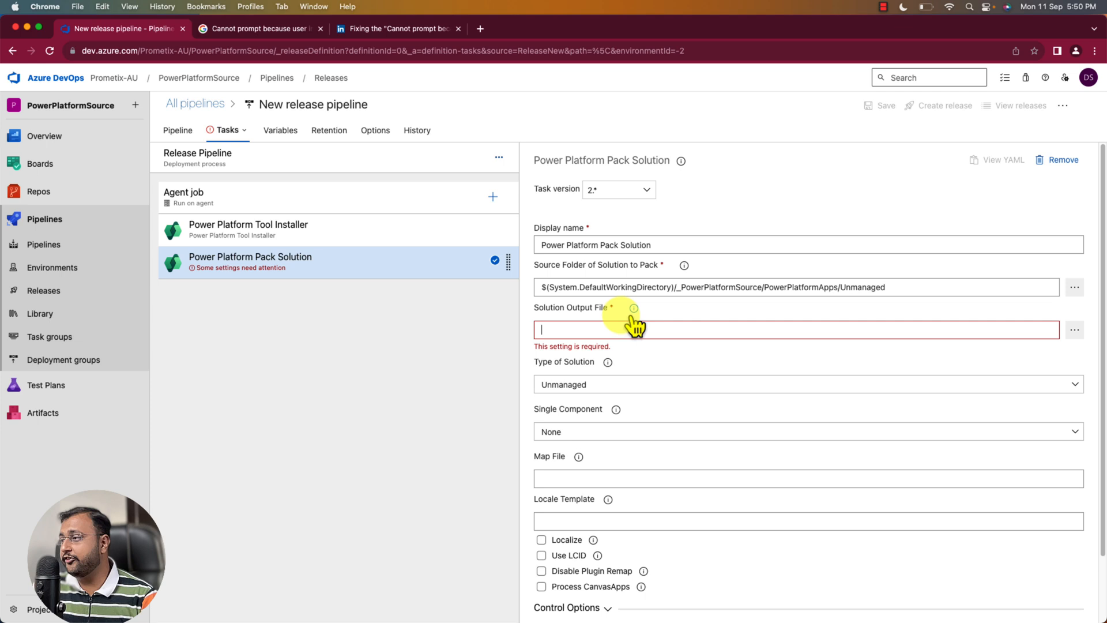
mouse_move(594, 324)
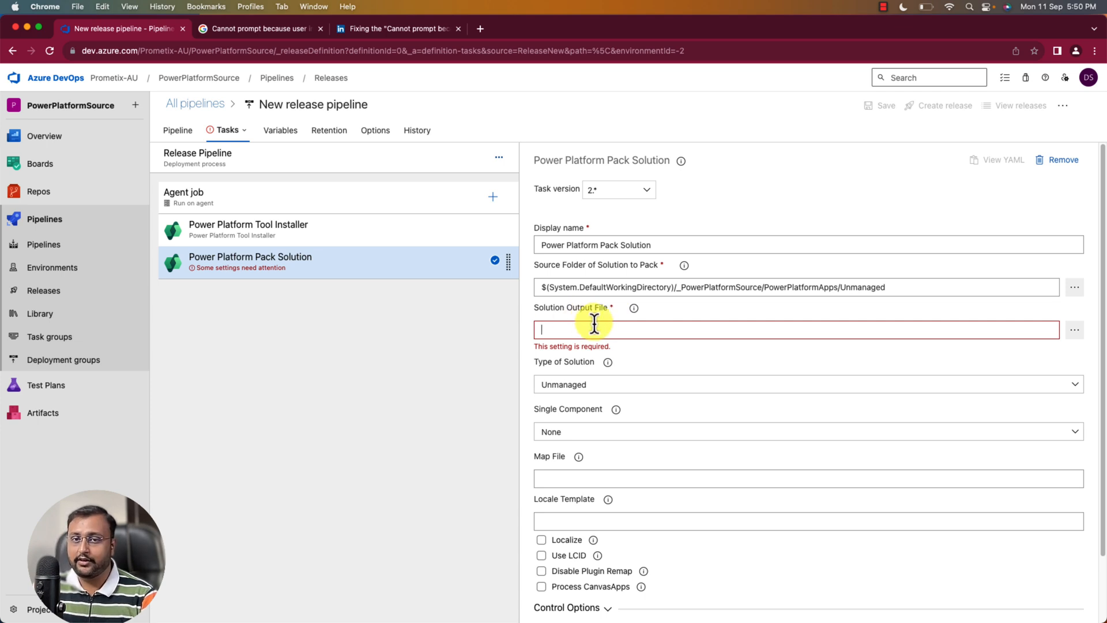
mouse_move(594, 321)
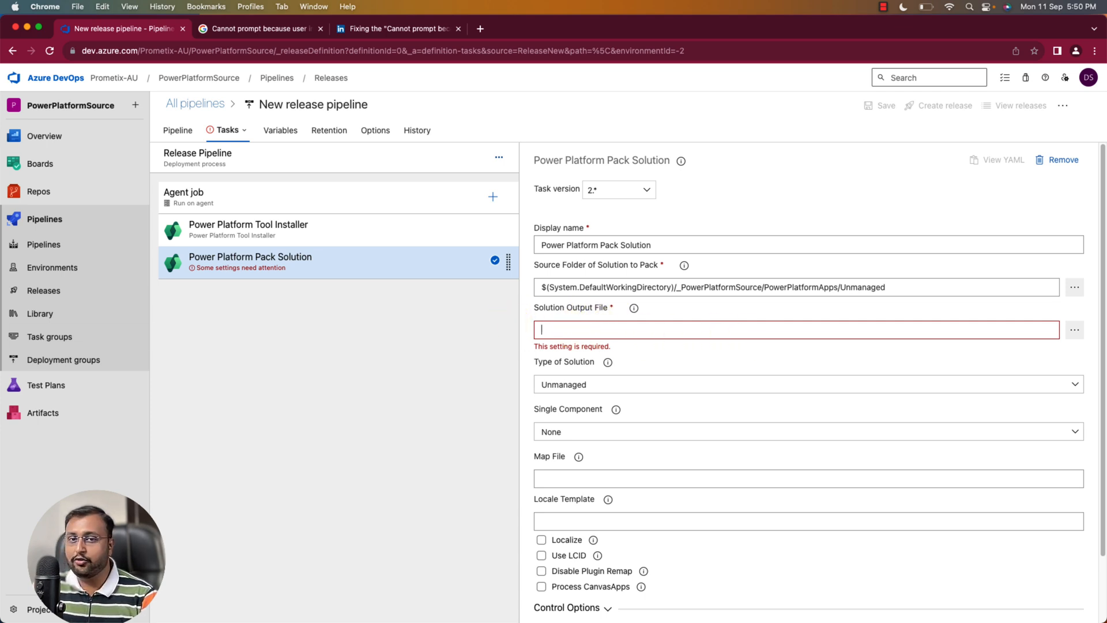
mouse_move(297, 355)
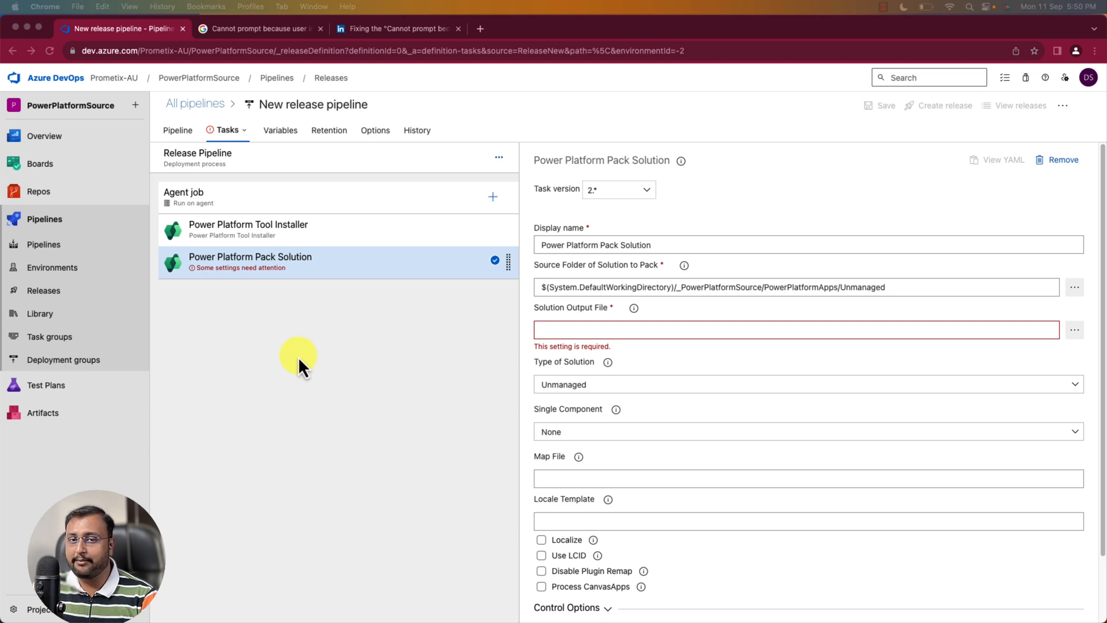
text($(Build.StagingDirectory)\$(SolutionName).zip)
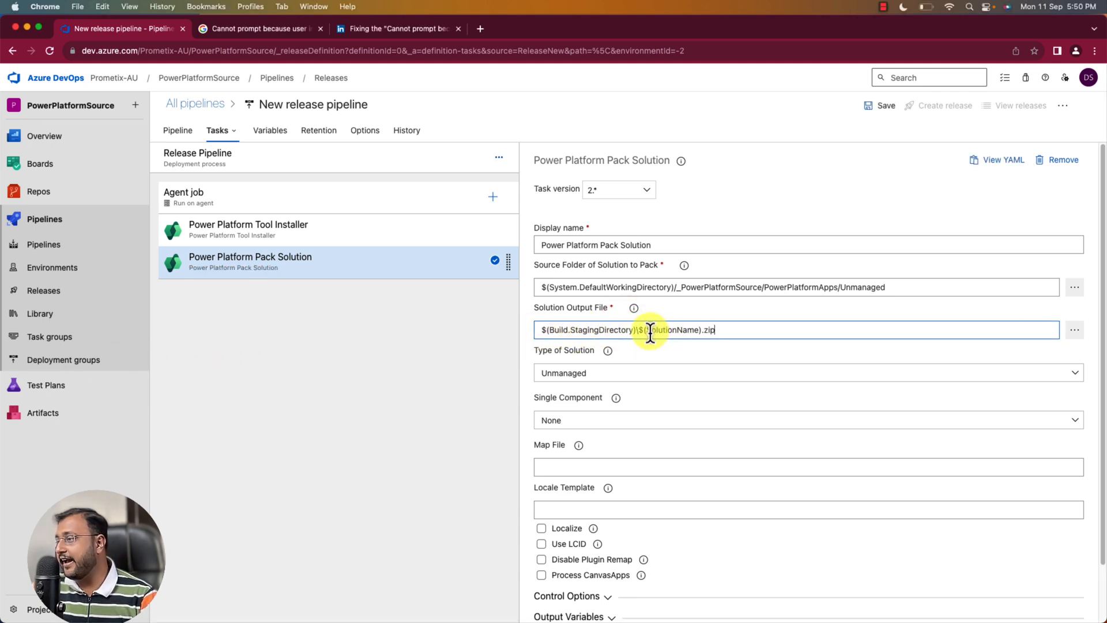
mouse_move(745, 346)
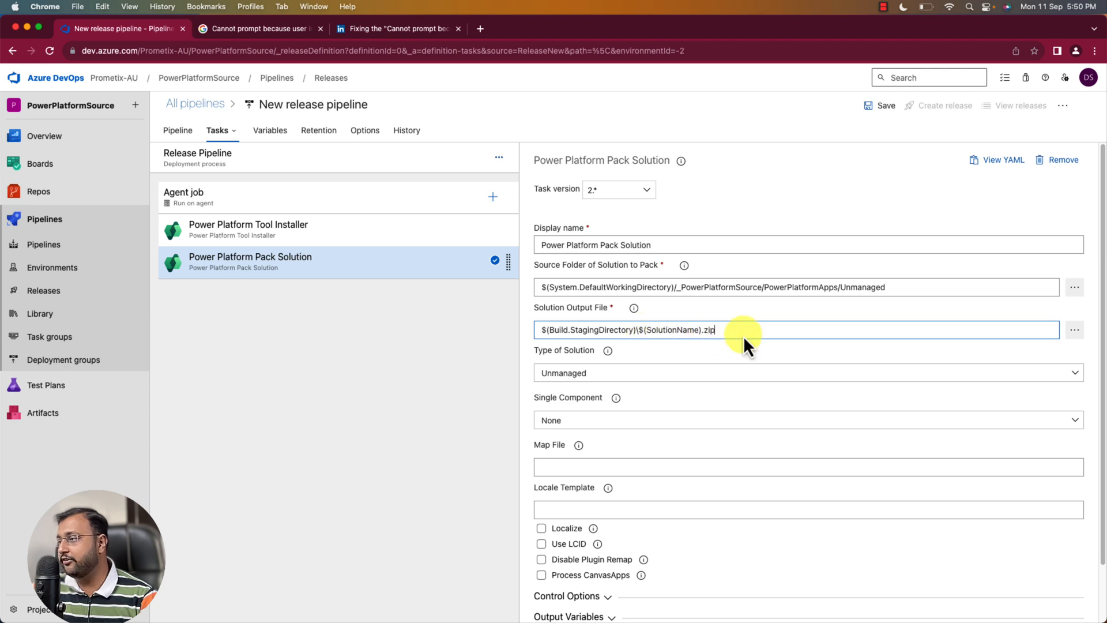
mouse_move(685, 373)
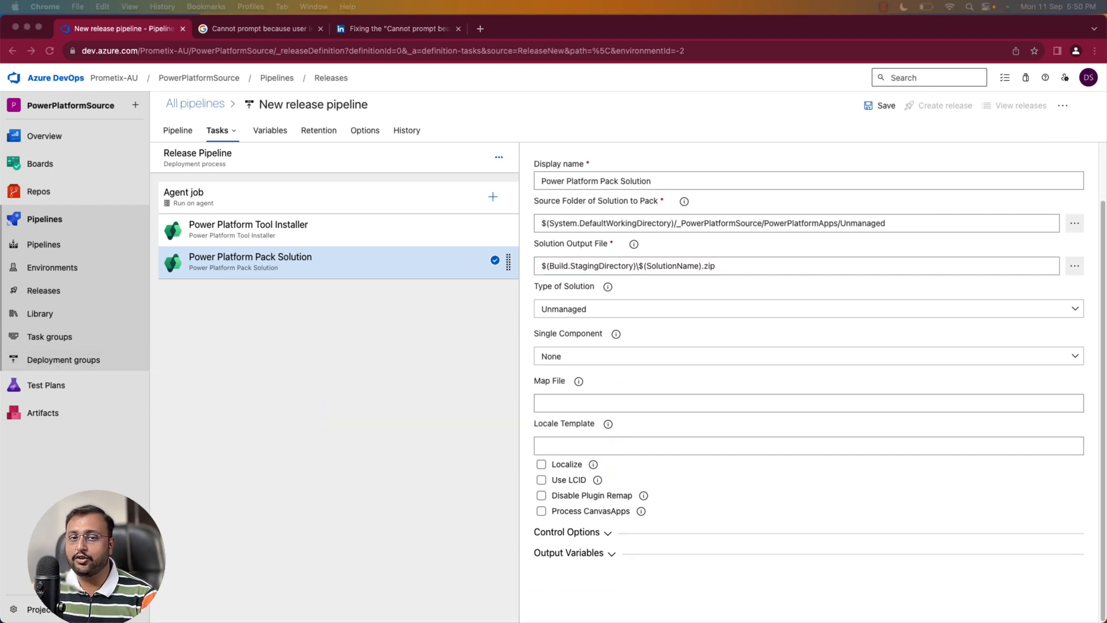
scroll(up, 3)
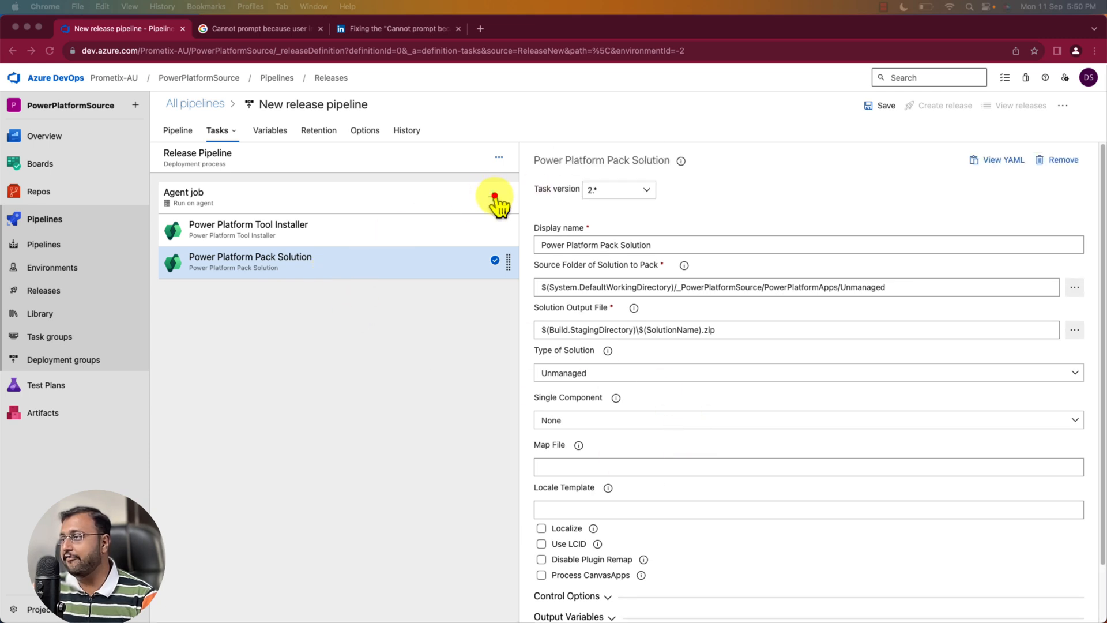
Add a Power Platform Import Solution task using service principal with DestinationConnection
click(493, 196)
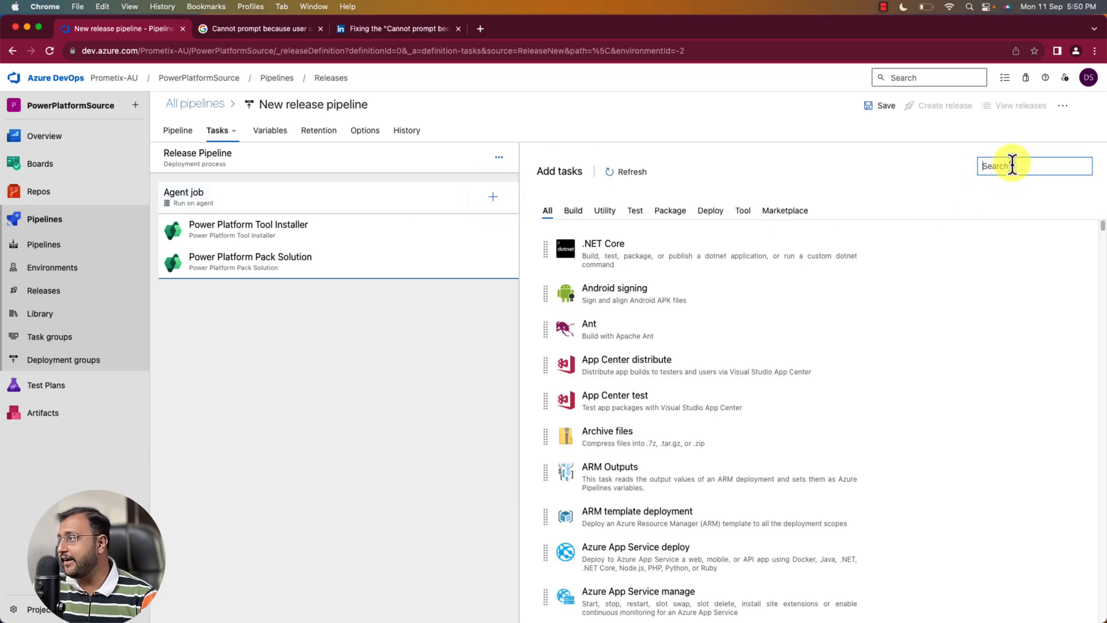
text(import s)
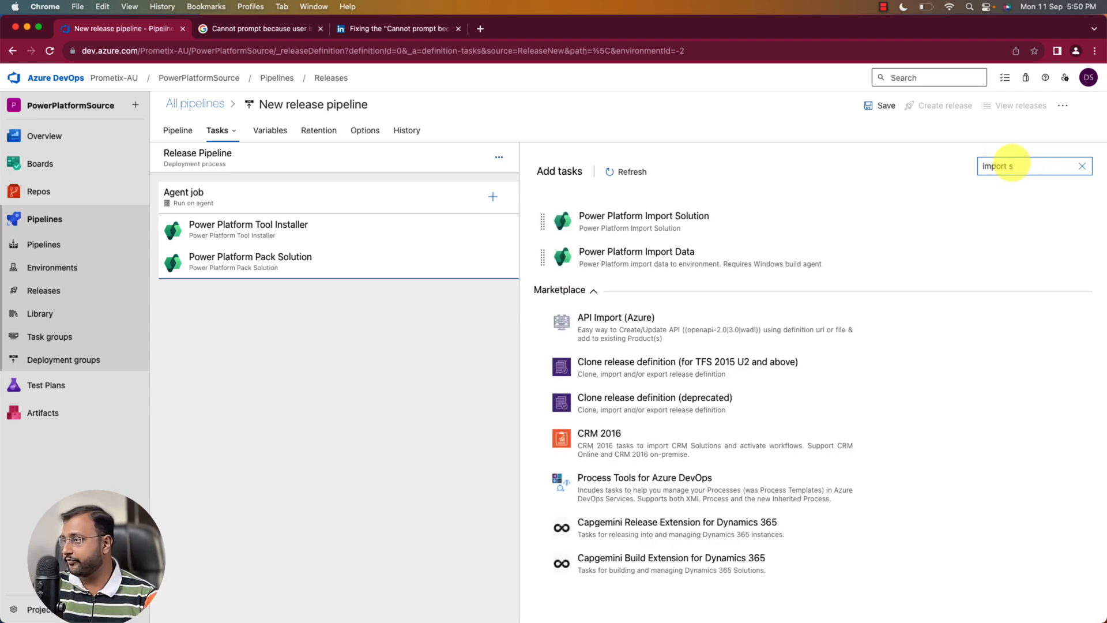
mouse_move(671, 219)
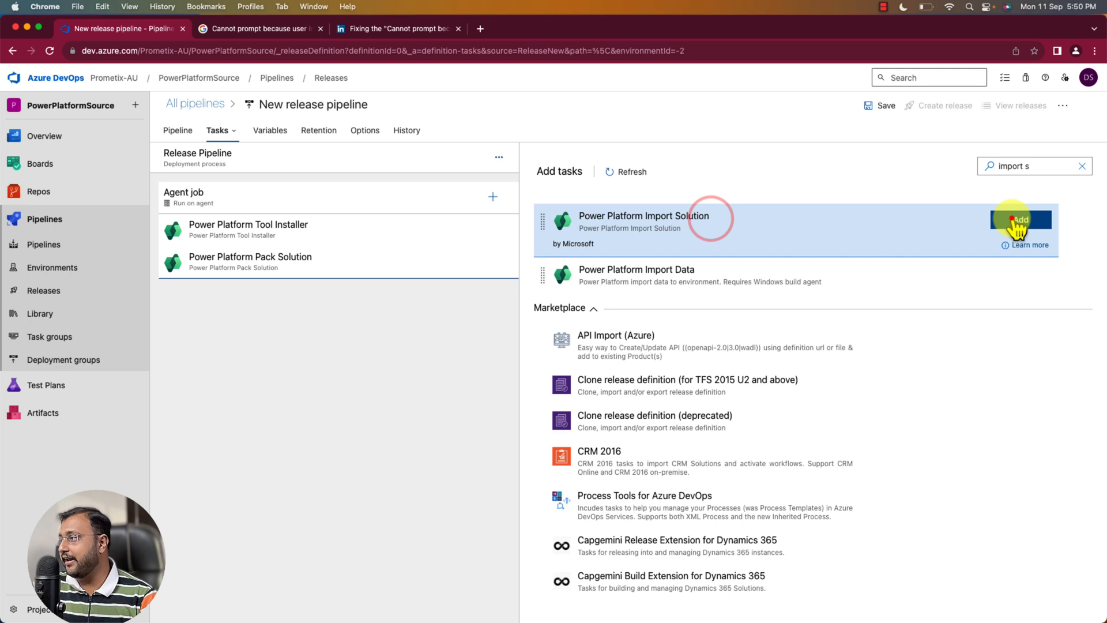
click(1022, 219)
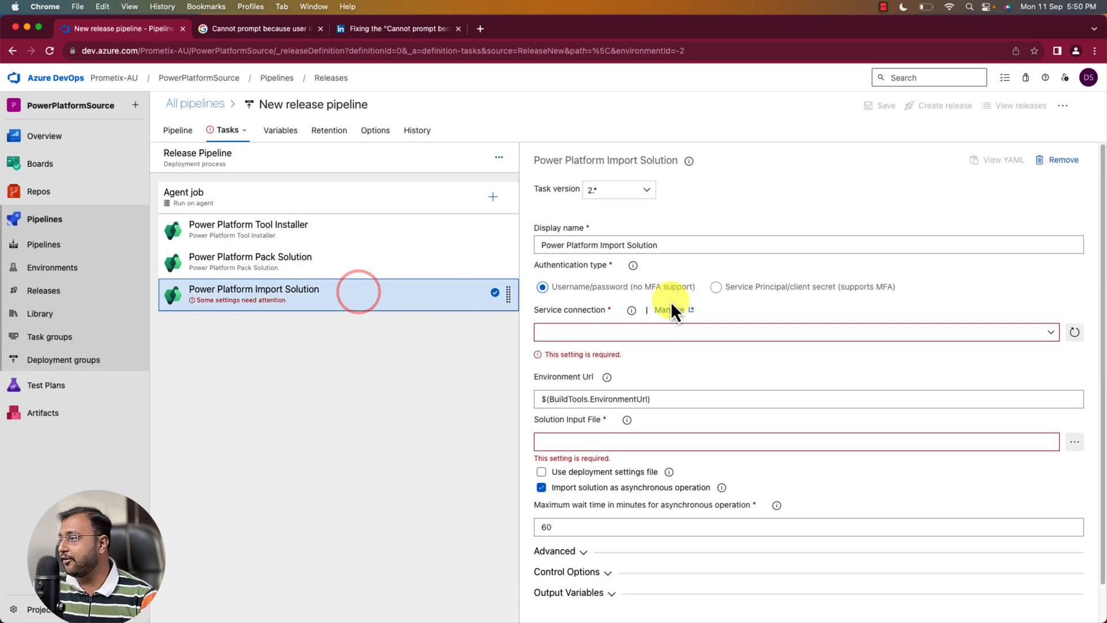
click(716, 286)
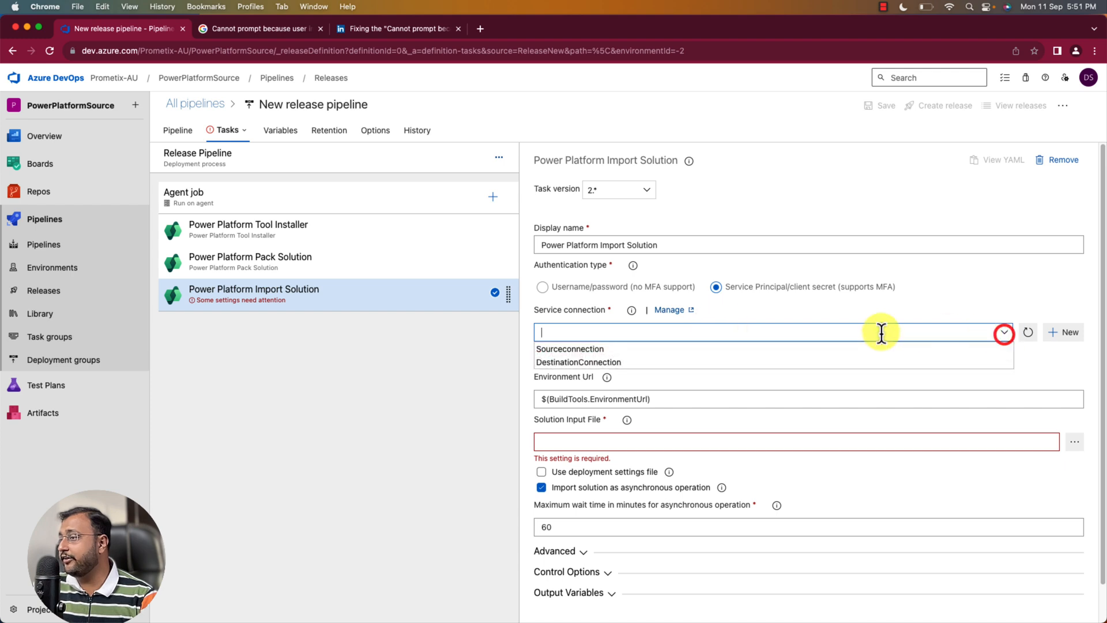
click(578, 361)
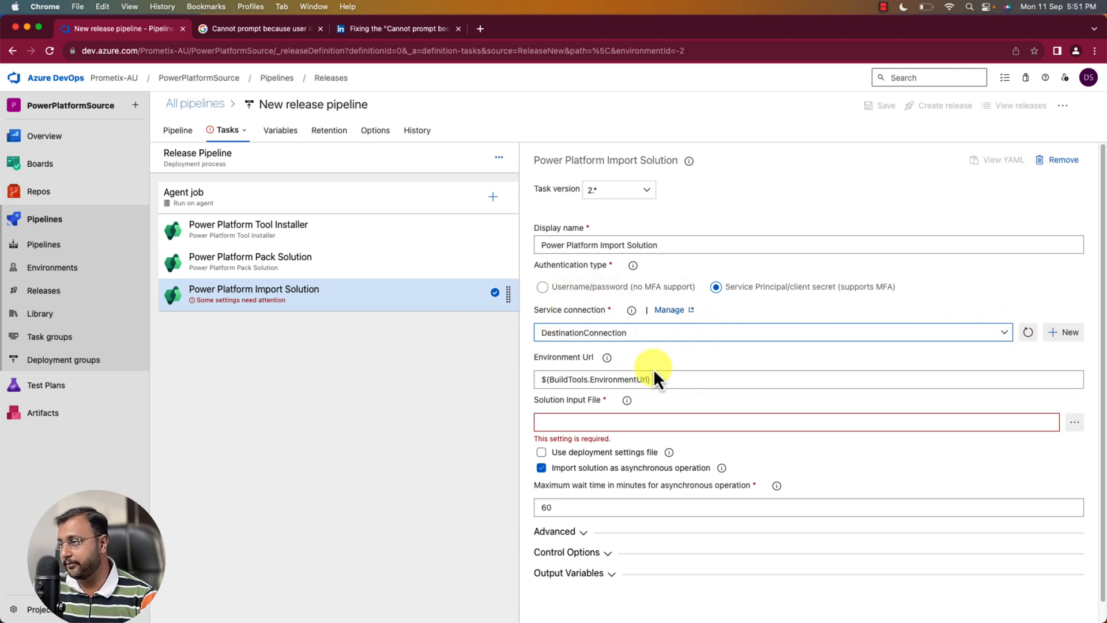
mouse_move(606, 421)
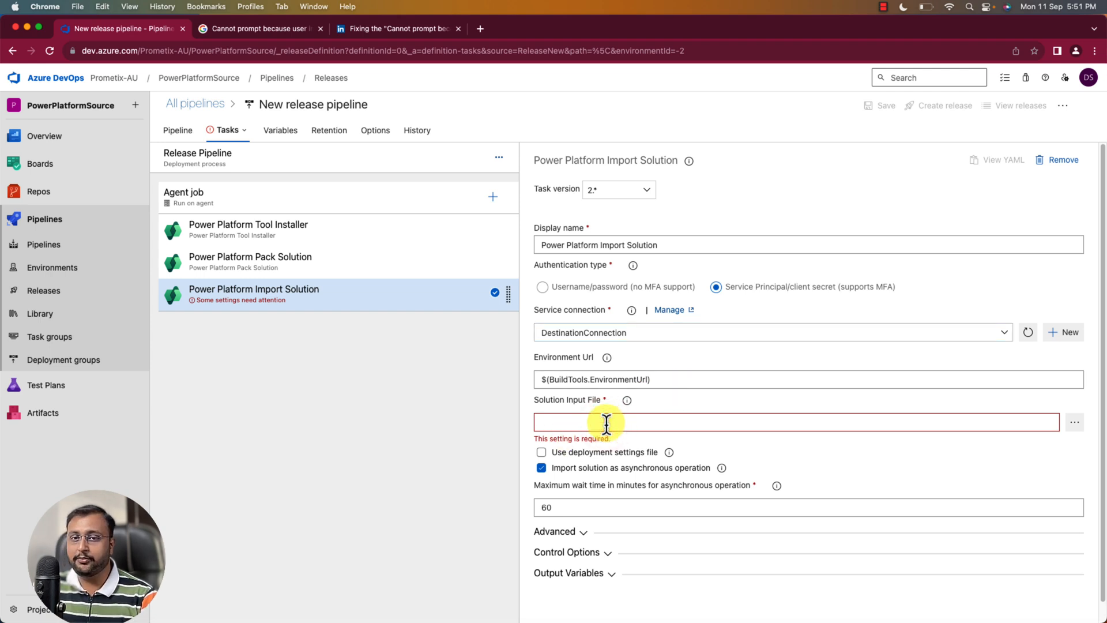
mouse_move(510, 350)
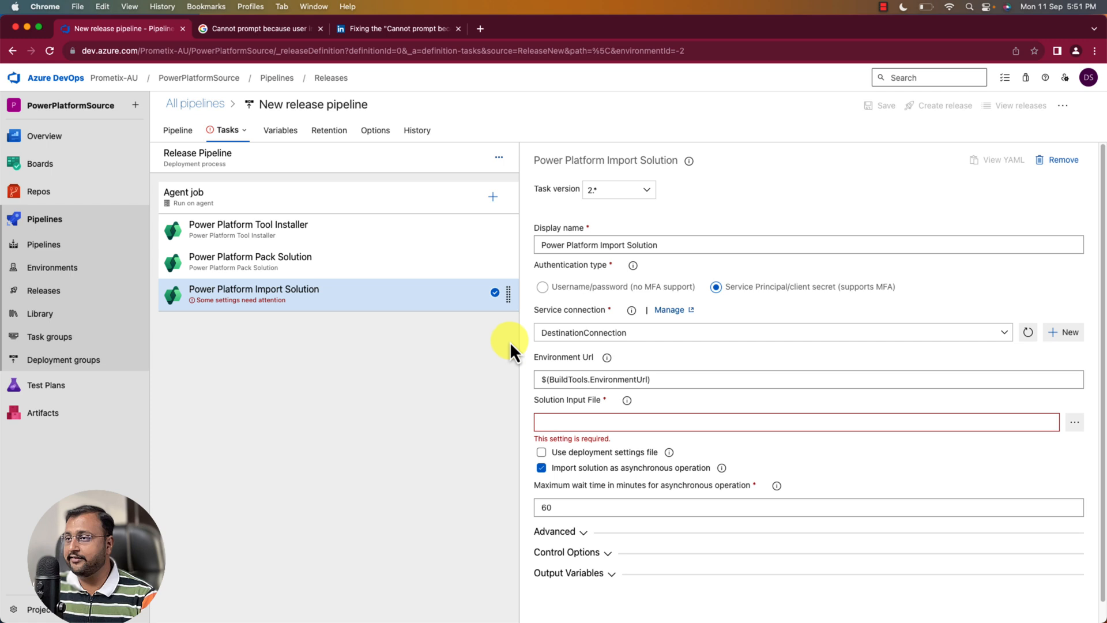
Set Solution Input File to $(Build.StagingDirectory)\$(SolutionName).zip, copied from Pack Solution
click(250, 261)
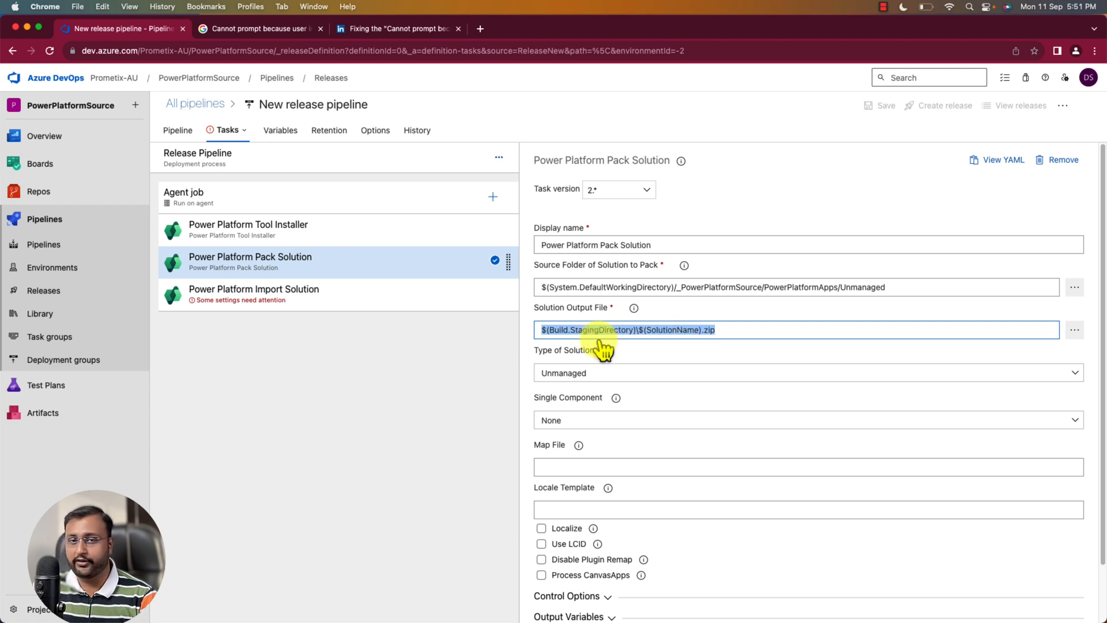
click(252, 294)
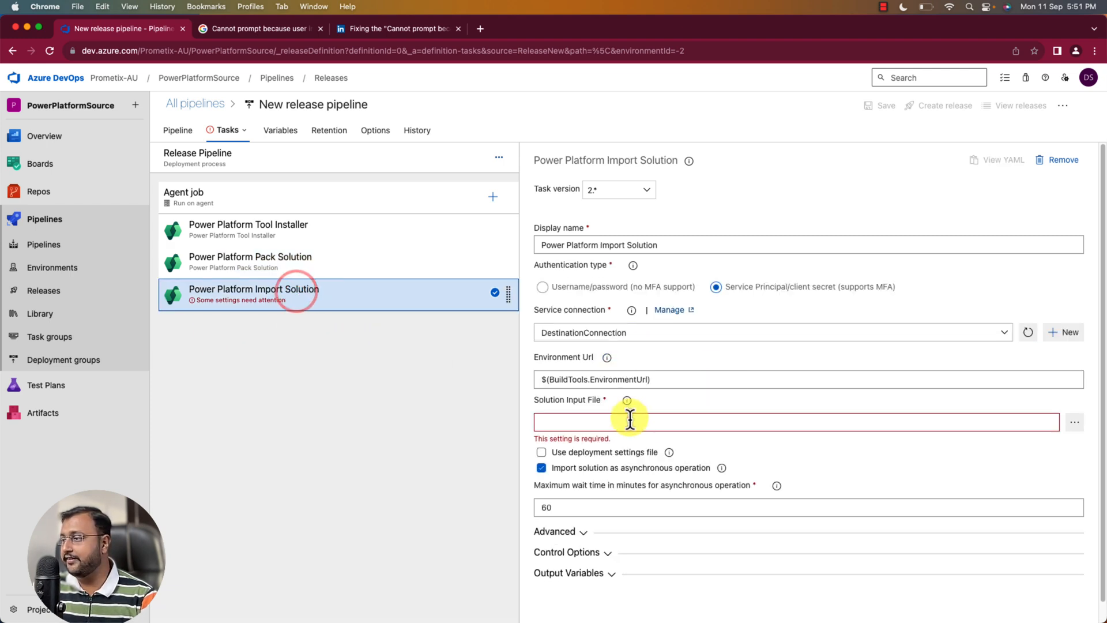
text($(Build.StagingDirectory)\$(SolutionName).zip)
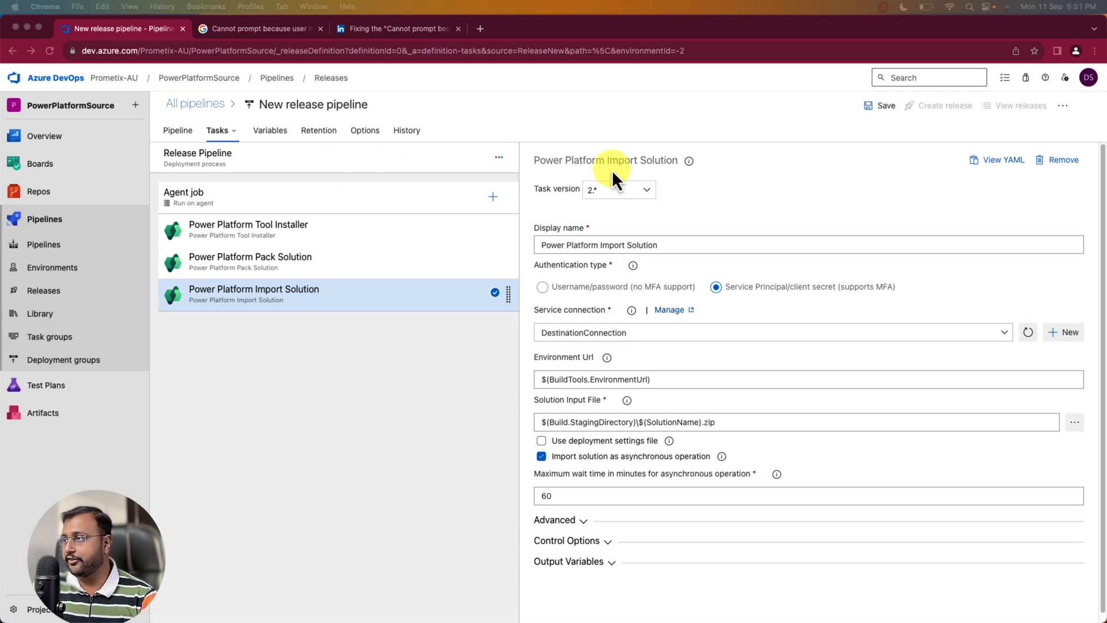
Add Power Platform Publish Customizations using service principal and the DestinationConnection connection
click(492, 196)
text(p)
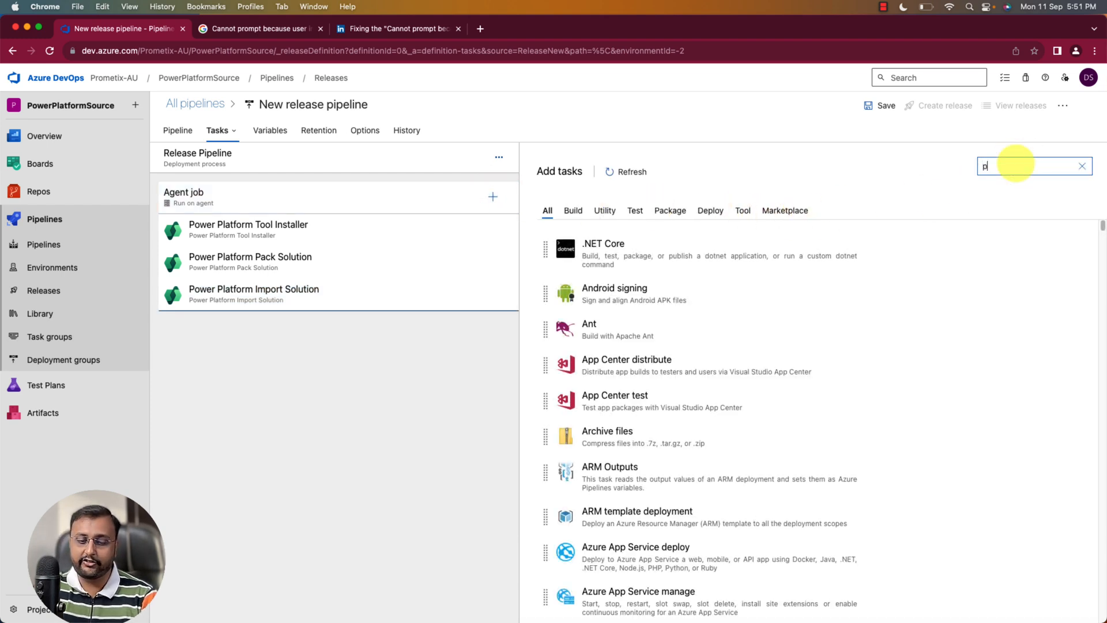
text(ublis)
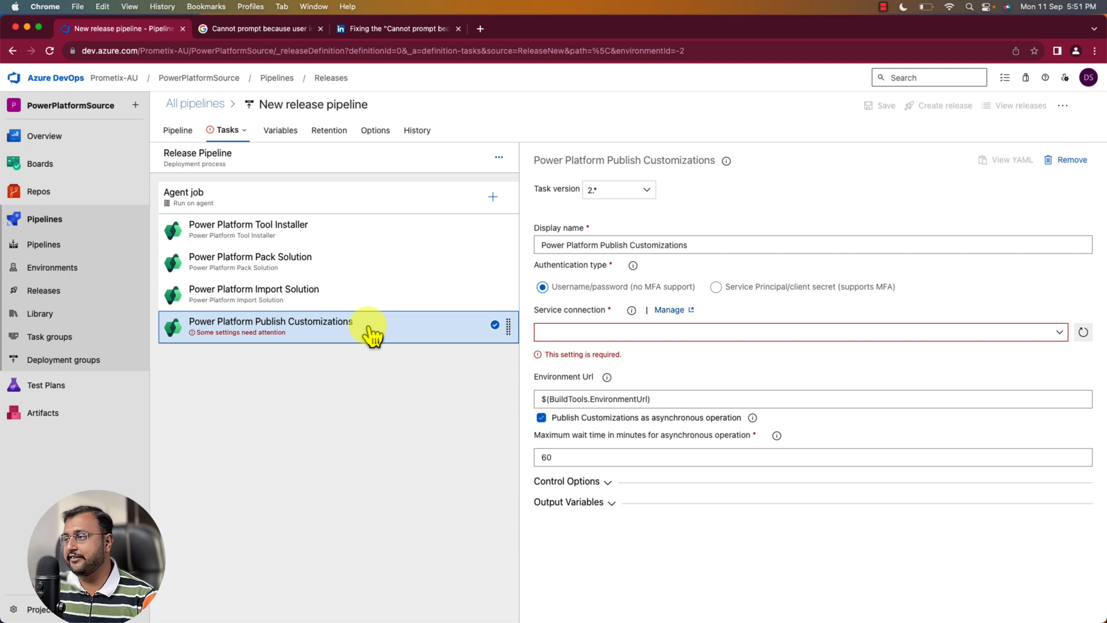
mouse_move(784, 296)
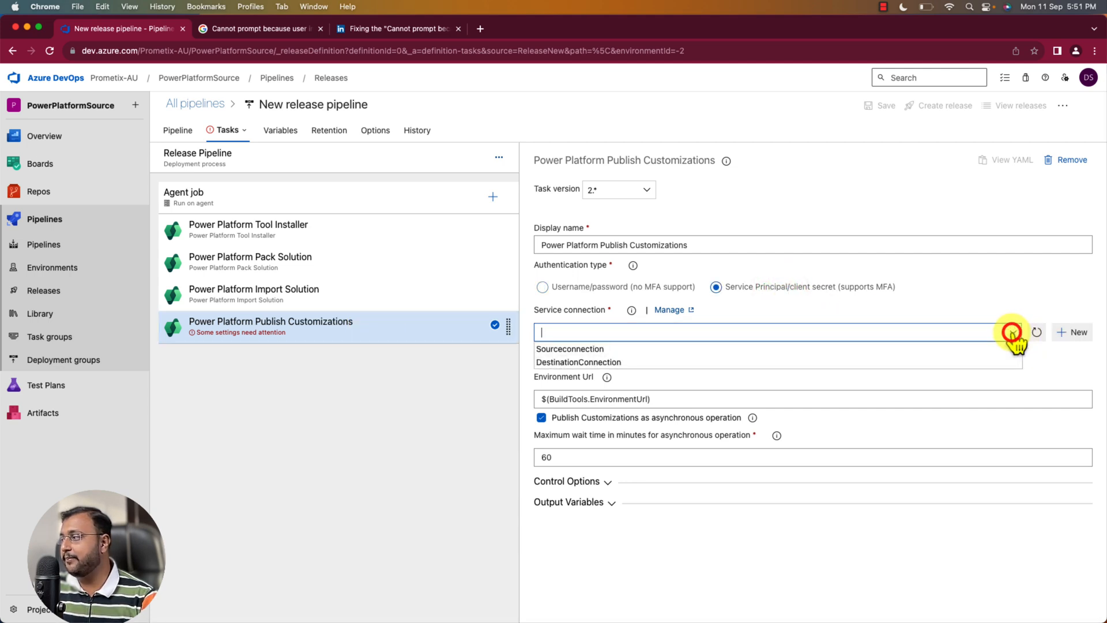
click(579, 361)
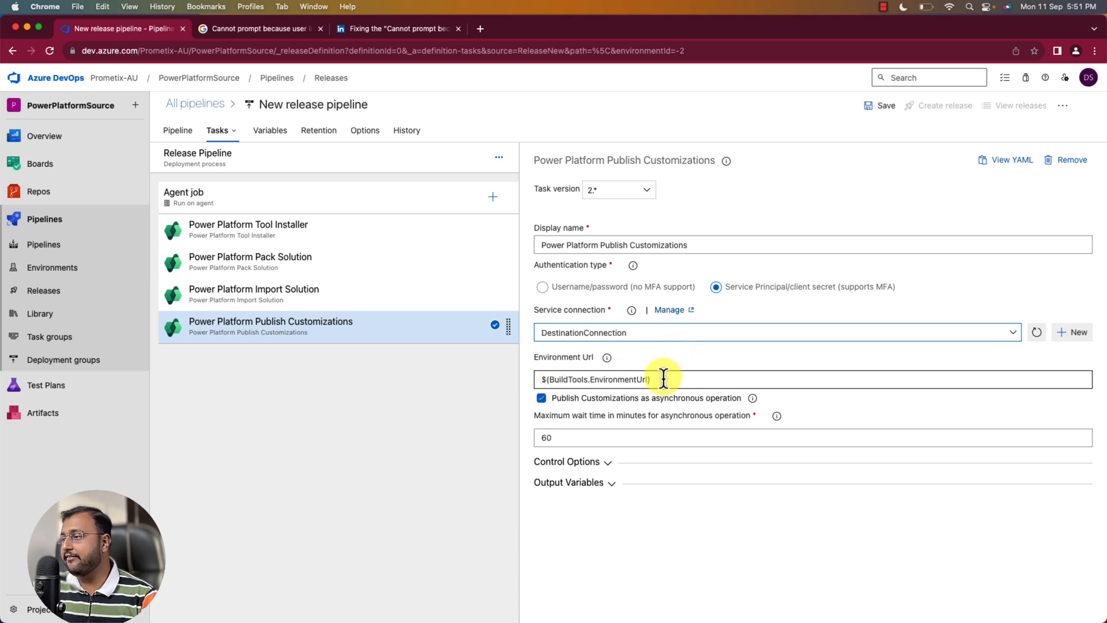
mouse_move(736, 489)
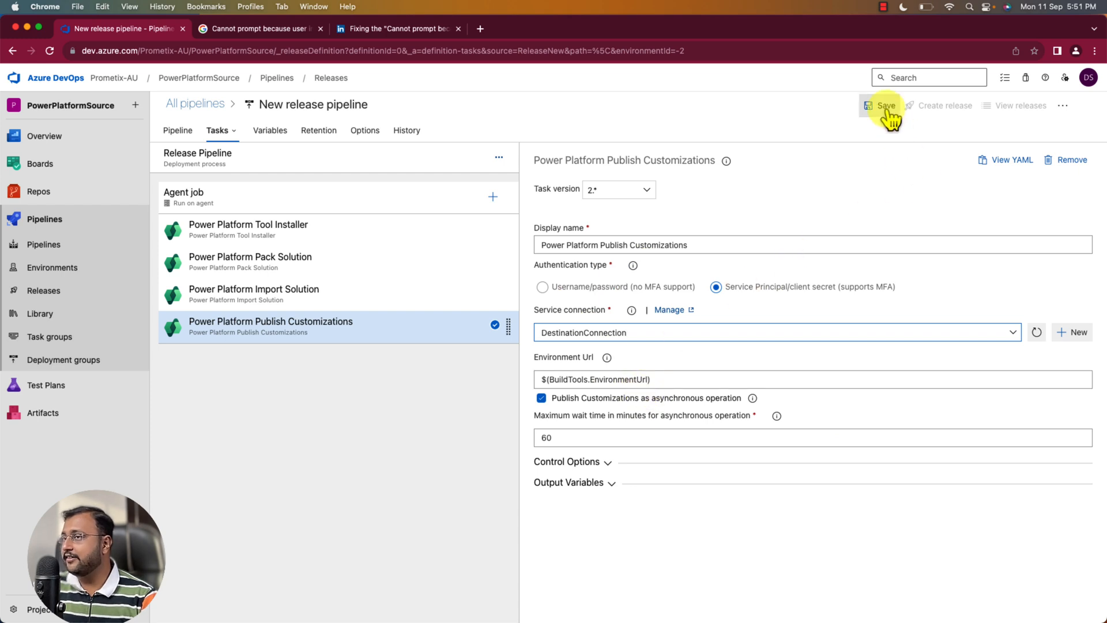
Save the four-task release pipeline and return to the Pipeline overview
click(884, 105)
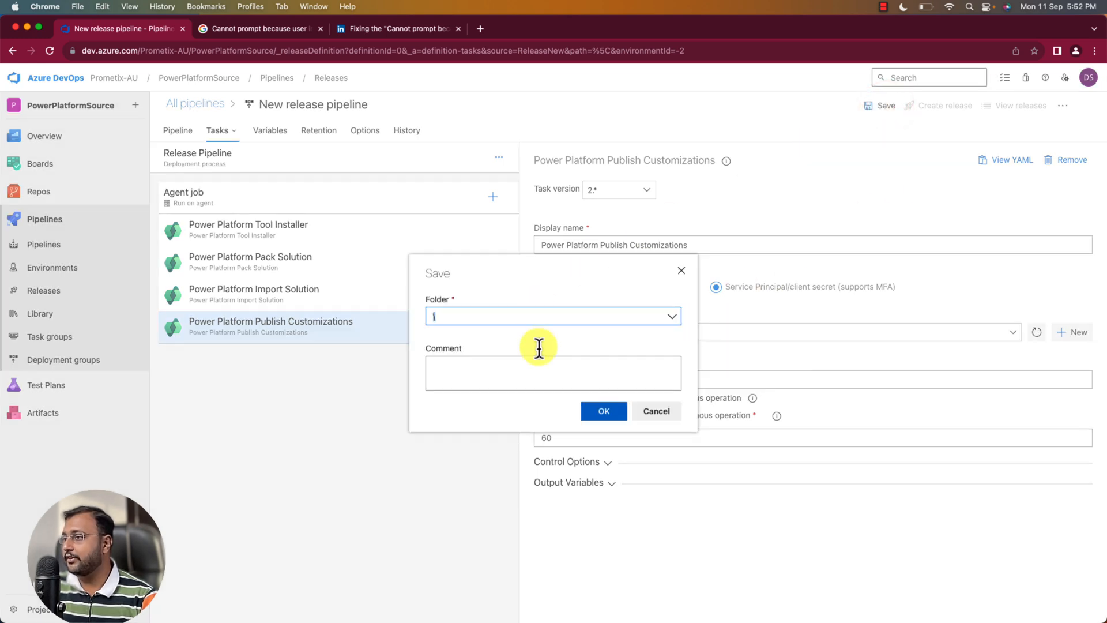
click(603, 411)
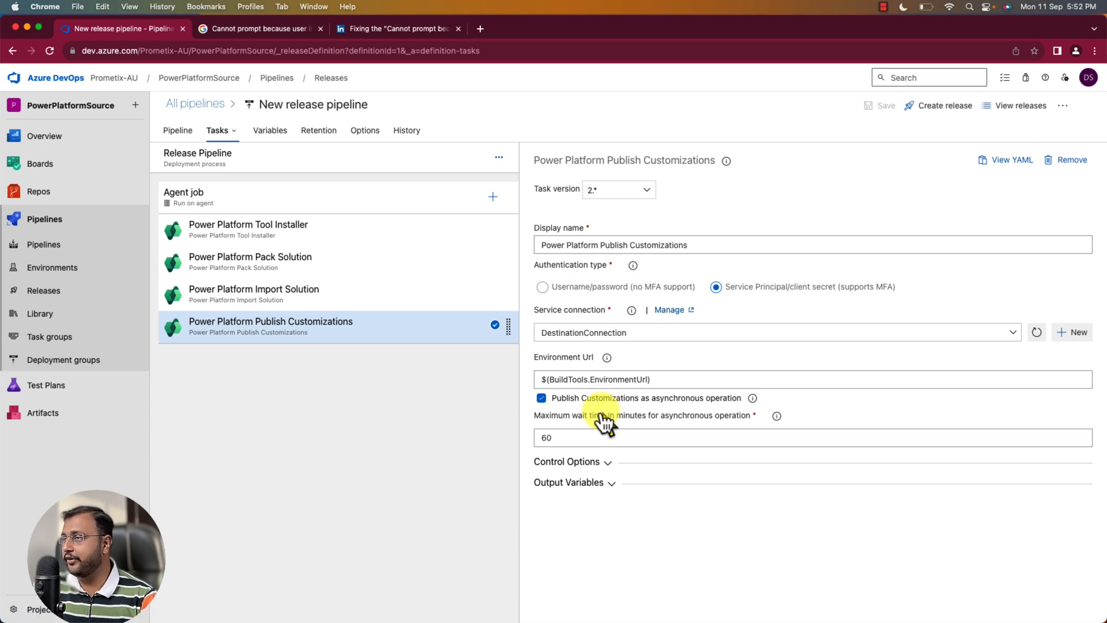
click(177, 130)
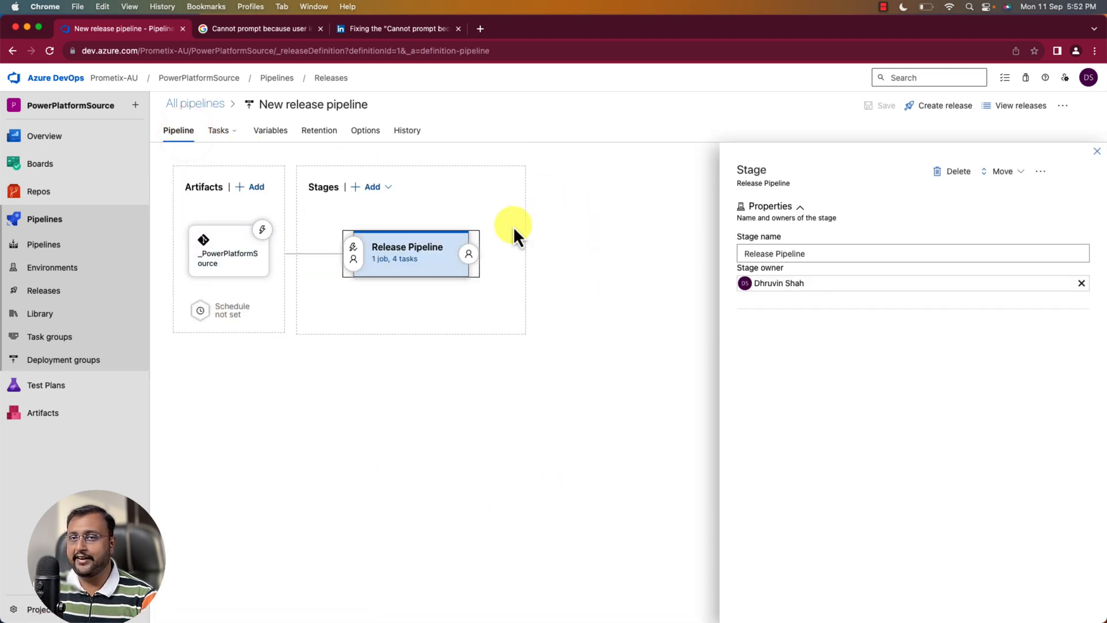
mouse_move(282, 253)
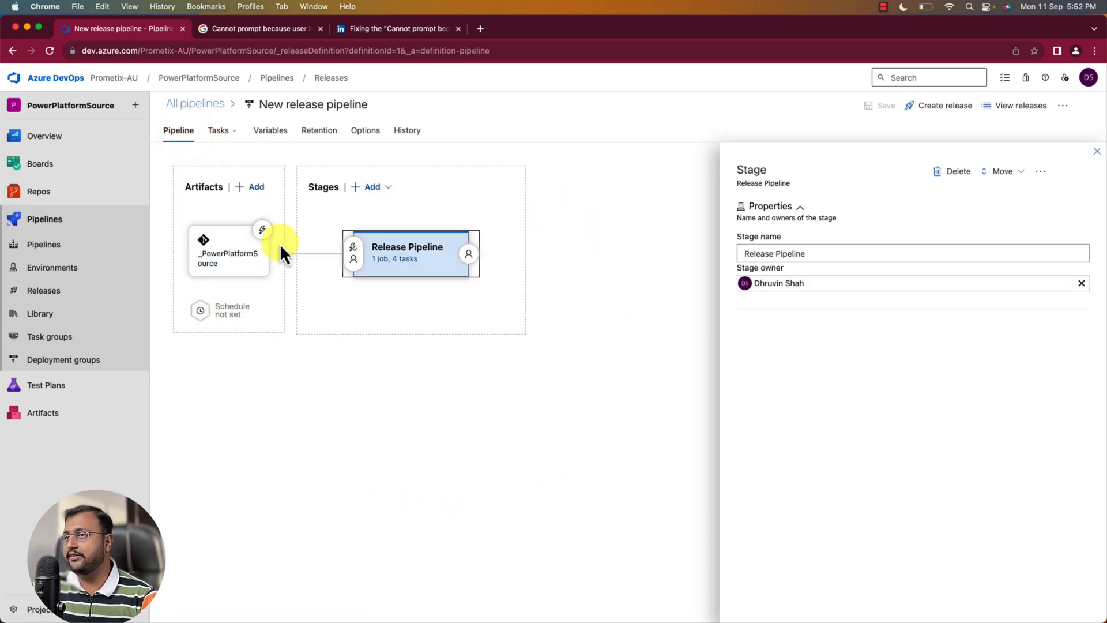
mouse_move(1095, 212)
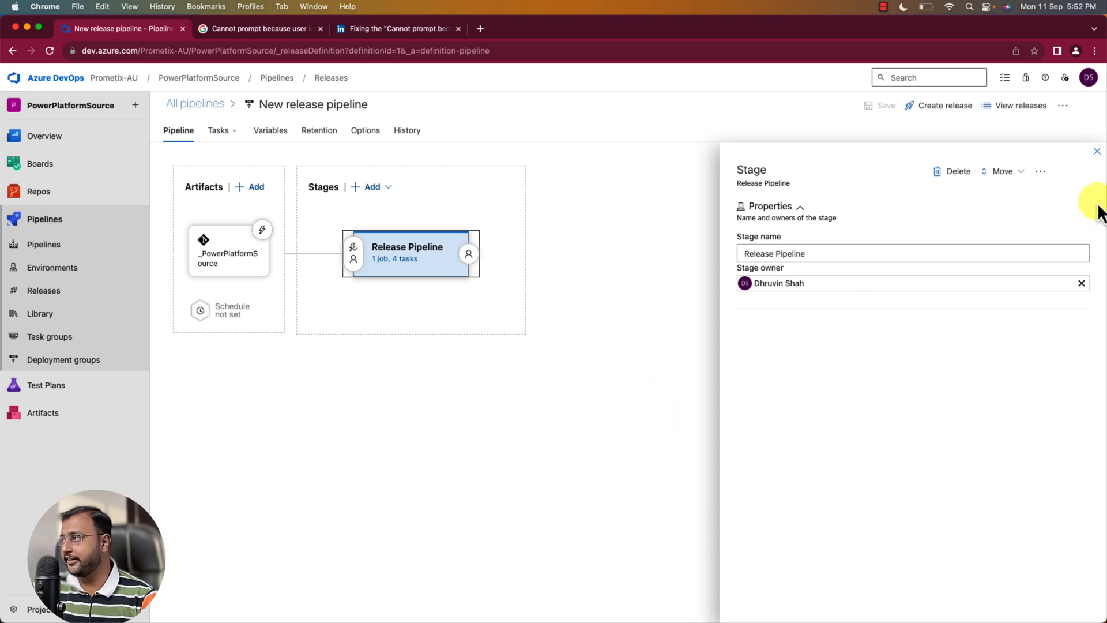
Close the Stage properties panel, leaving the artifact linked to the Release Pipeline stage
click(1096, 151)
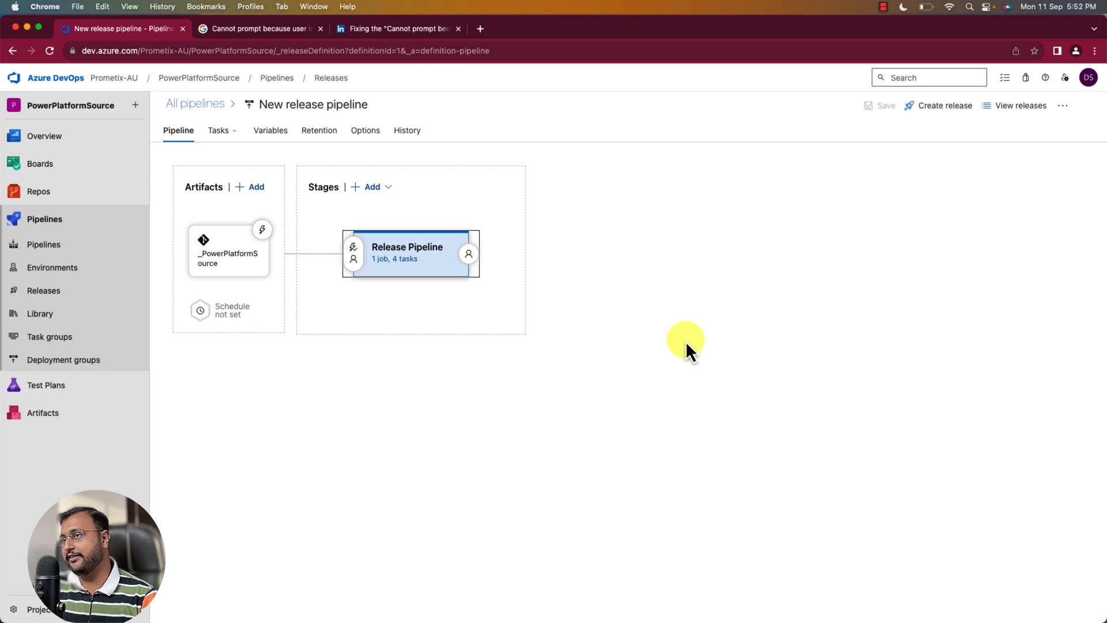
mouse_move(296, 191)
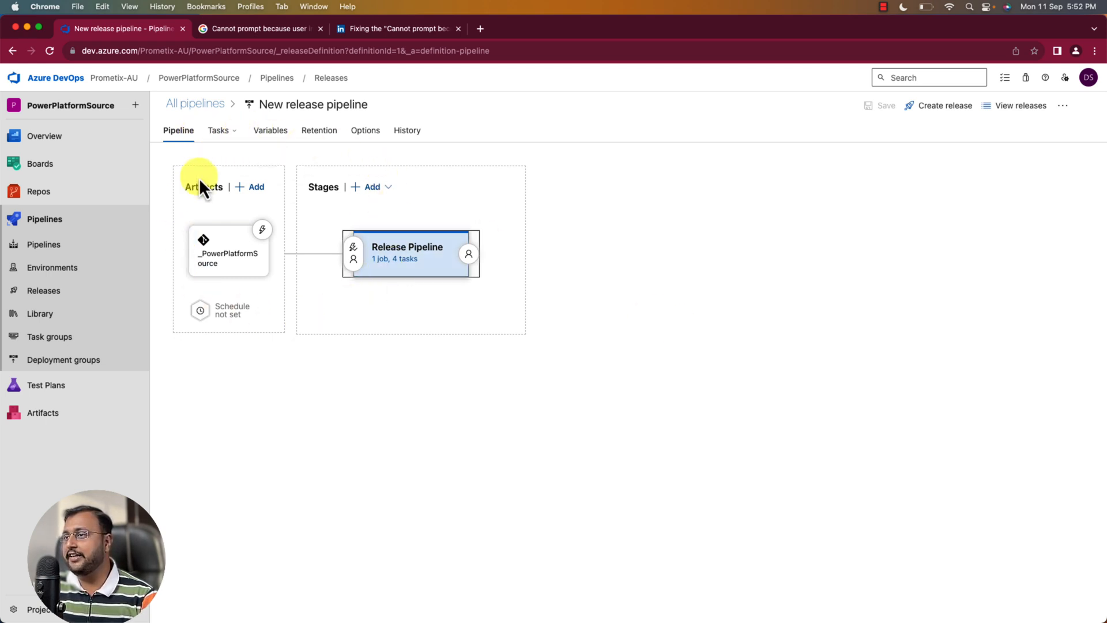
mouse_move(280, 223)
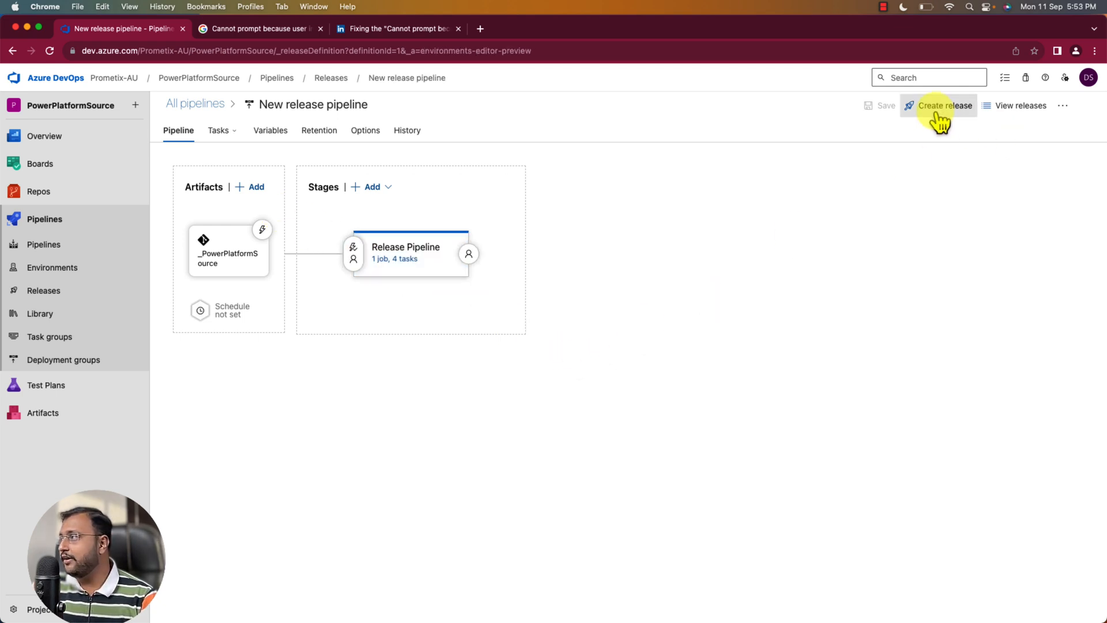
Create Release-1 with the Release Pipeline stage on manual trigger, keeping the latest artifact version
click(945, 105)
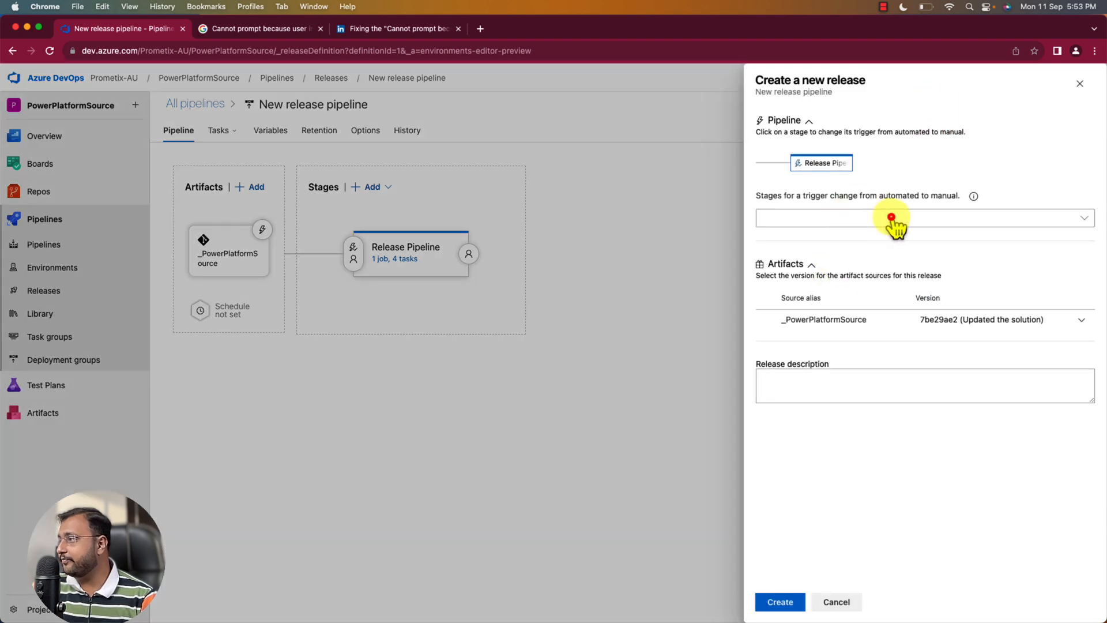
click(918, 217)
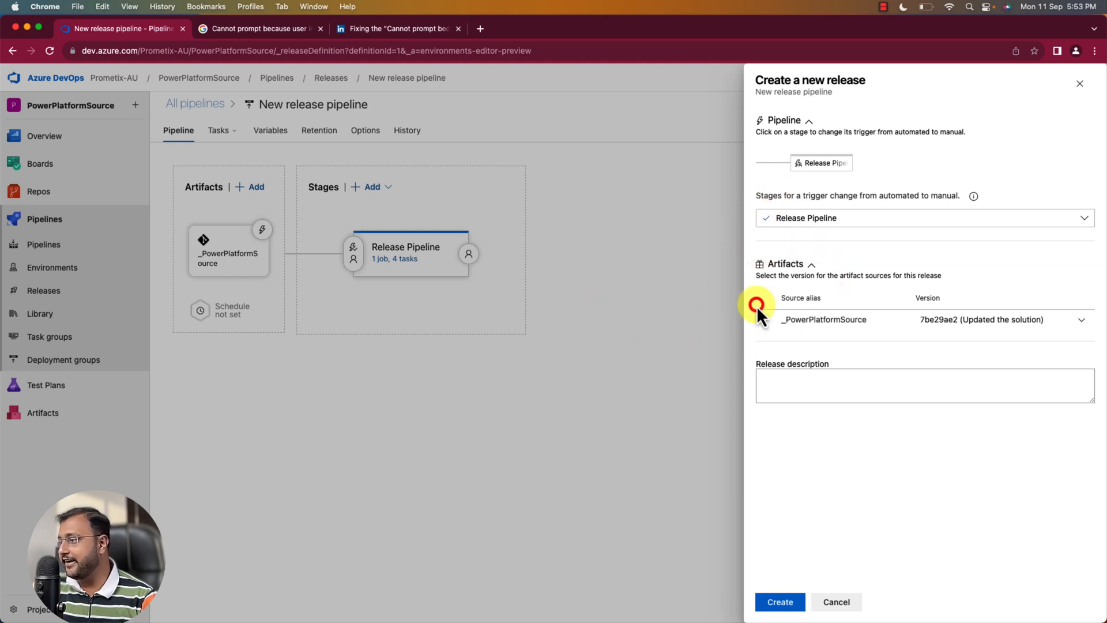
click(779, 601)
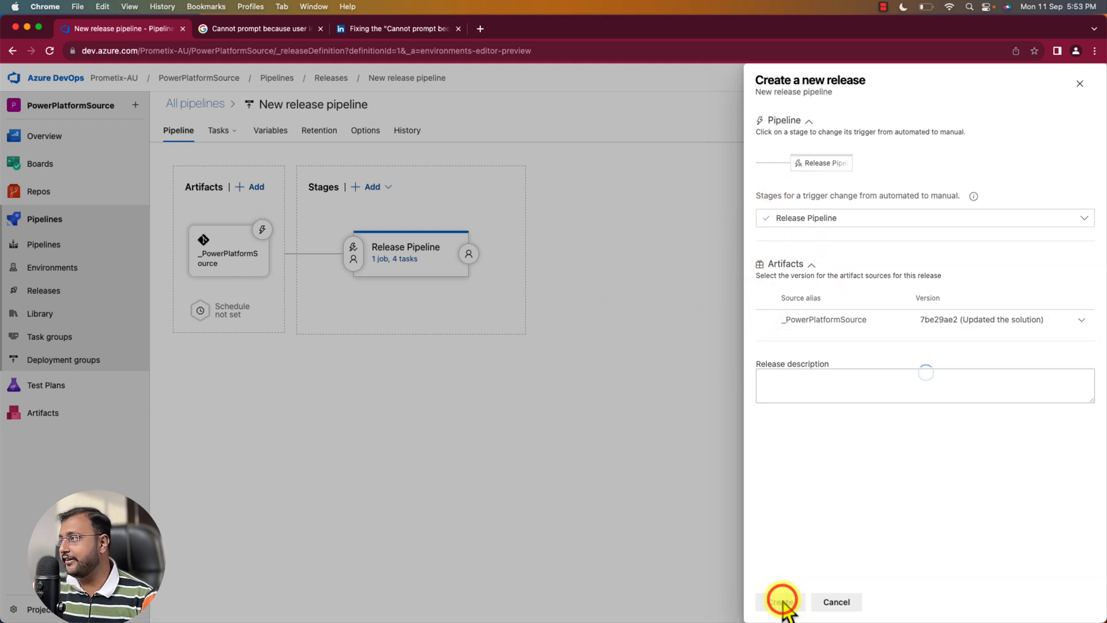
click(780, 601)
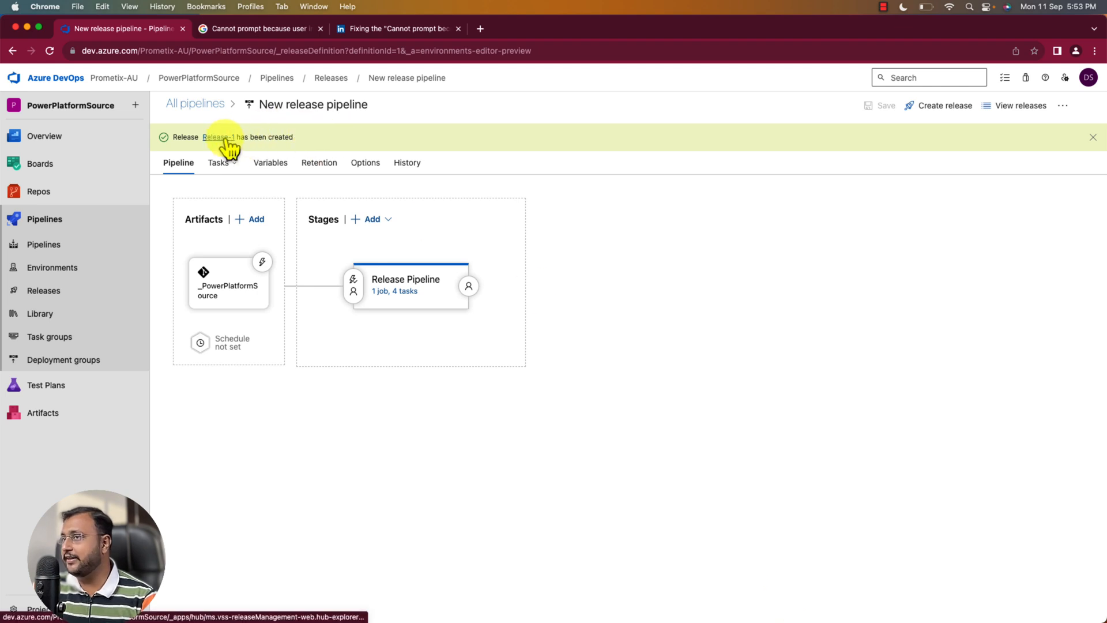
Deploy Release-1 to the Release Pipeline stage and open the queued stage's details
click(217, 137)
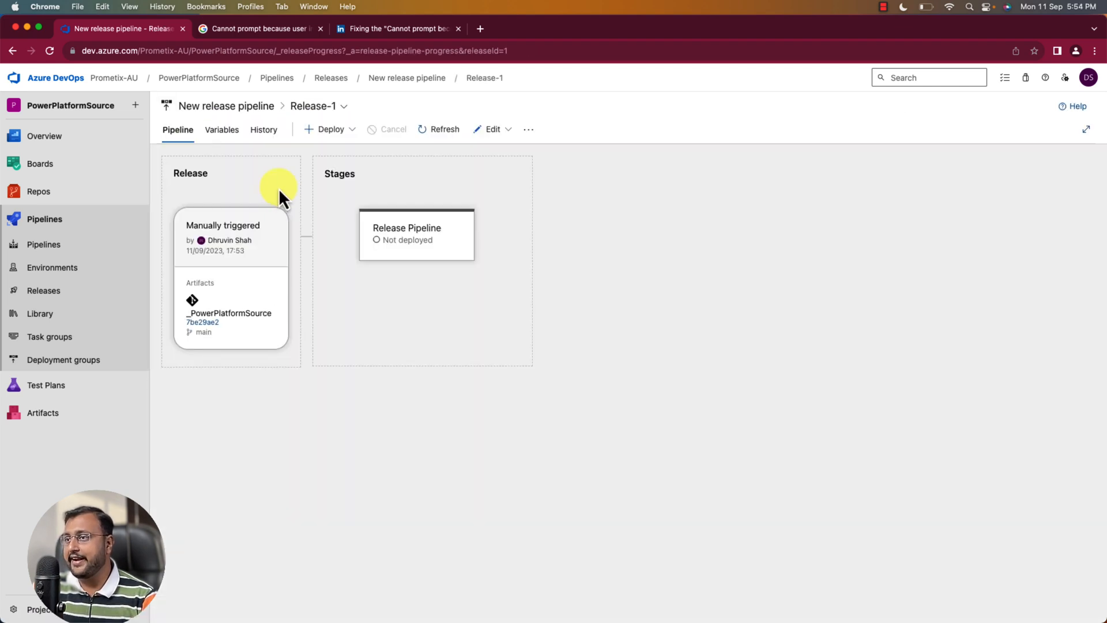
mouse_move(277, 195)
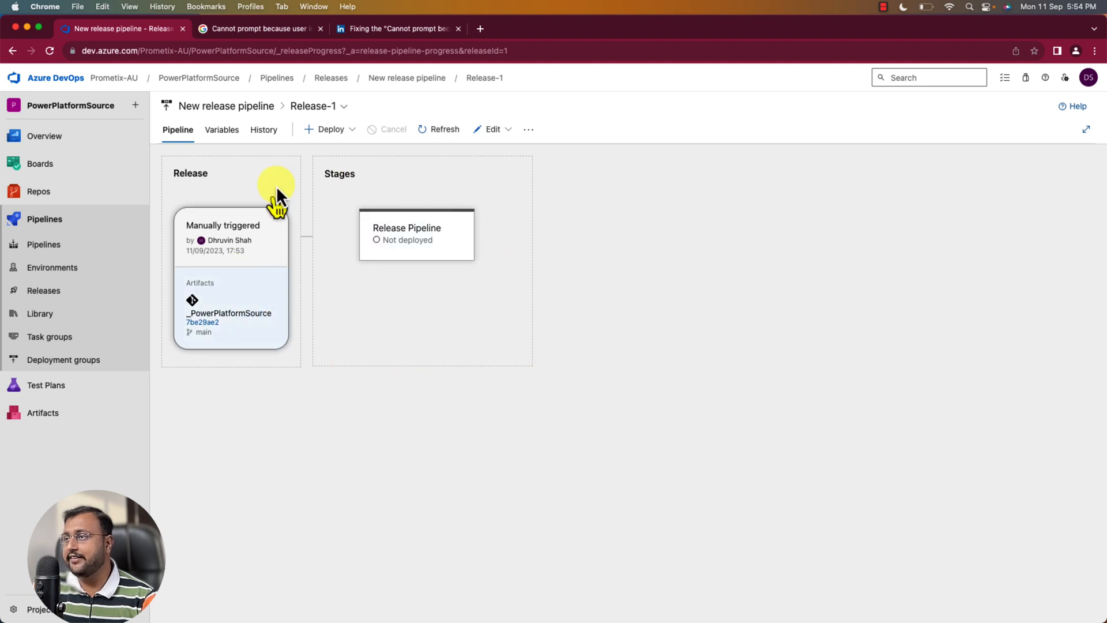
click(329, 130)
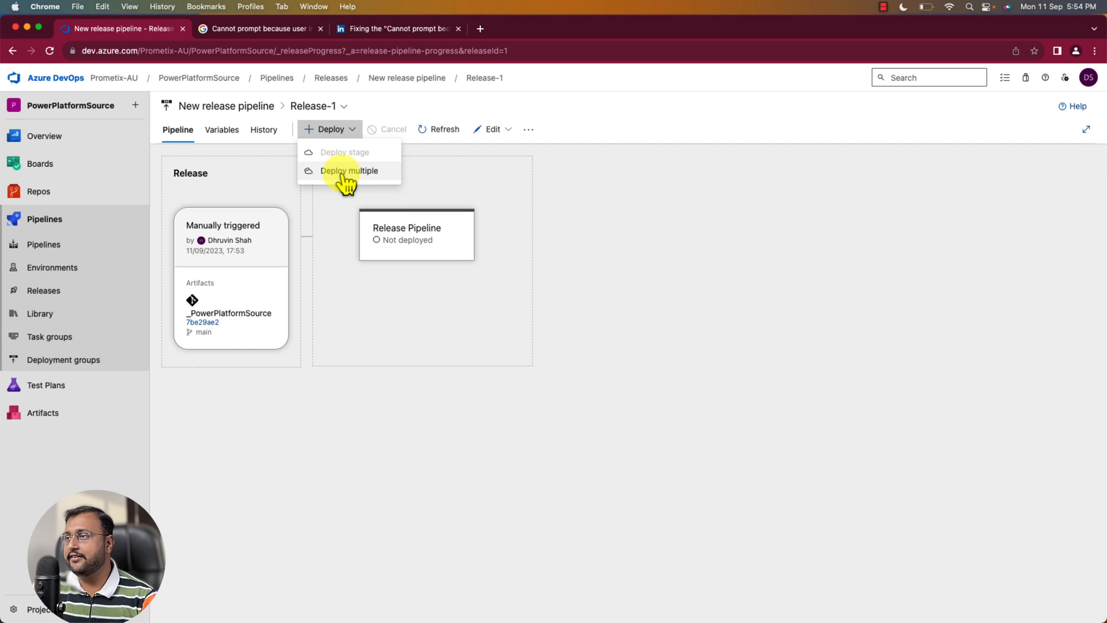
click(349, 170)
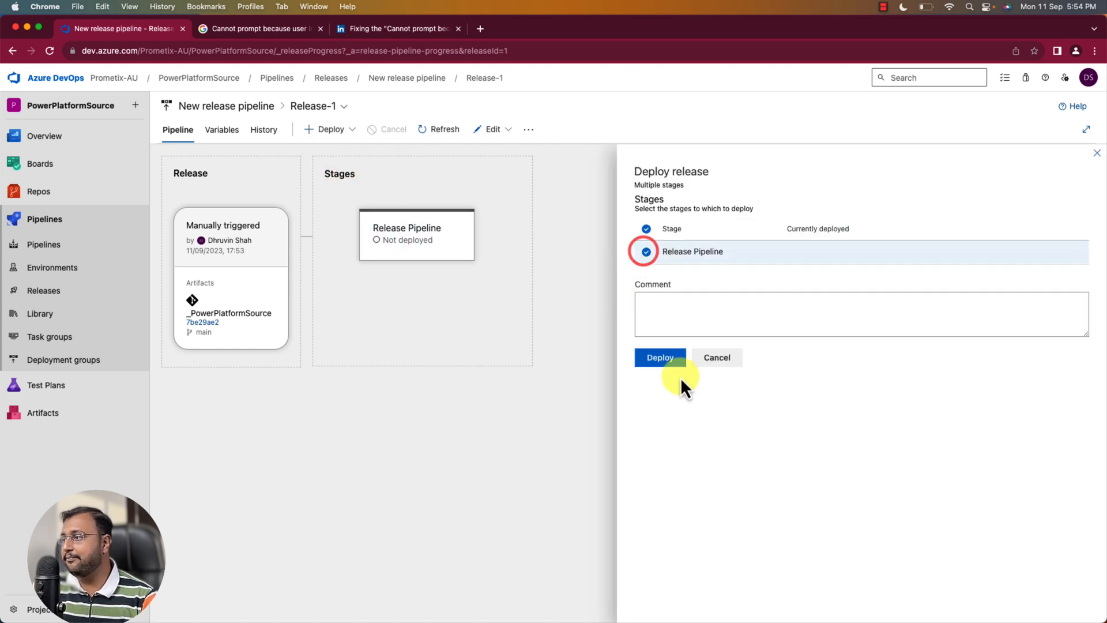
click(660, 357)
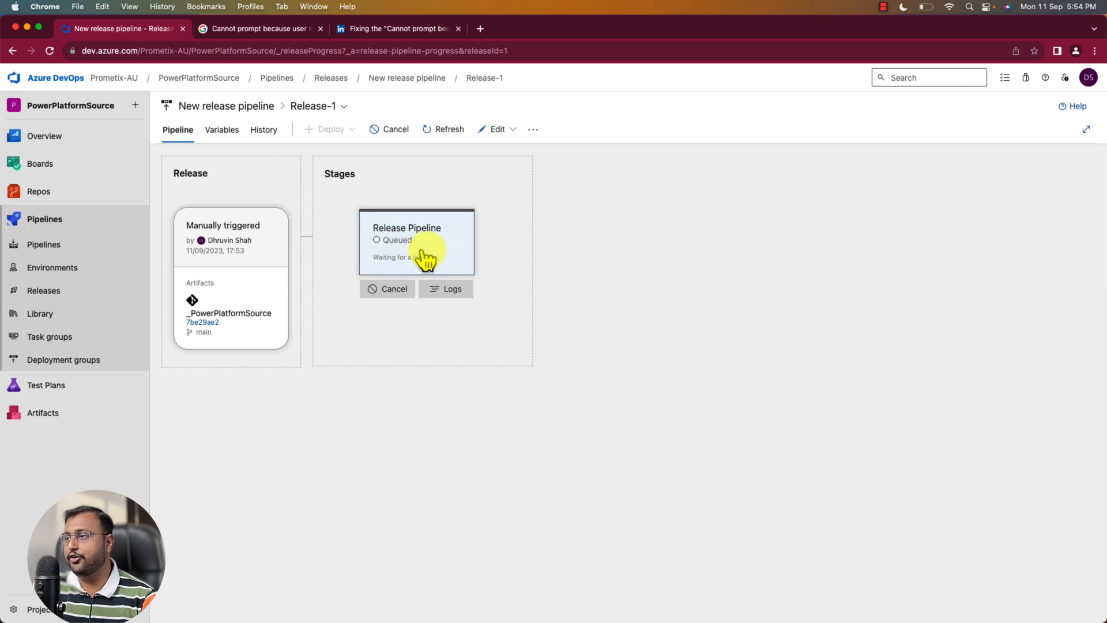
click(416, 244)
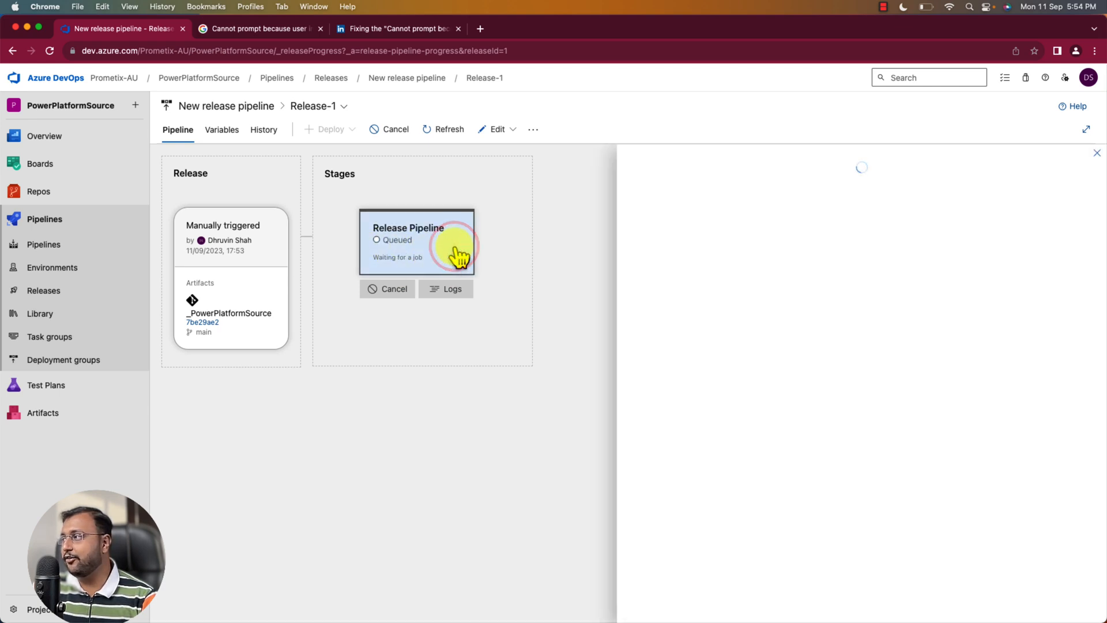
Open the Summary panel for the in-progress Release Pipeline stage of Release-1
click(416, 242)
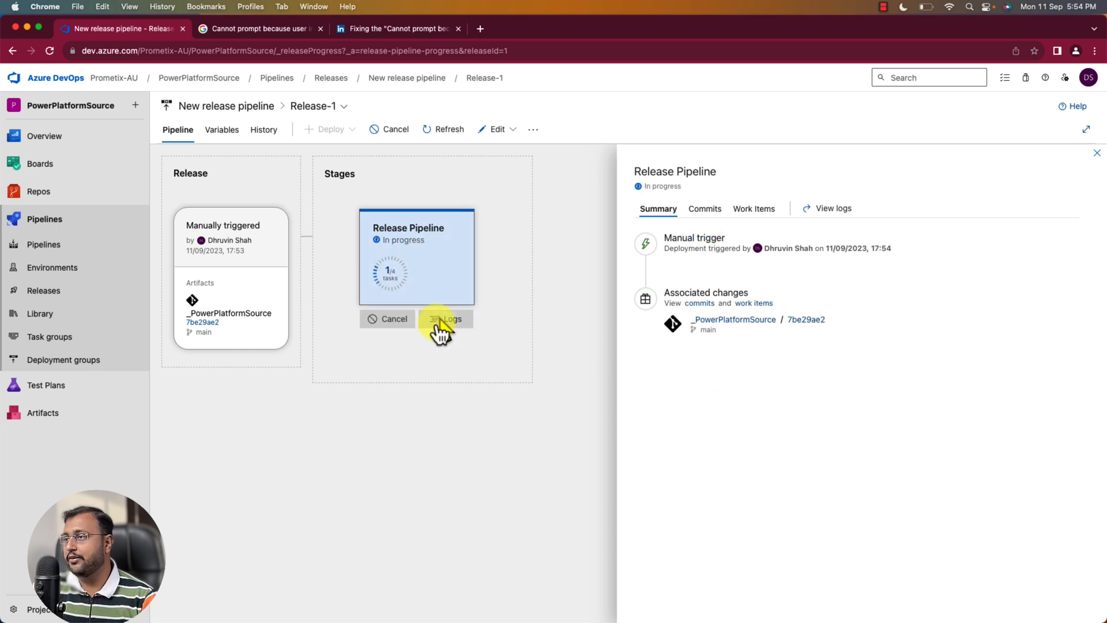
mouse_move(392, 296)
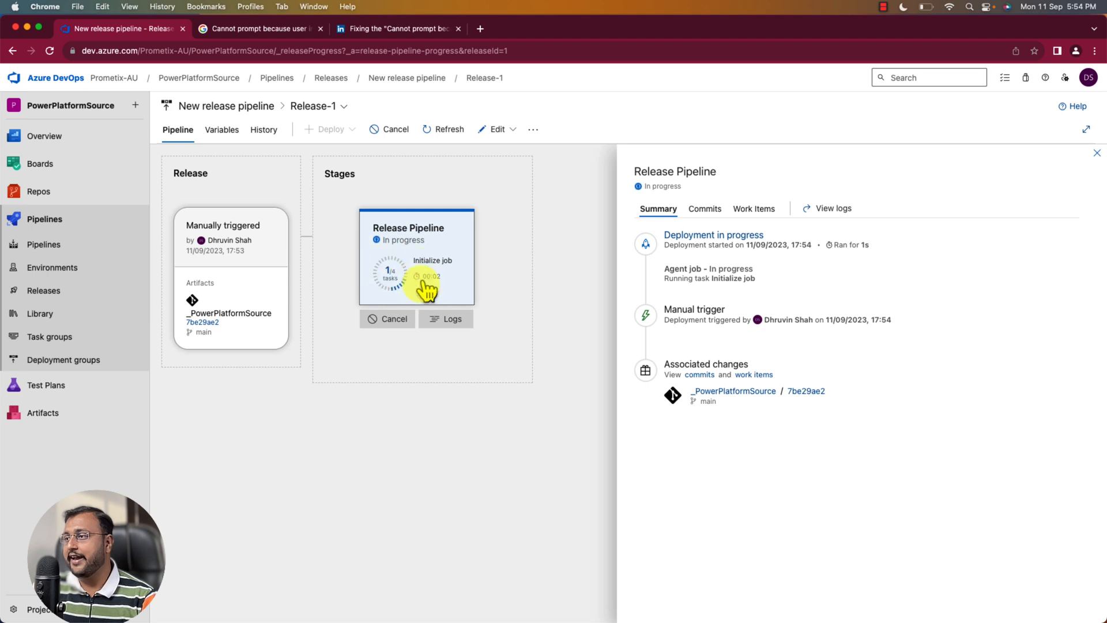
mouse_move(555, 254)
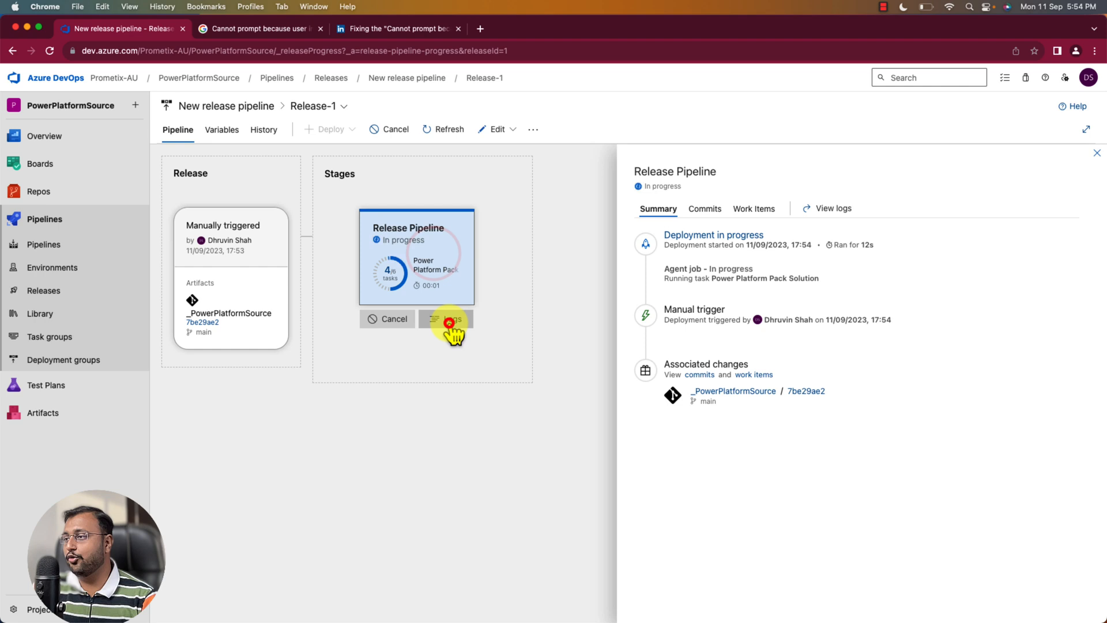
Watch the live Agent job logs as the solution imports into ALM-PROD
click(450, 324)
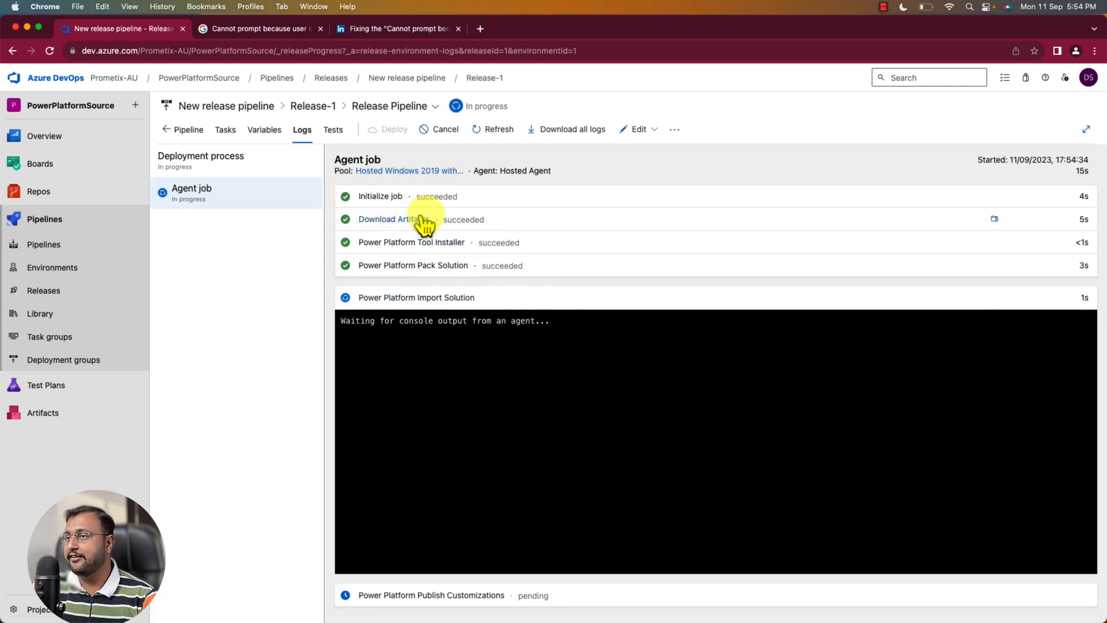
mouse_move(628, 331)
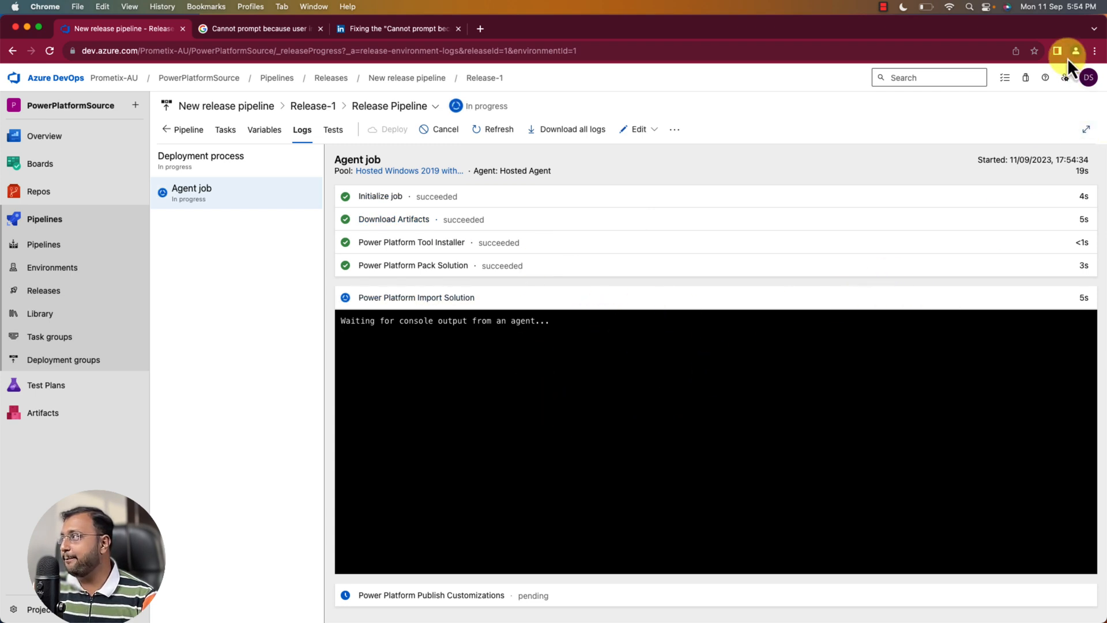
mouse_move(978, 76)
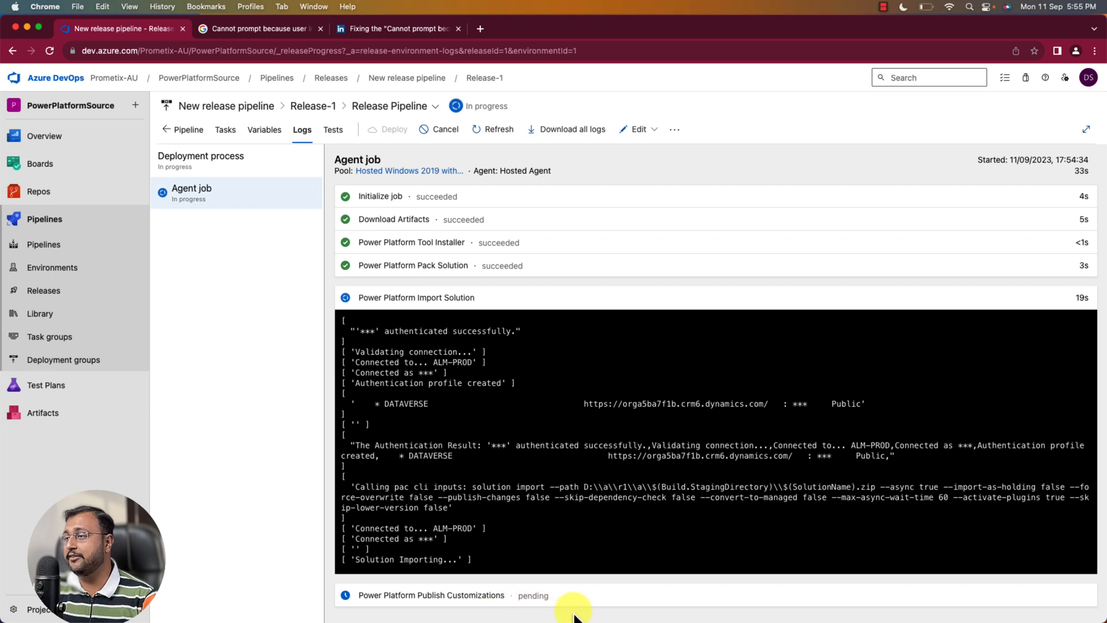
mouse_move(529, 293)
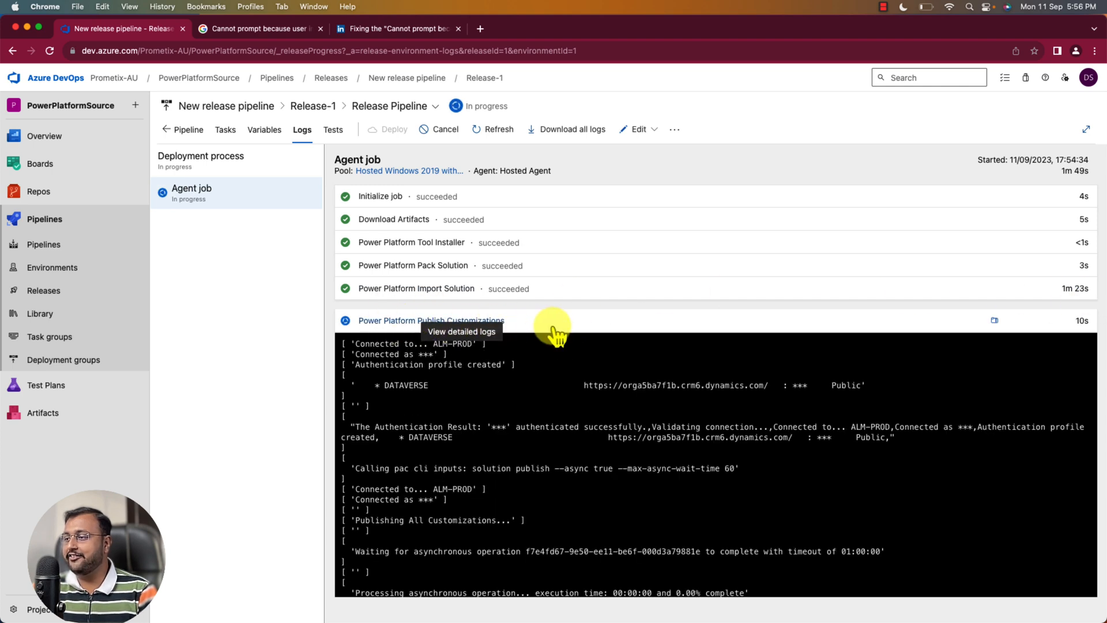
mouse_move(554, 424)
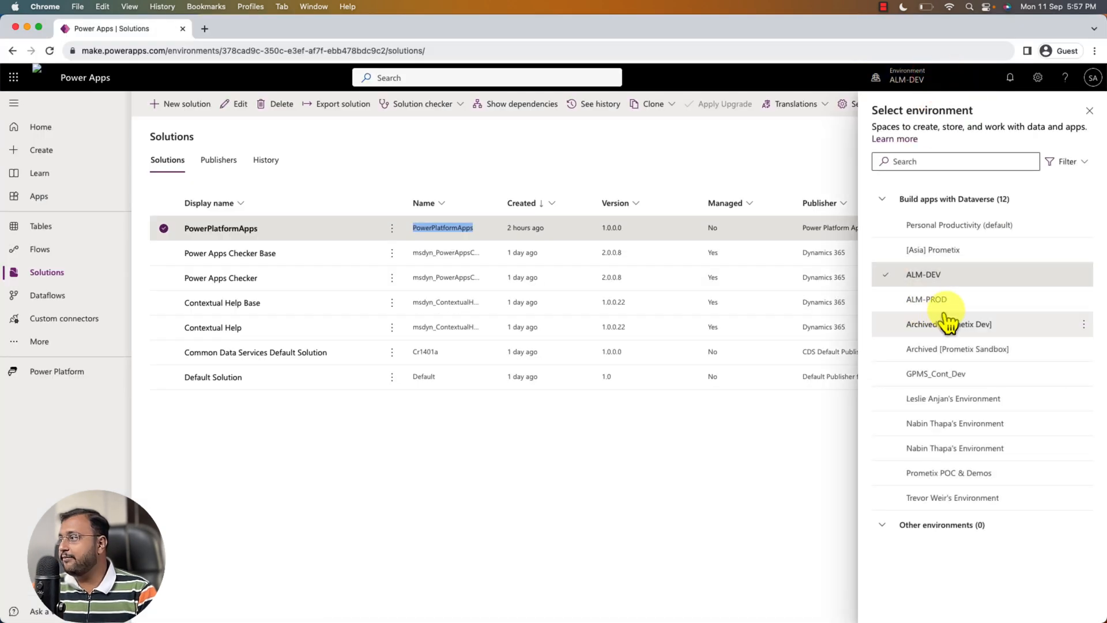
Switch Power Apps to the ALM-PROD environment to list its solutions
click(922, 299)
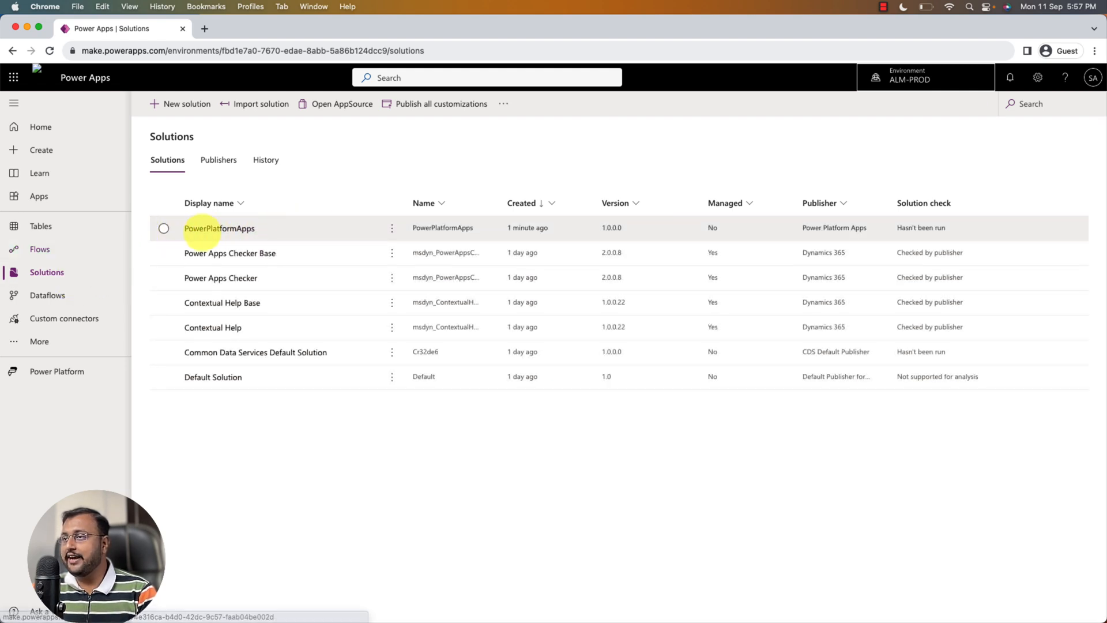
mouse_move(515, 253)
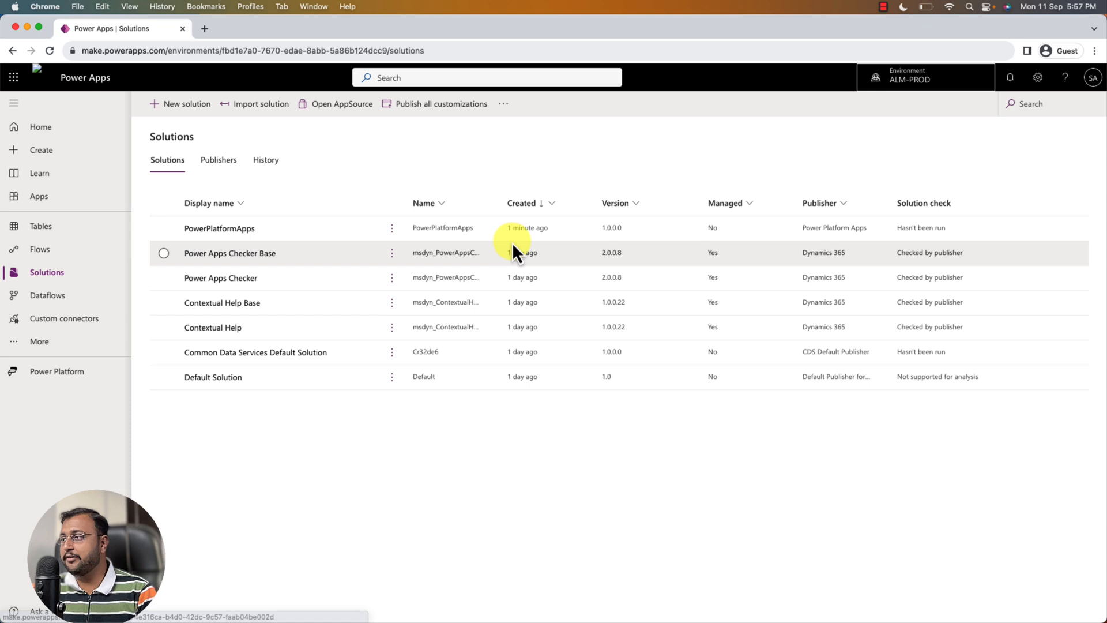
mouse_move(400, 233)
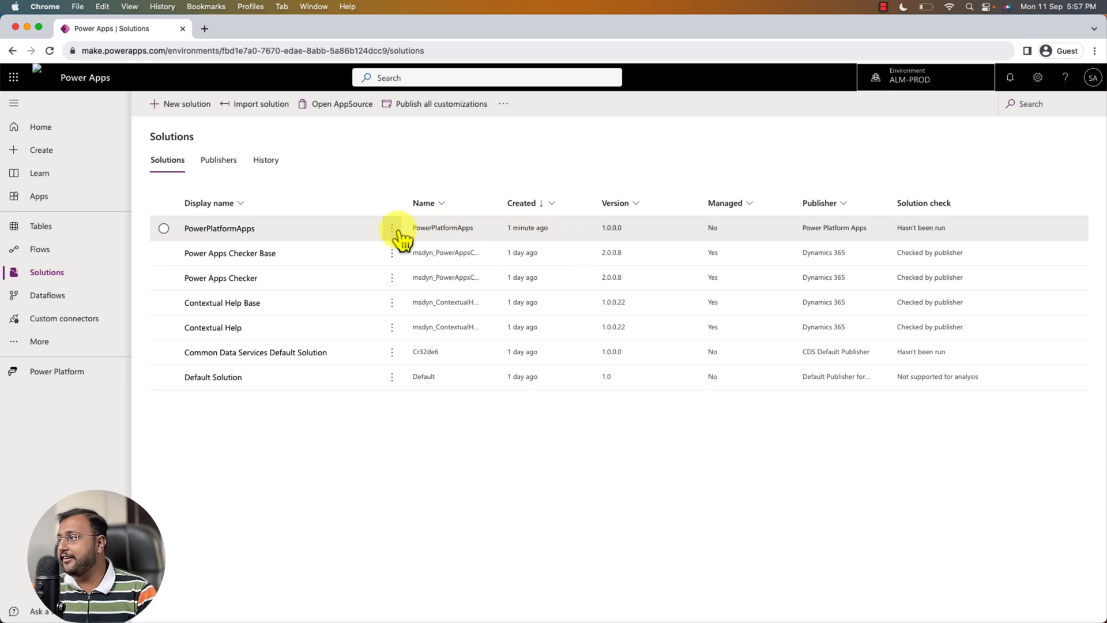
Open PowerPlatformApps to view Compose Flow and School Review App
click(220, 228)
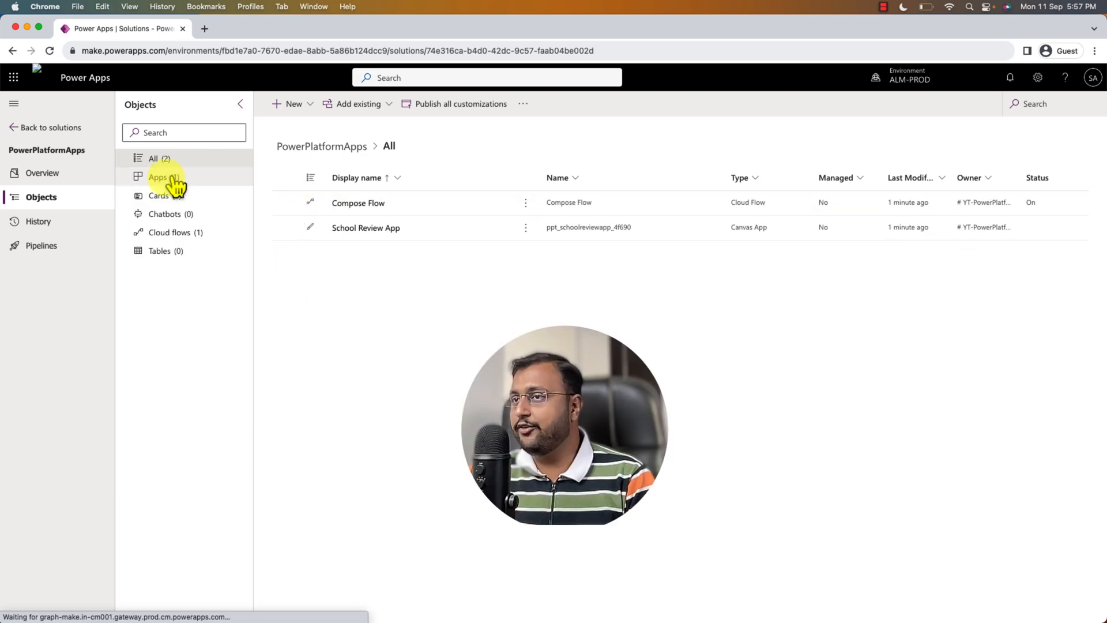
mouse_move(221, 203)
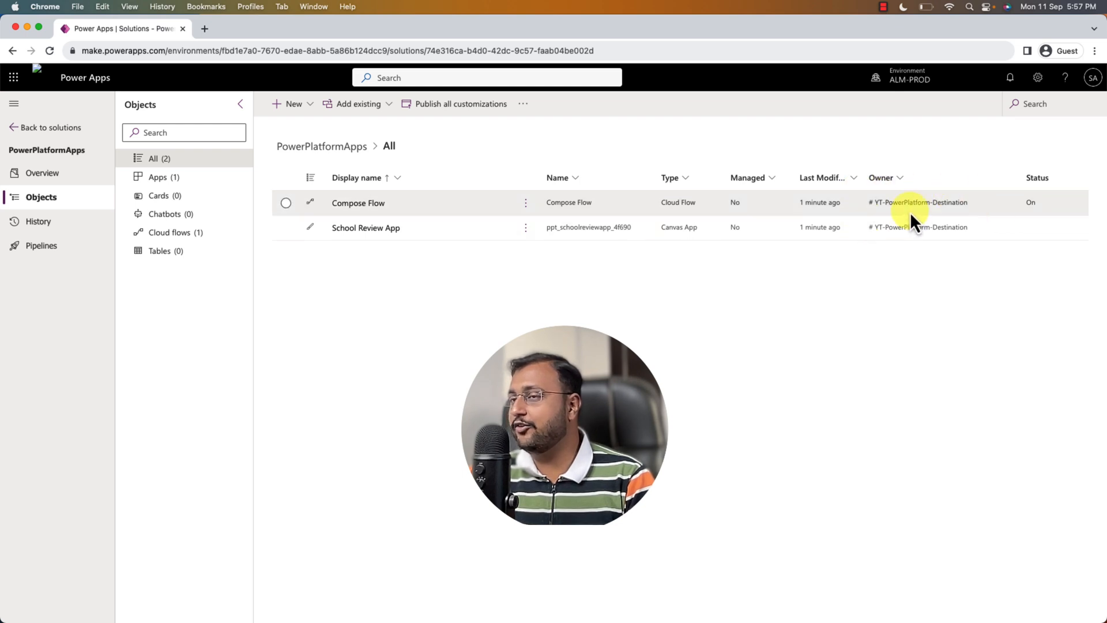
mouse_move(1038, 255)
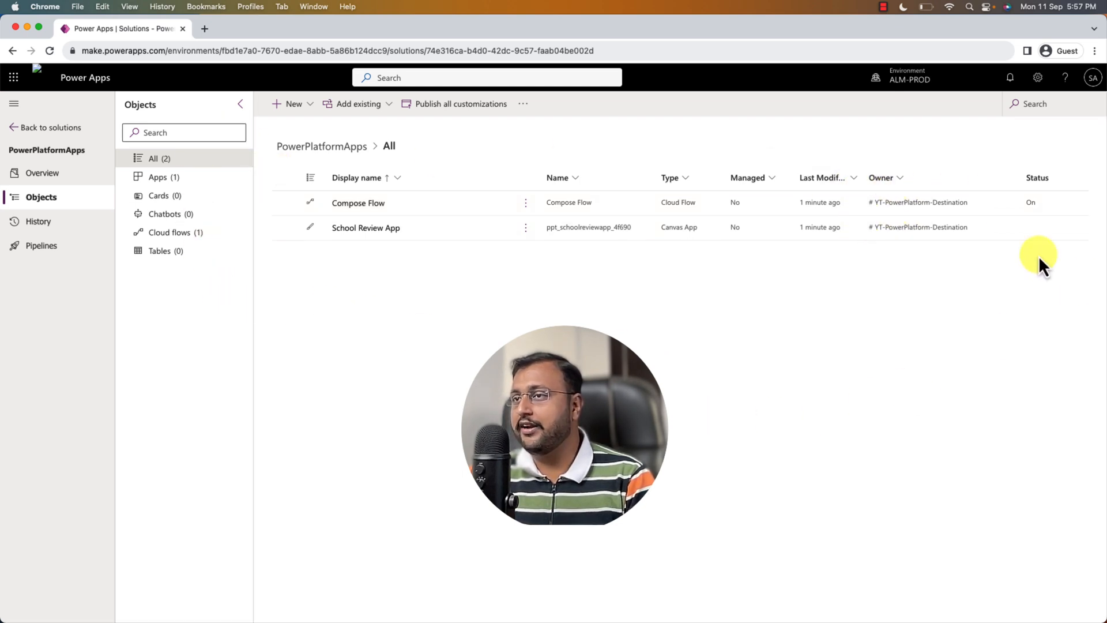
mouse_move(260, 179)
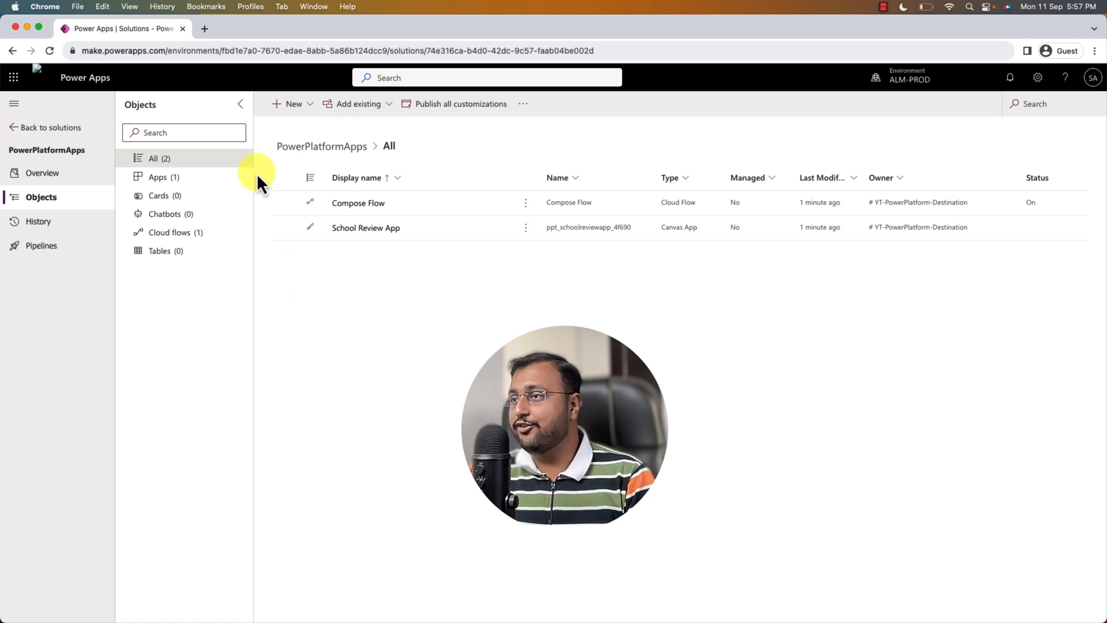
mouse_move(996, 271)
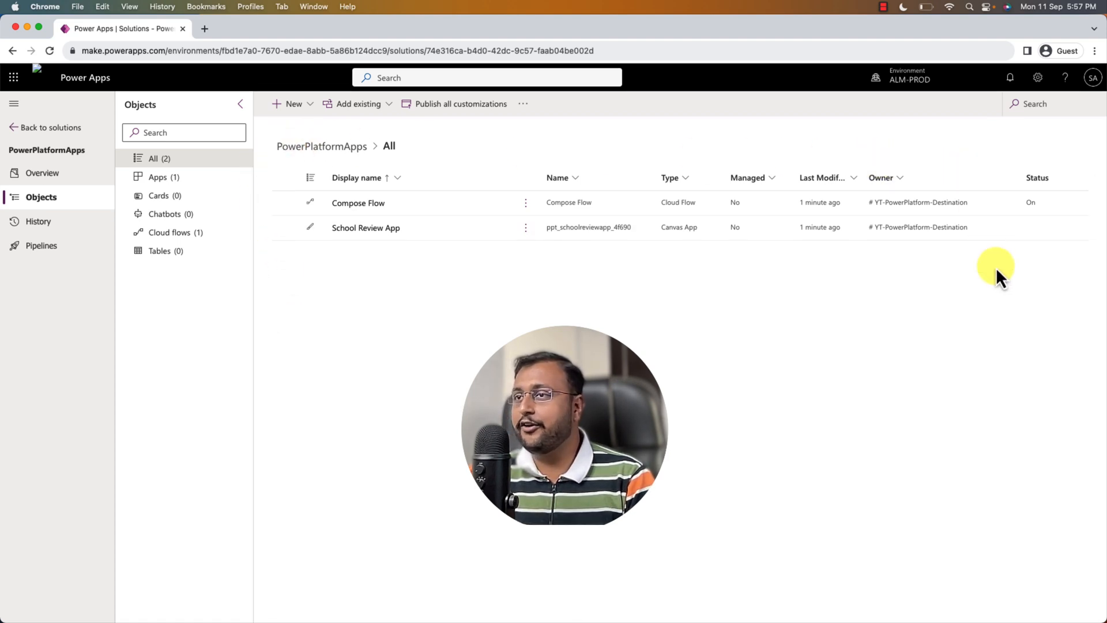
mouse_move(420, 250)
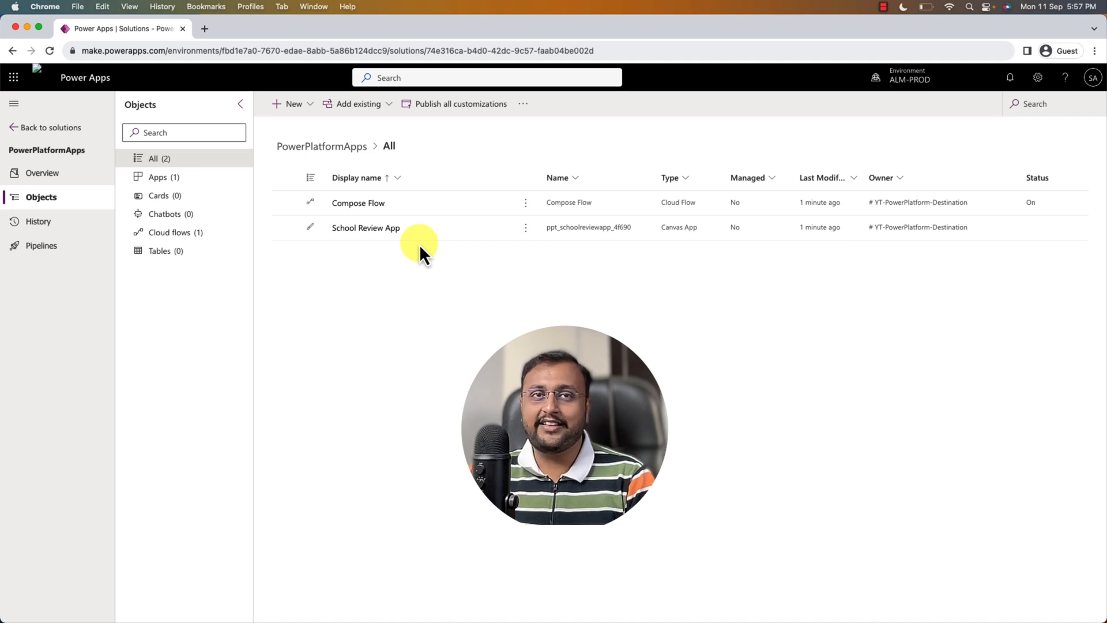
Return to the Azure DevOps Release-1 logs showing all tasks succeeded
click(118, 29)
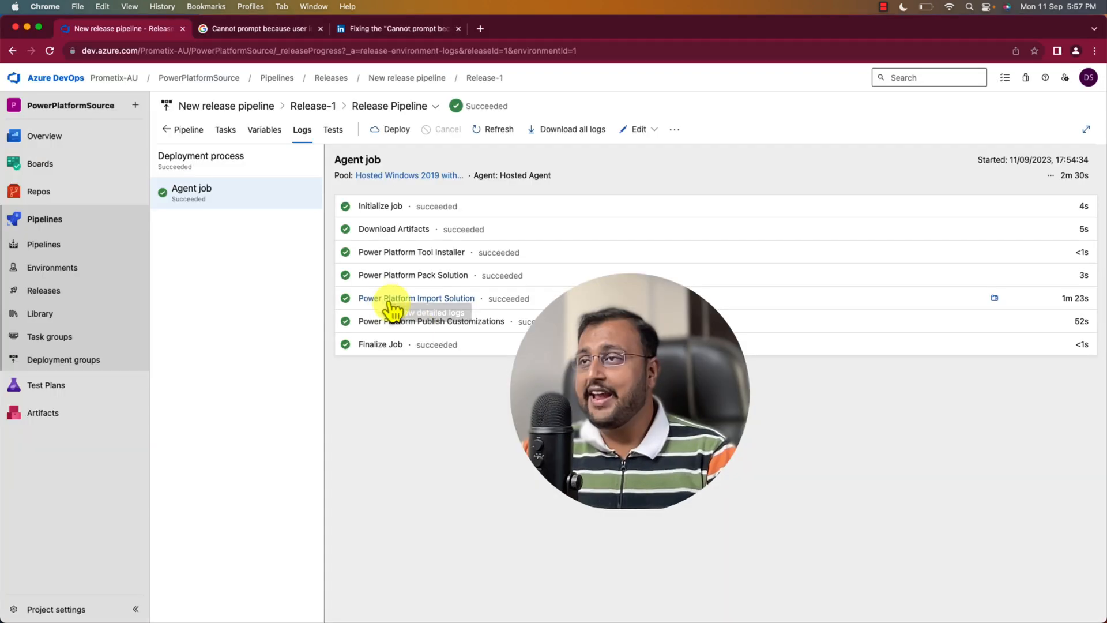
mouse_move(883, 436)
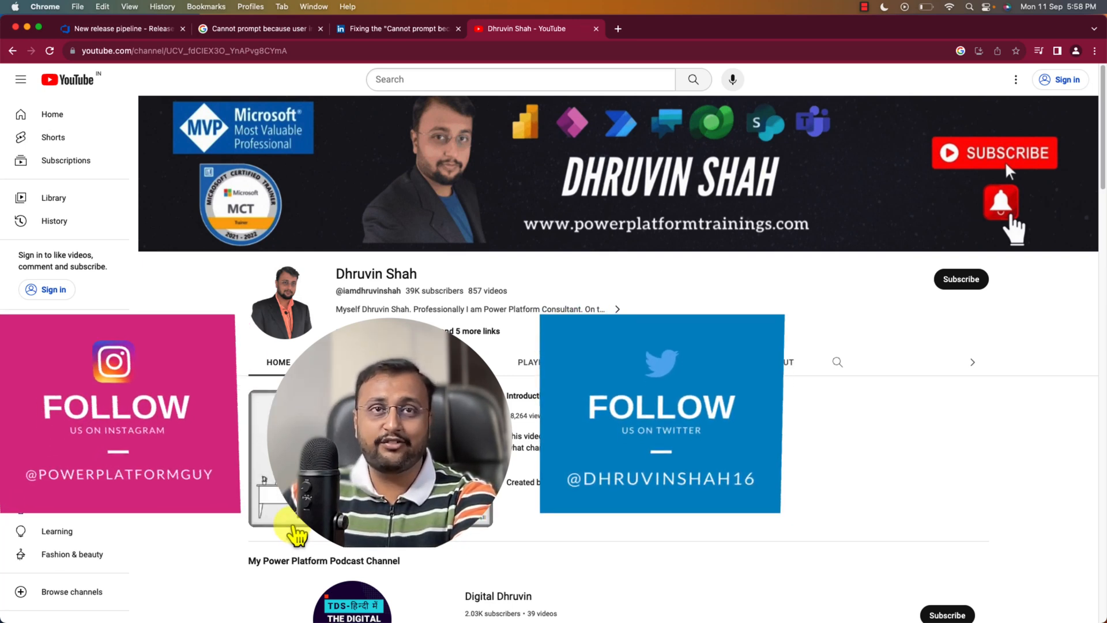
mouse_move(613, 235)
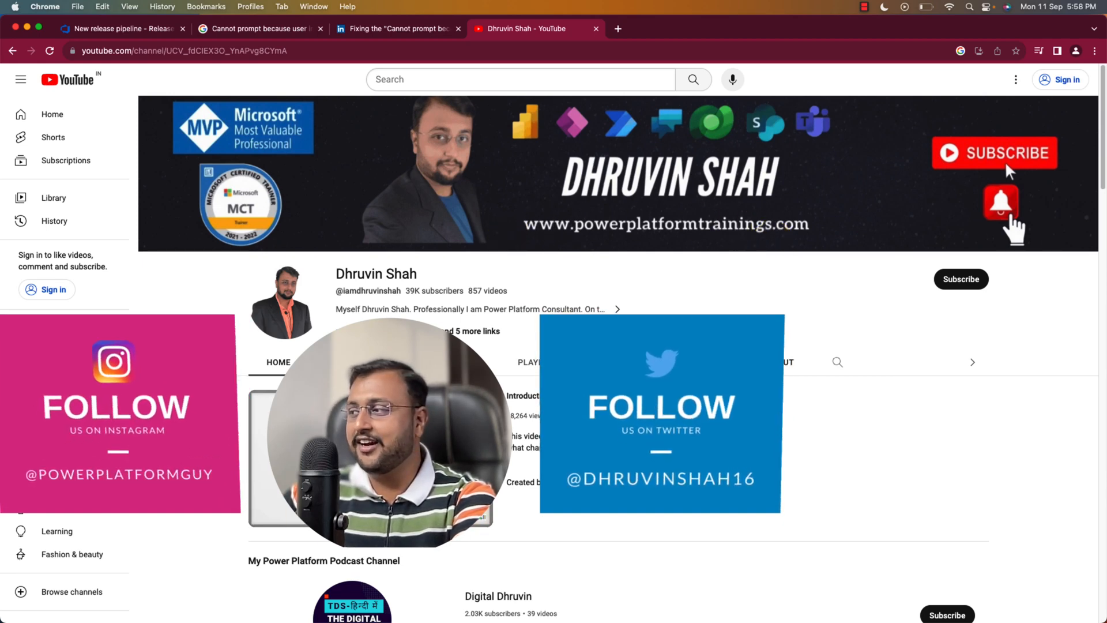
Open the Dhruvin Shah channel Home tab and scroll through its featured content
click(786, 362)
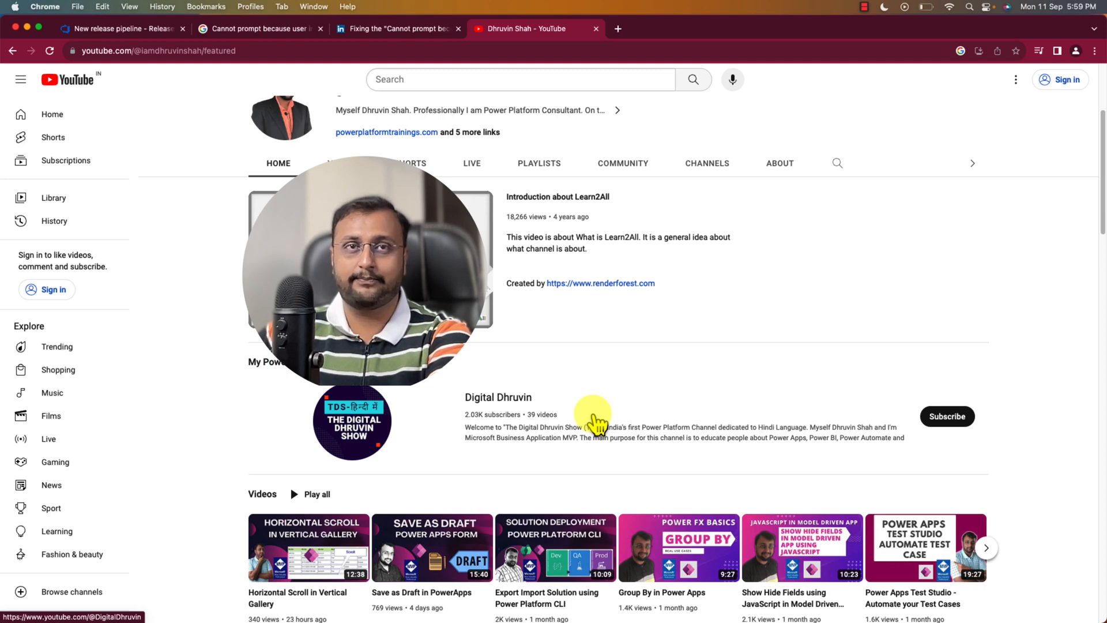
scroll(up, 3)
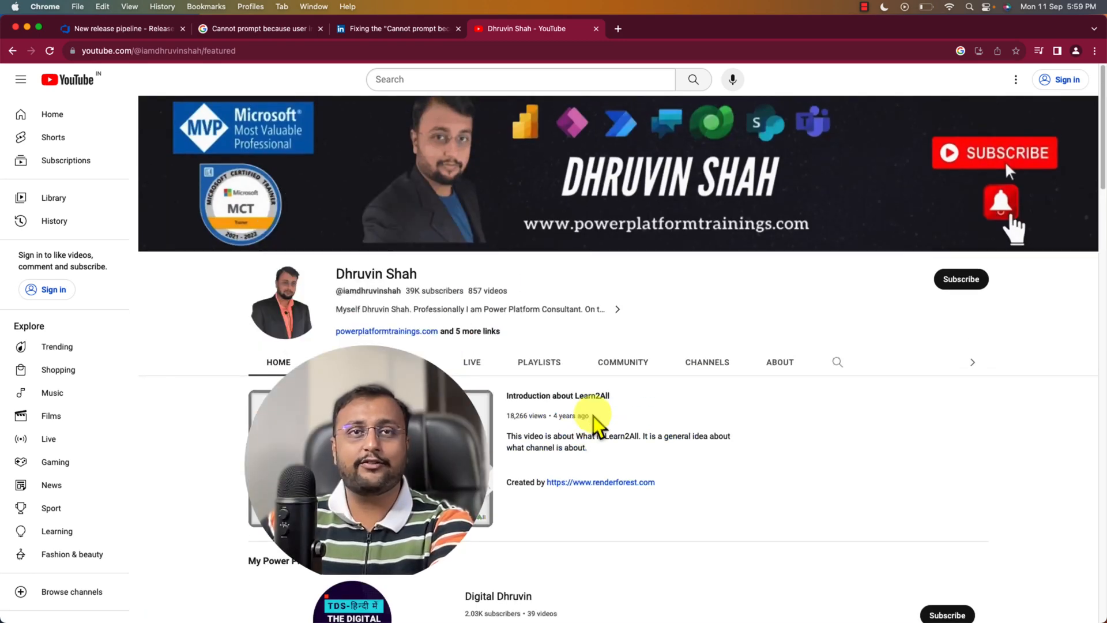